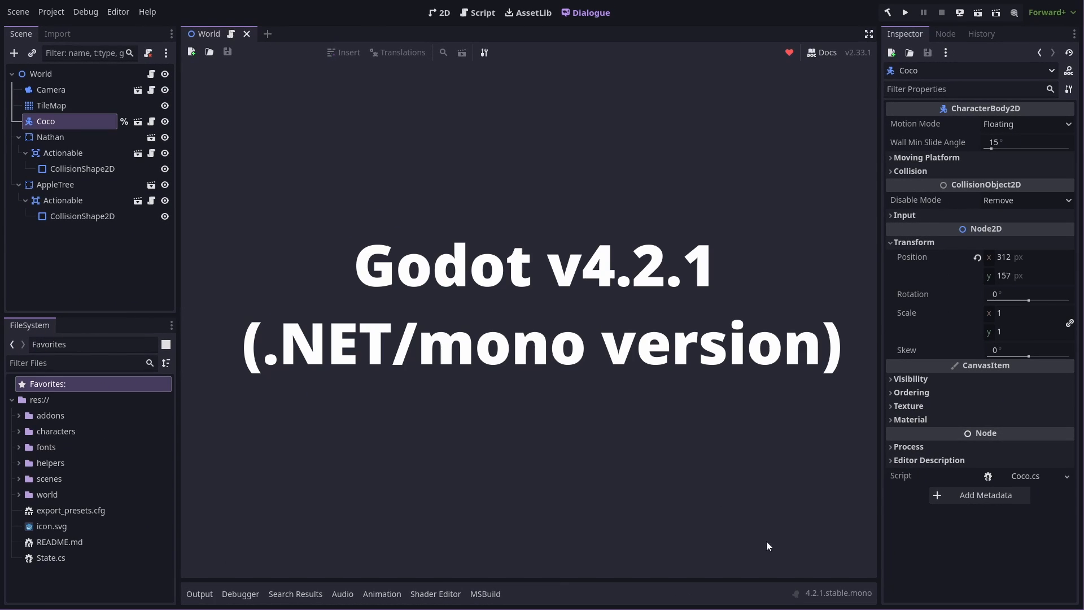
{"action": "mouse_move", "coordinate": [796, 416]}
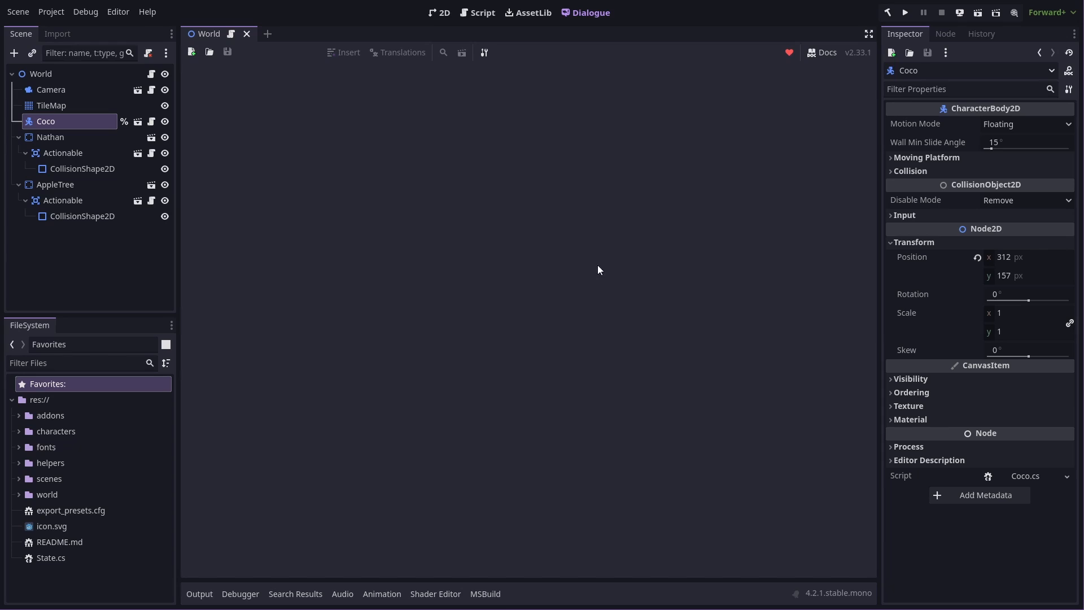
{"action": "mouse_move", "coordinate": [641, 350]}
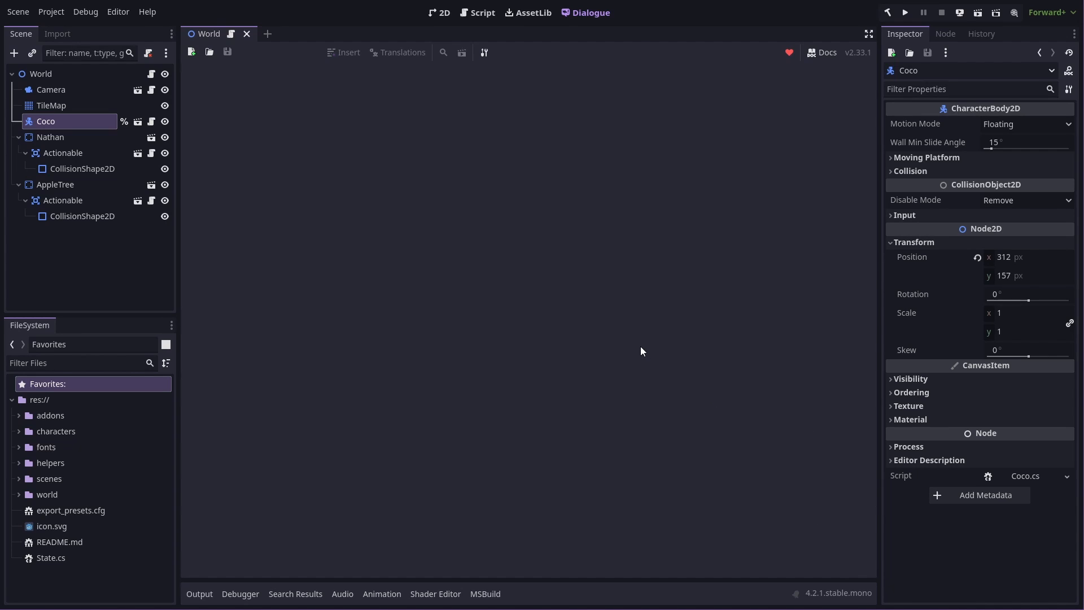
{"action": "mouse_move", "coordinate": [605, 321]}
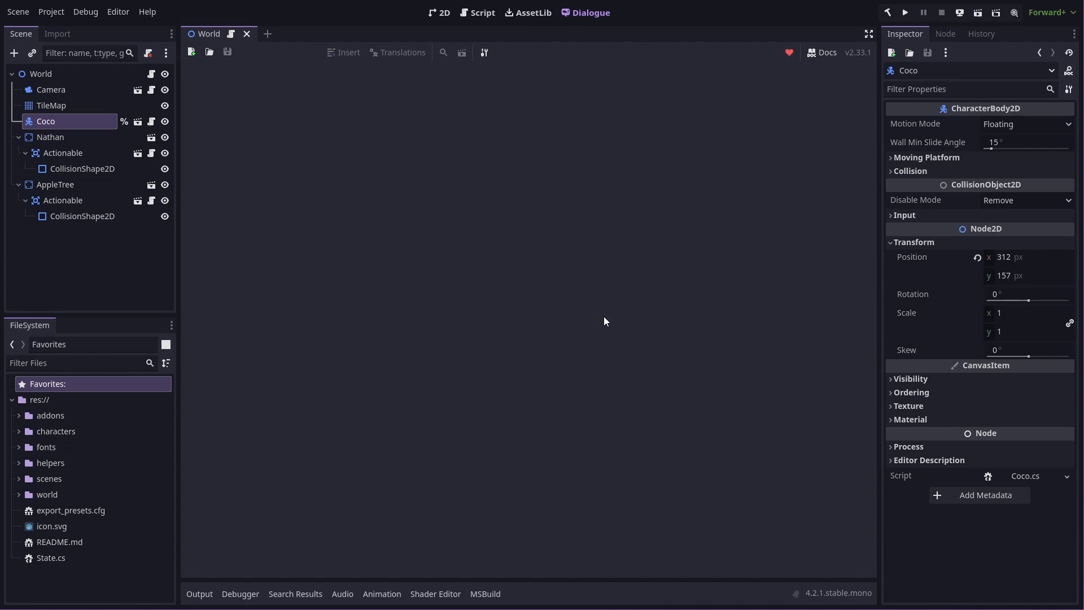
{"action": "mouse_move", "coordinate": [461, 236]}
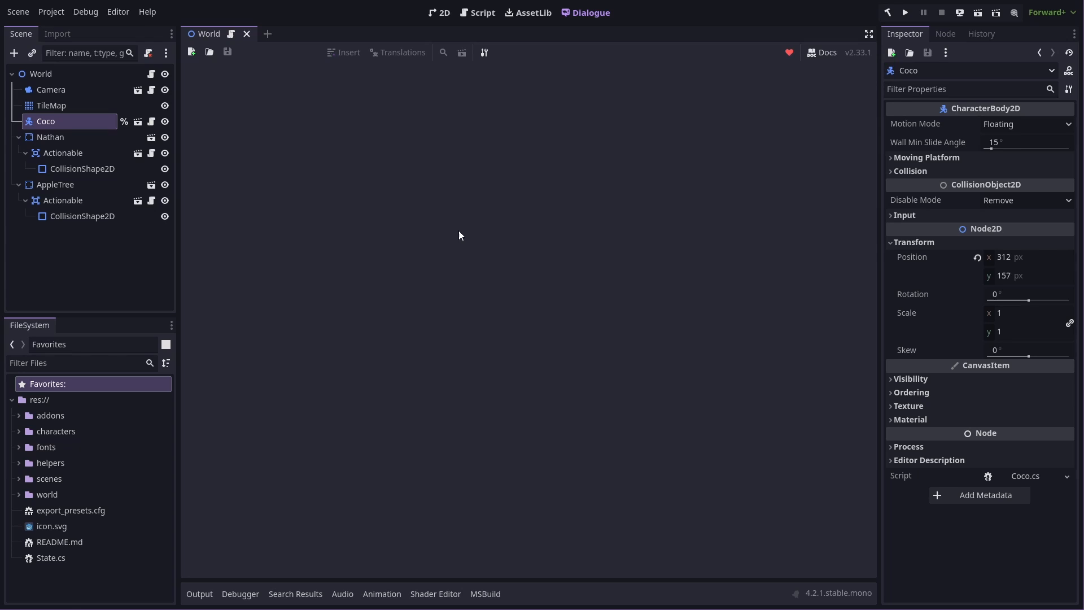
{"action": "mouse_move", "coordinate": [698, 175]}
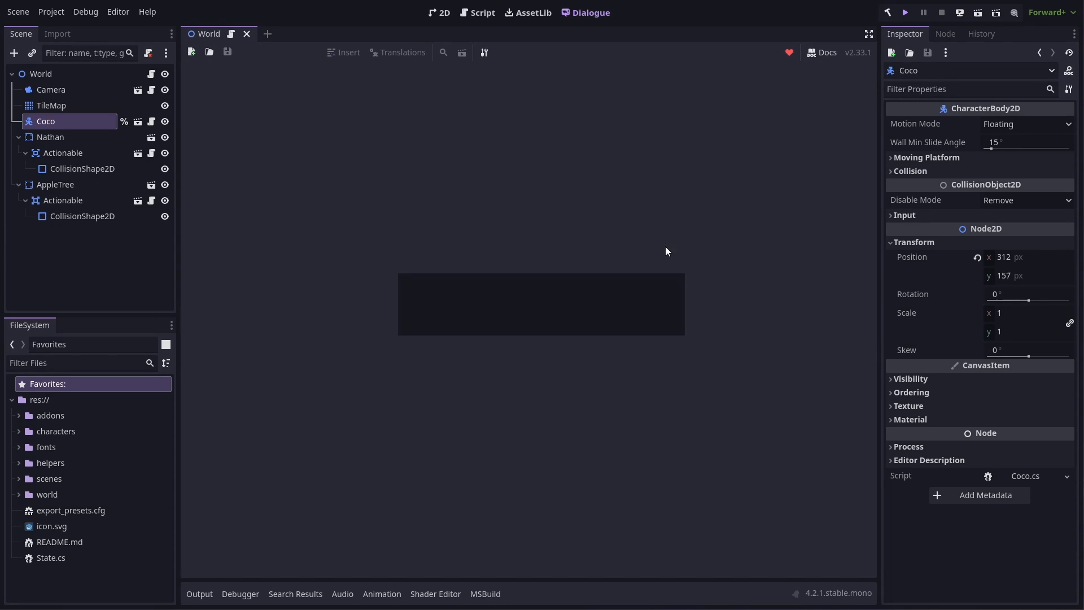
- Run the game and talk to Nathan to see Coco's apple line in the default black balloon
{"action": "left_click", "coordinate": [905, 11]}
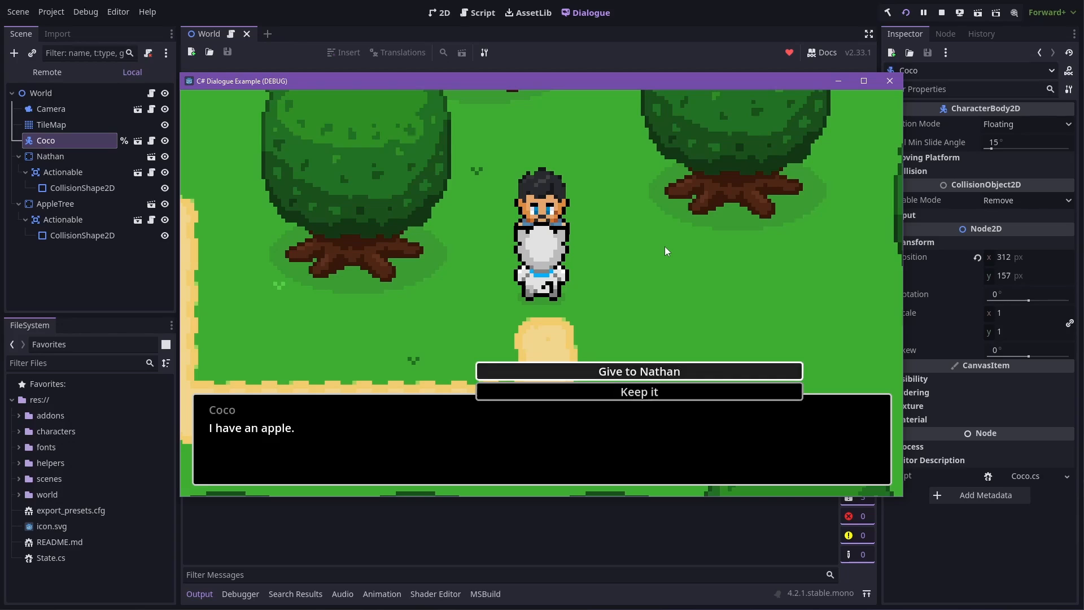
{"action": "left_click", "coordinate": [639, 371]}
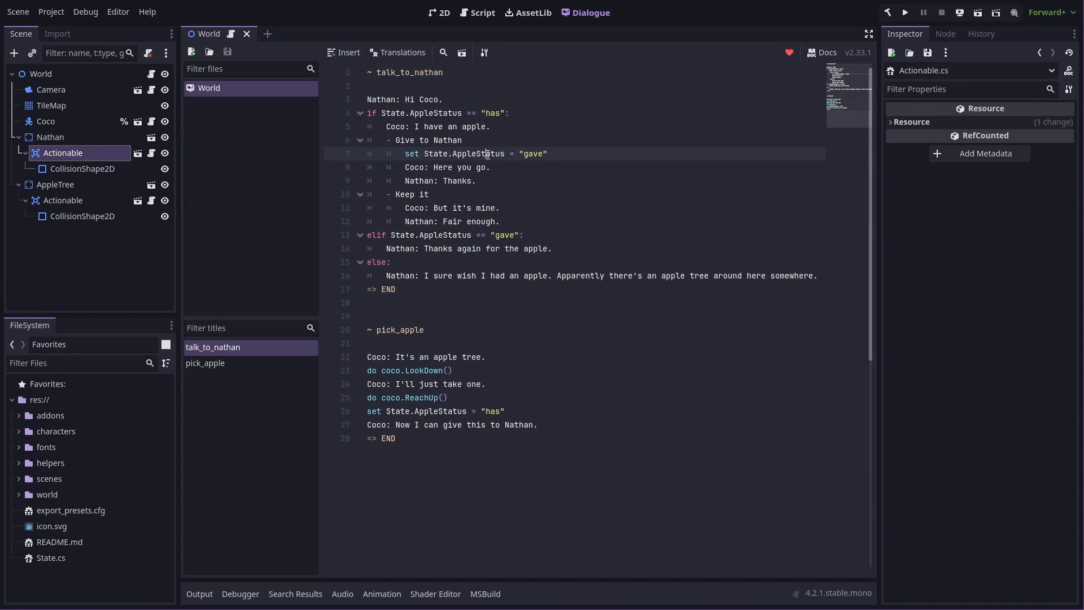
{"action": "mouse_move", "coordinate": [471, 106]}
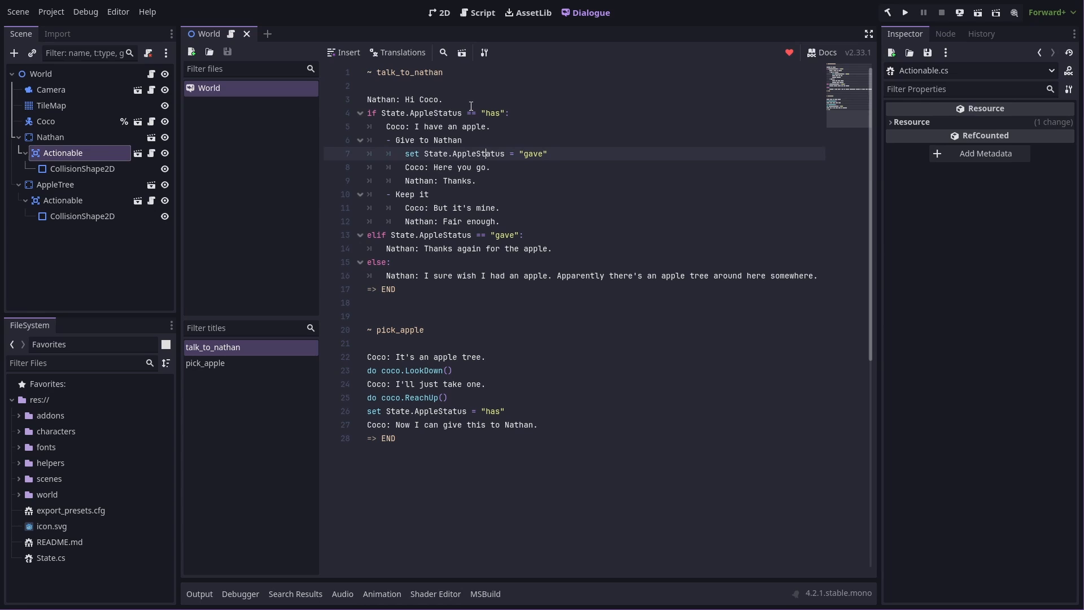
- Return to the World scene's 2D view and select Nathan's Actionable node
{"action": "left_click", "coordinate": [439, 12]}
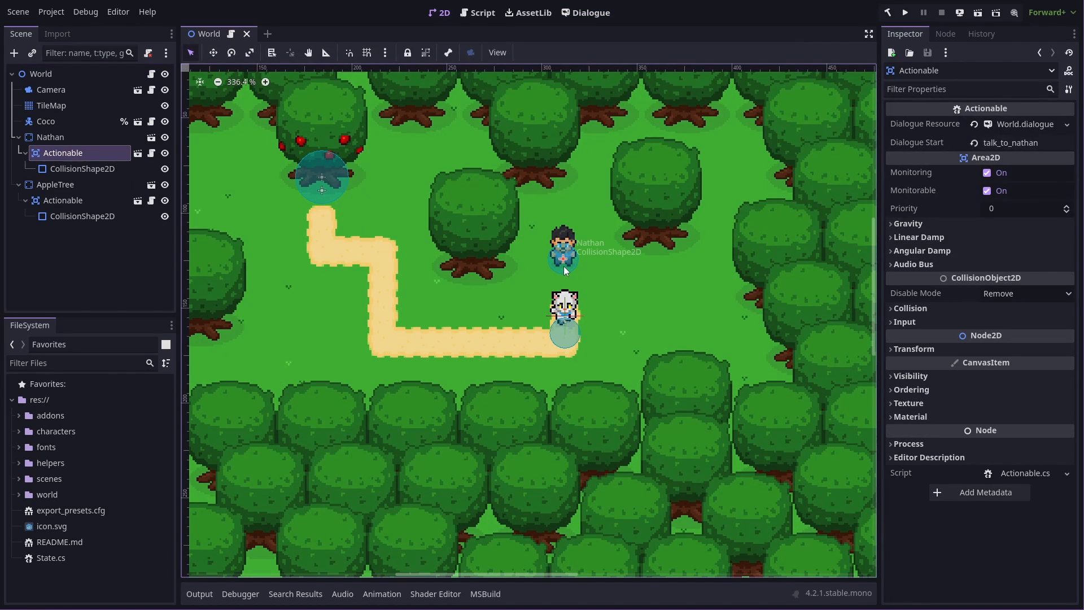
{"action": "left_click", "coordinate": [82, 216]}
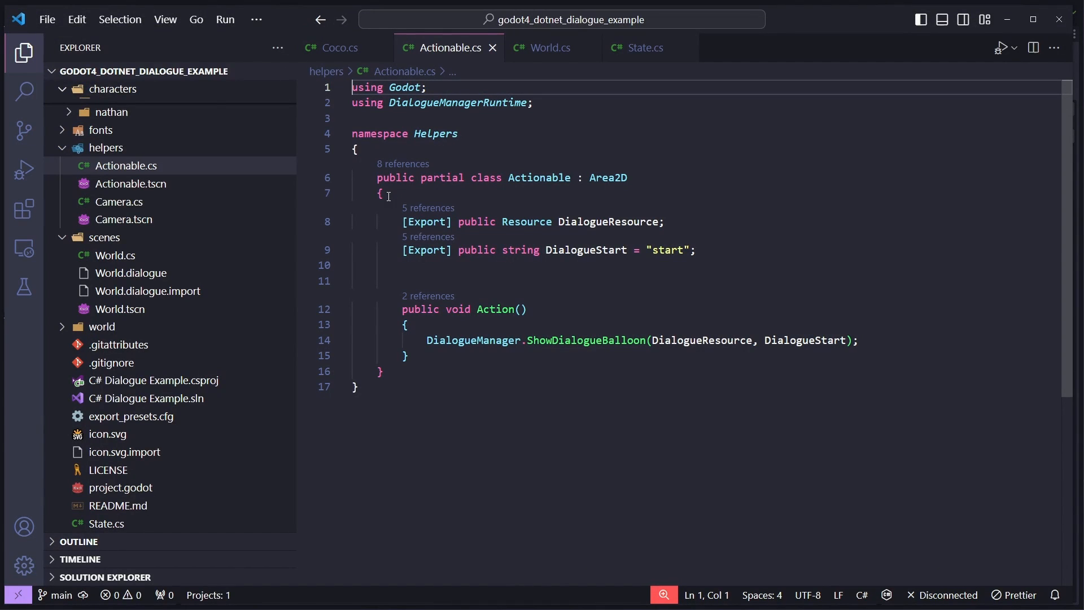
{"action": "mouse_move", "coordinate": [606, 221]}
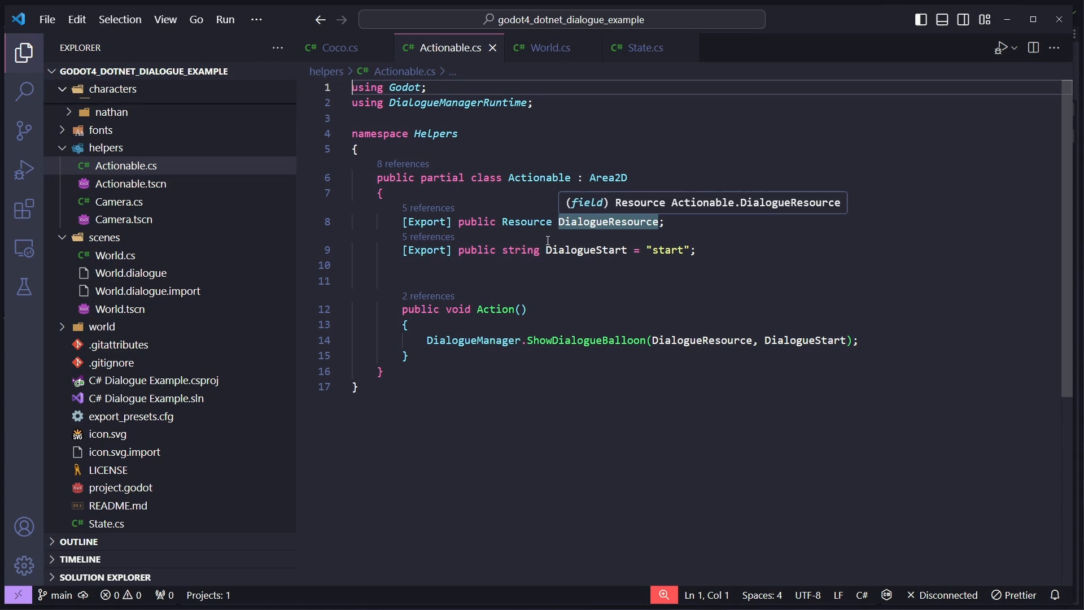
{"action": "mouse_move", "coordinate": [576, 250]}
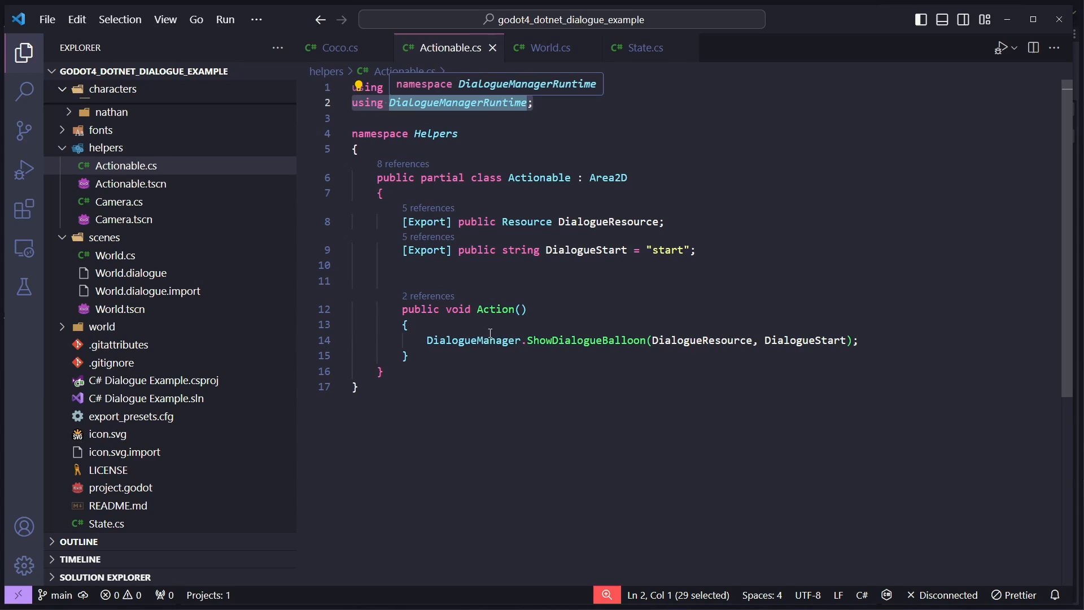
{"action": "double_click", "coordinate": [472, 340]}
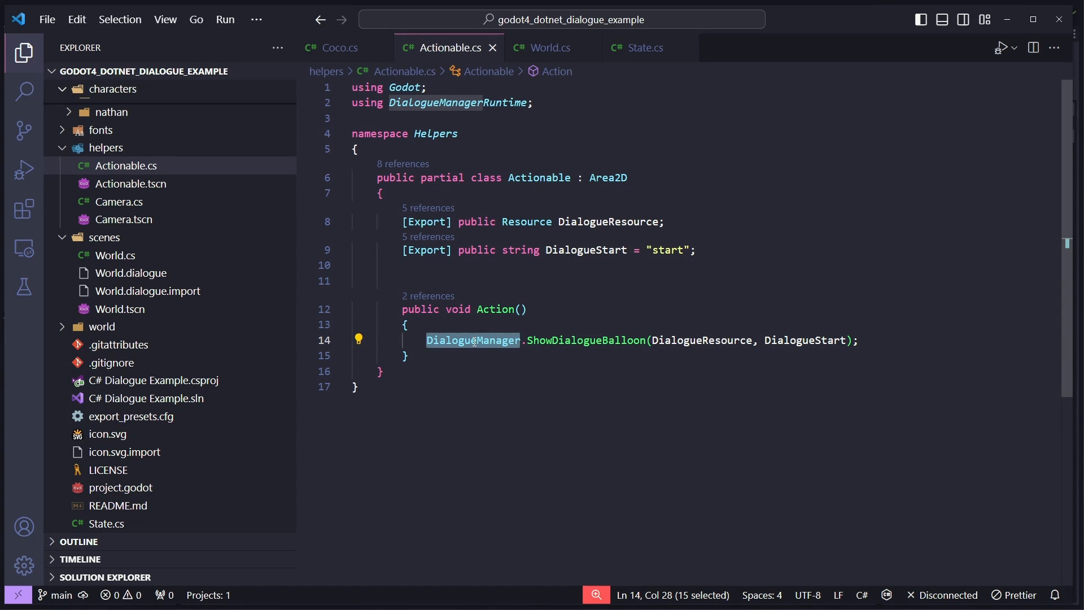
{"action": "mouse_move", "coordinate": [586, 340]}
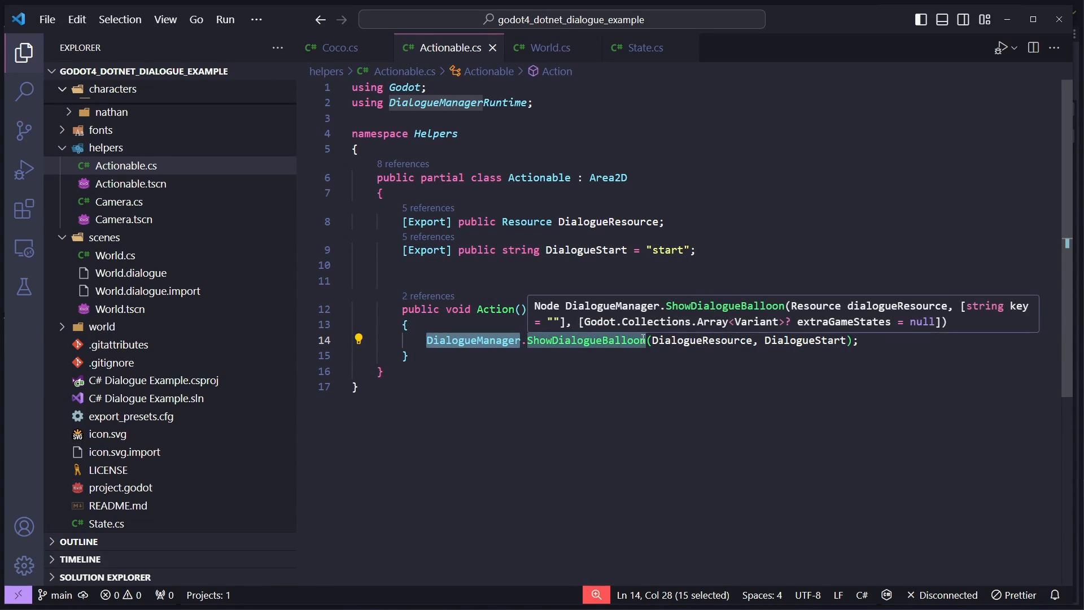
{"action": "mouse_move", "coordinate": [815, 354]}
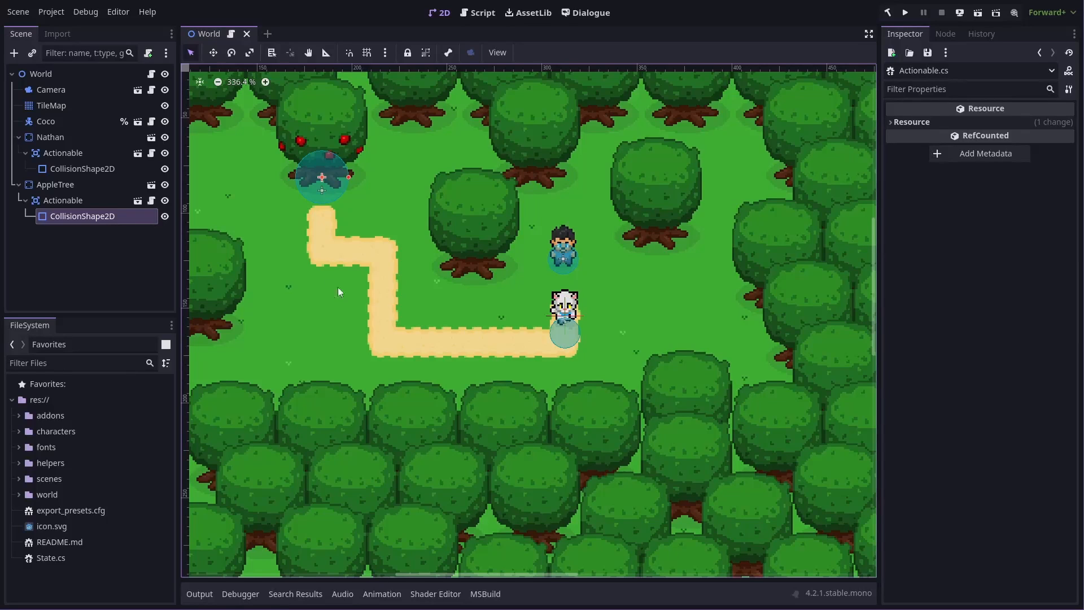
{"action": "left_click", "coordinate": [63, 152]}
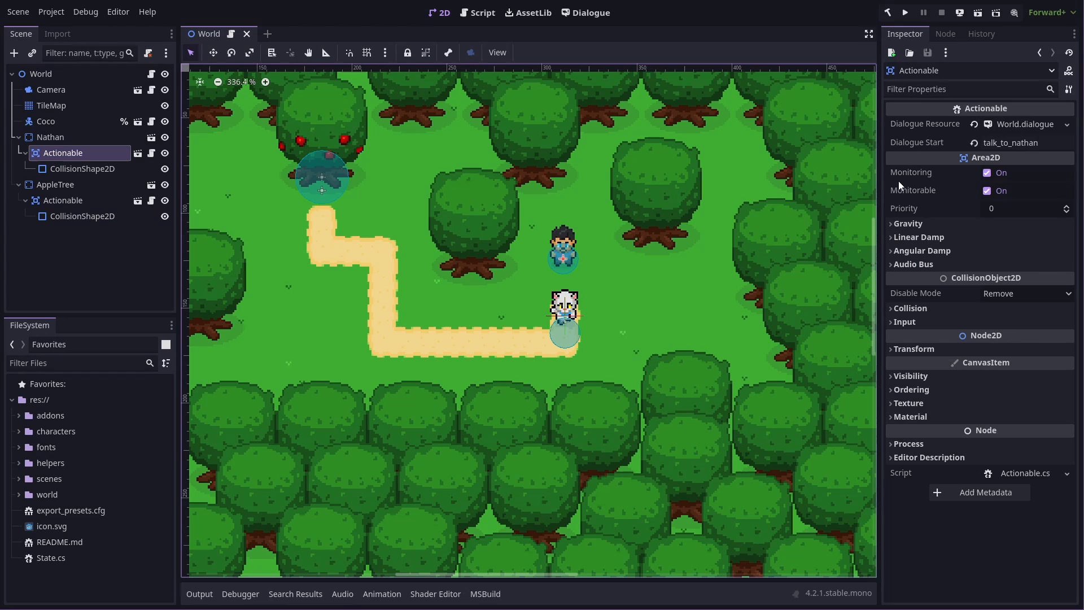
{"action": "left_click", "coordinate": [62, 200]}
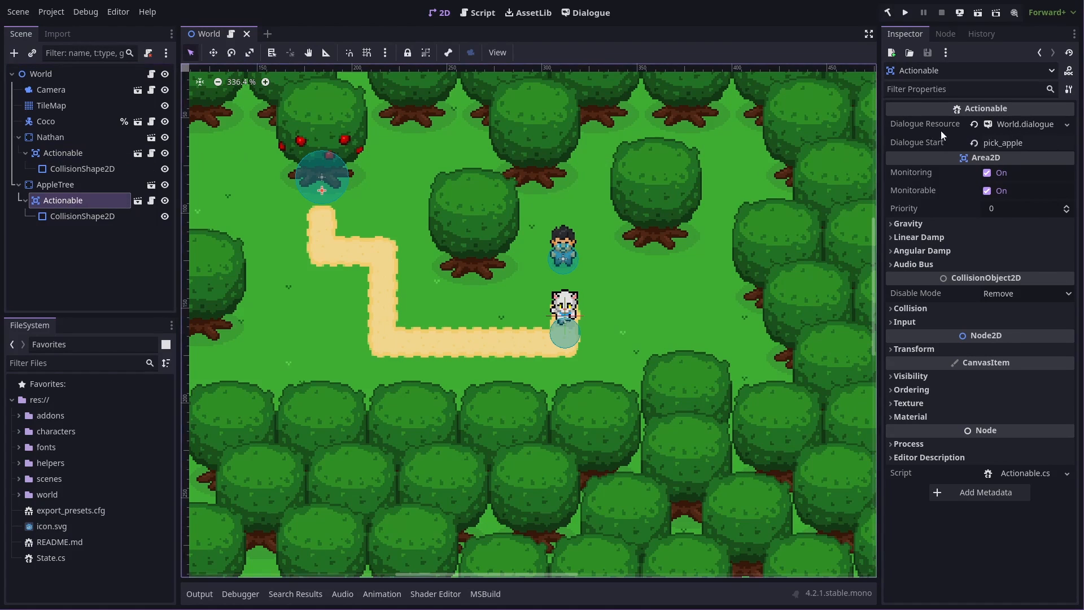
{"action": "left_click", "coordinate": [62, 152]}
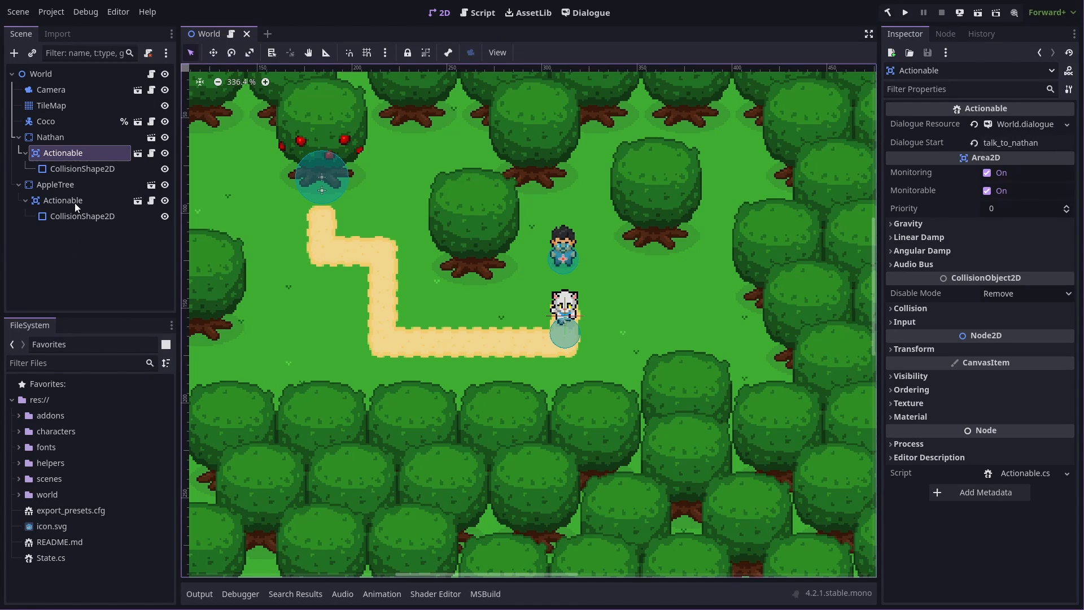
{"action": "left_click", "coordinate": [62, 199]}
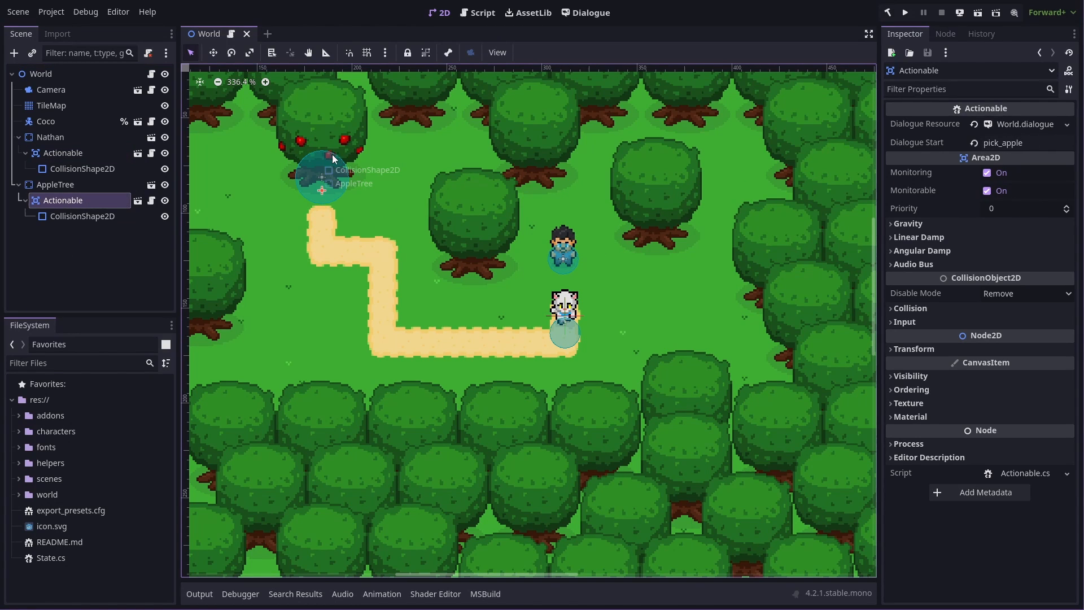
{"action": "mouse_move", "coordinate": [436, 293]}
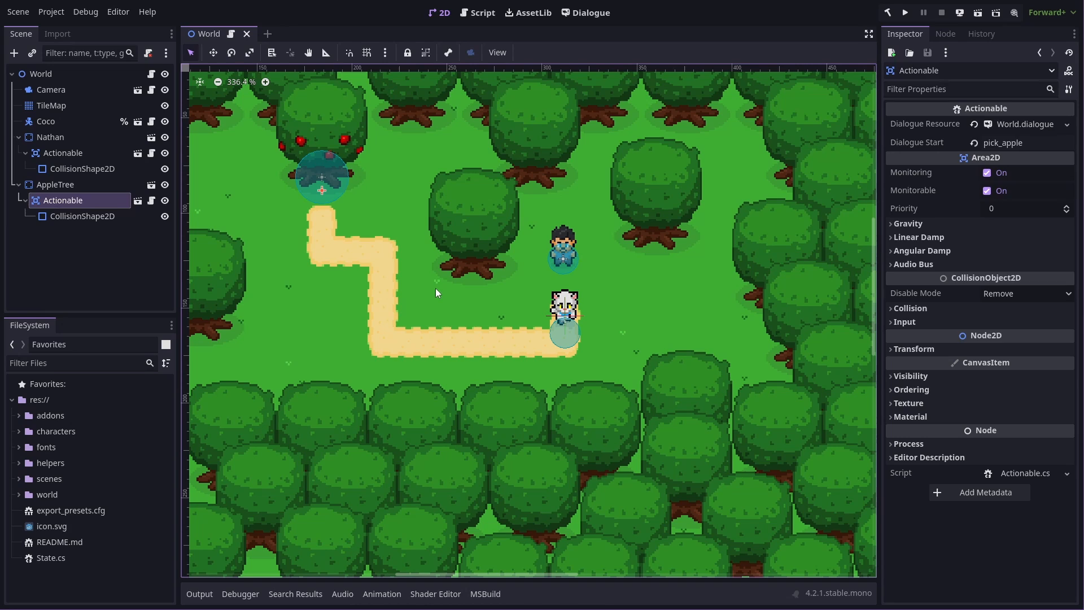
{"action": "left_click", "coordinate": [45, 121]}
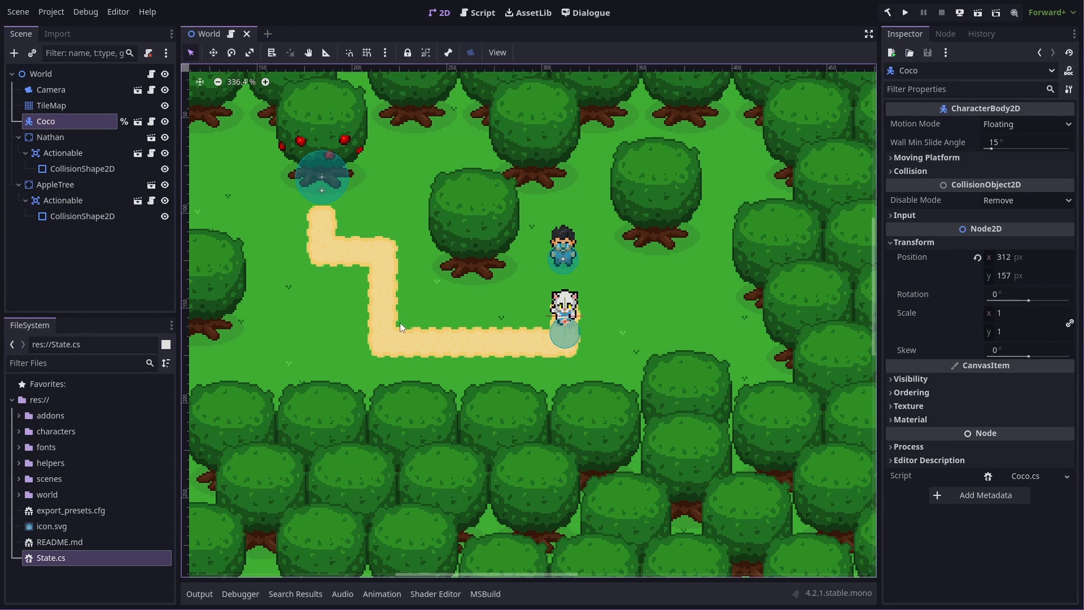
{"action": "mouse_move", "coordinate": [305, 240]}
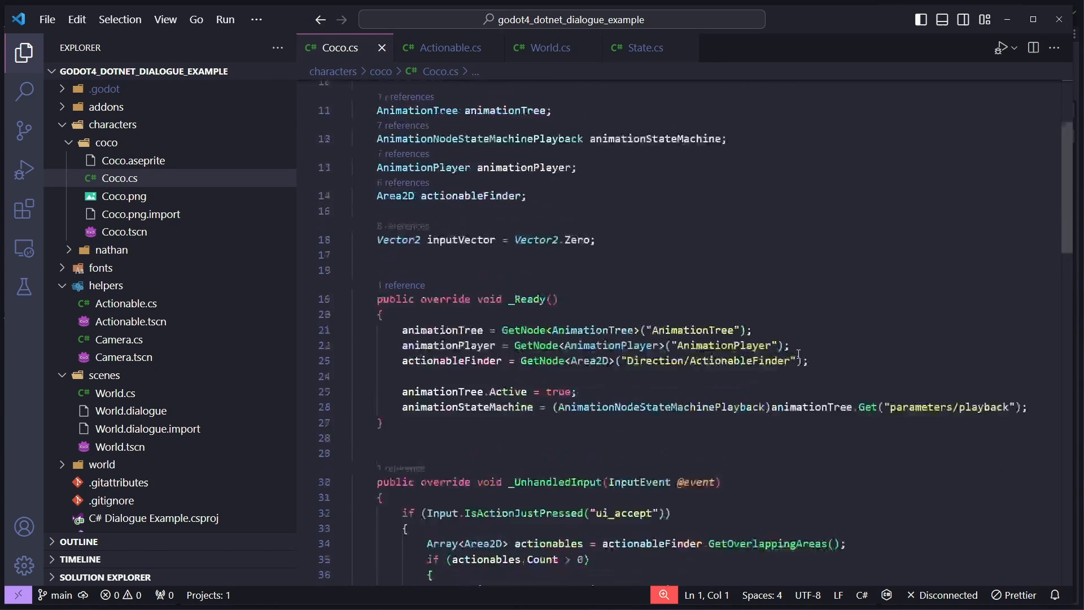
- Review Coco.cs's _UnhandledInput method, which runs the first overlapping Actionable's Action on ui_accept
{"action": "scroll", "scroll_direction": "down", "scroll_amount": 3}
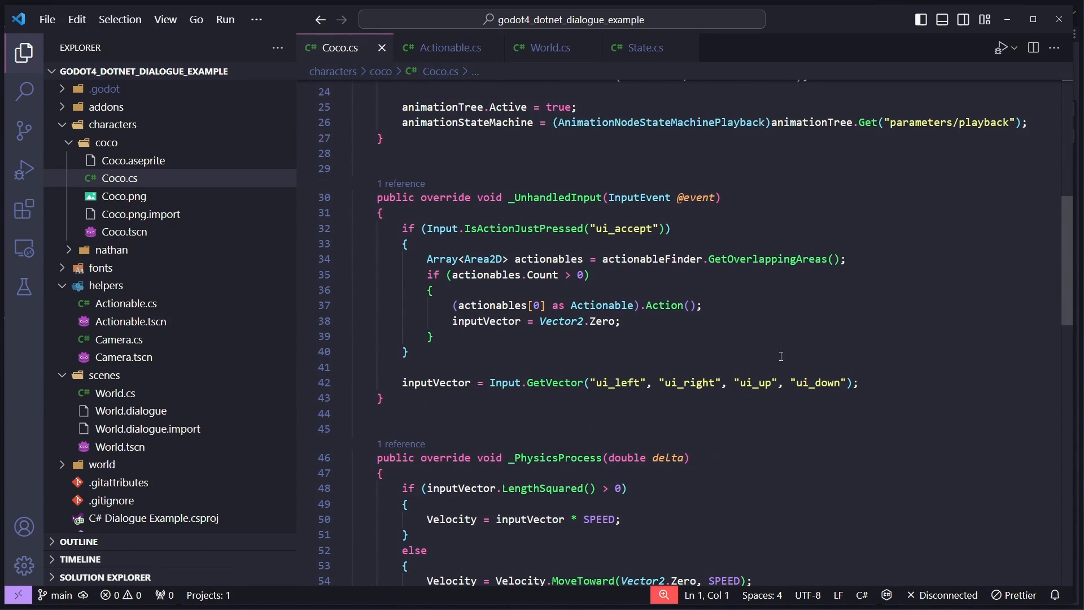
{"action": "double_click", "coordinate": [555, 196]}
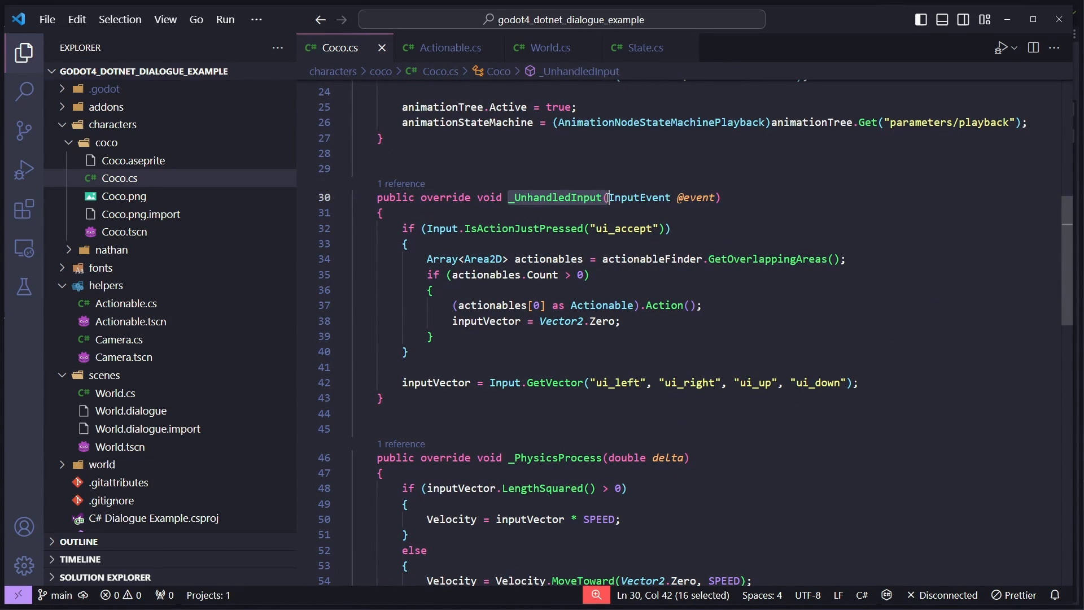
{"action": "scroll", "scroll_direction": "down", "scroll_amount": 3}
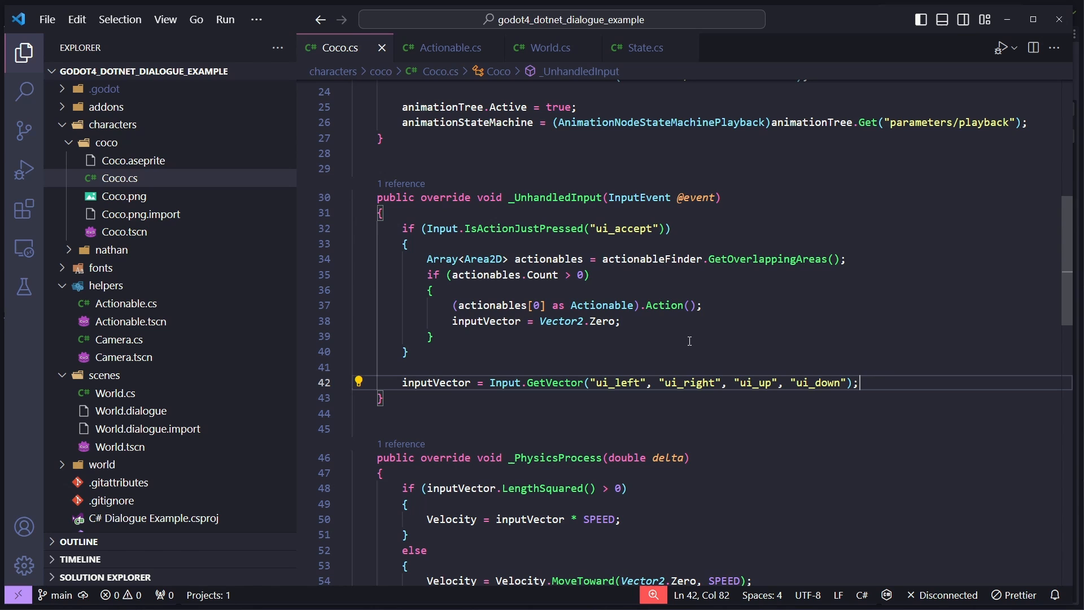
{"action": "scroll", "scroll_direction": "down", "scroll_amount": 3}
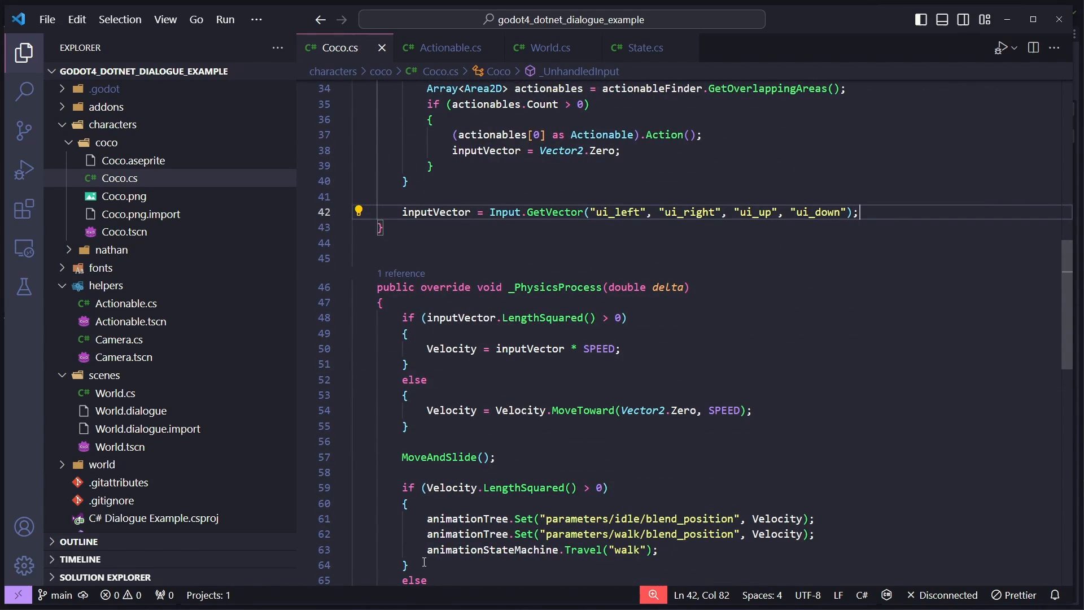
{"action": "scroll", "scroll_direction": "down", "scroll_amount": 3}
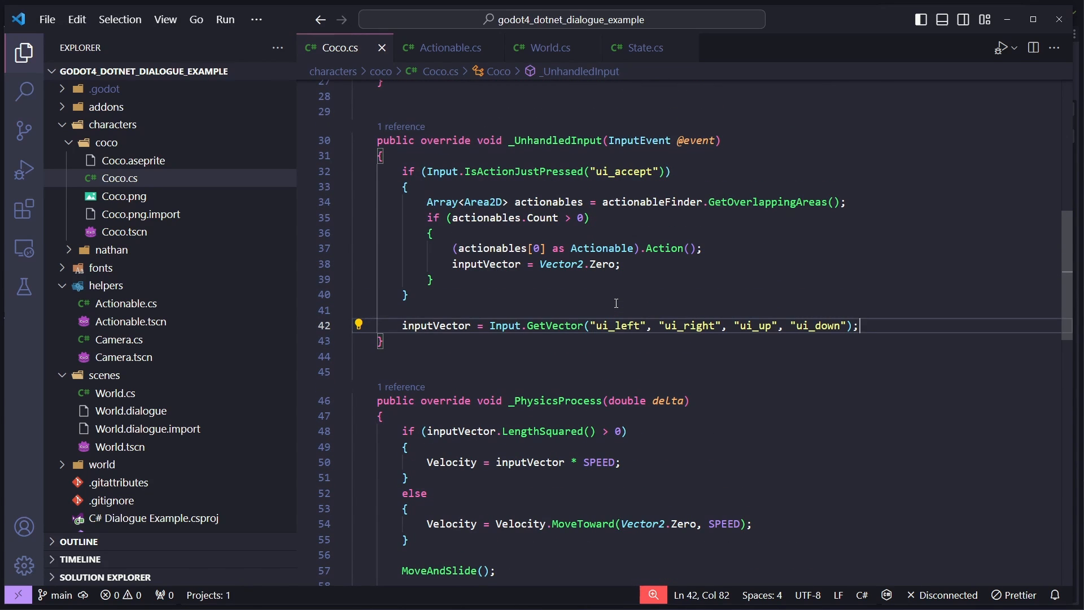
{"action": "mouse_move", "coordinate": [523, 228]}
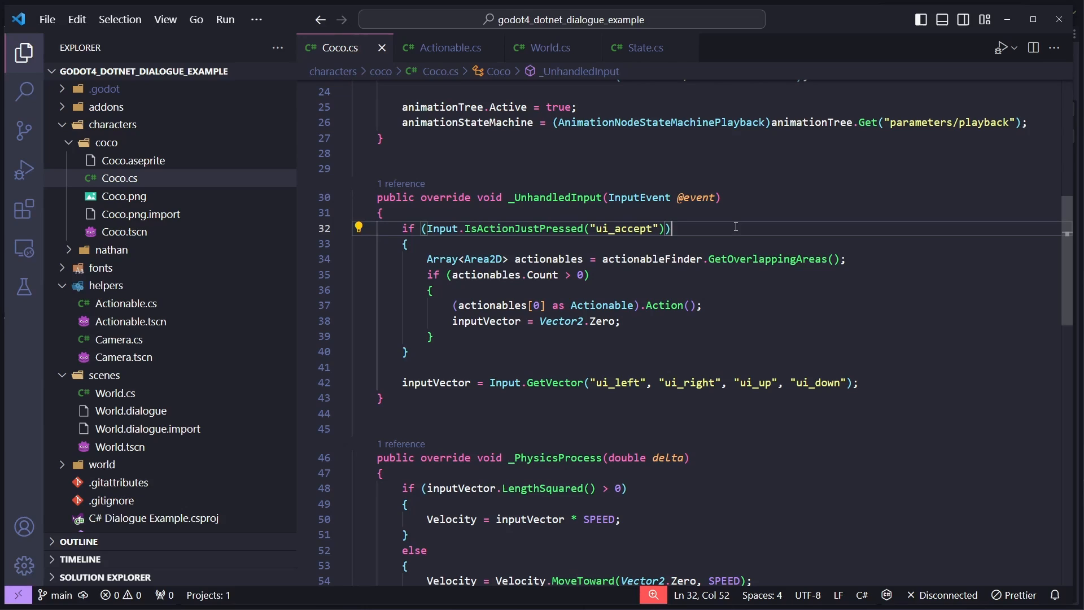
{"action": "mouse_move", "coordinate": [604, 237]}
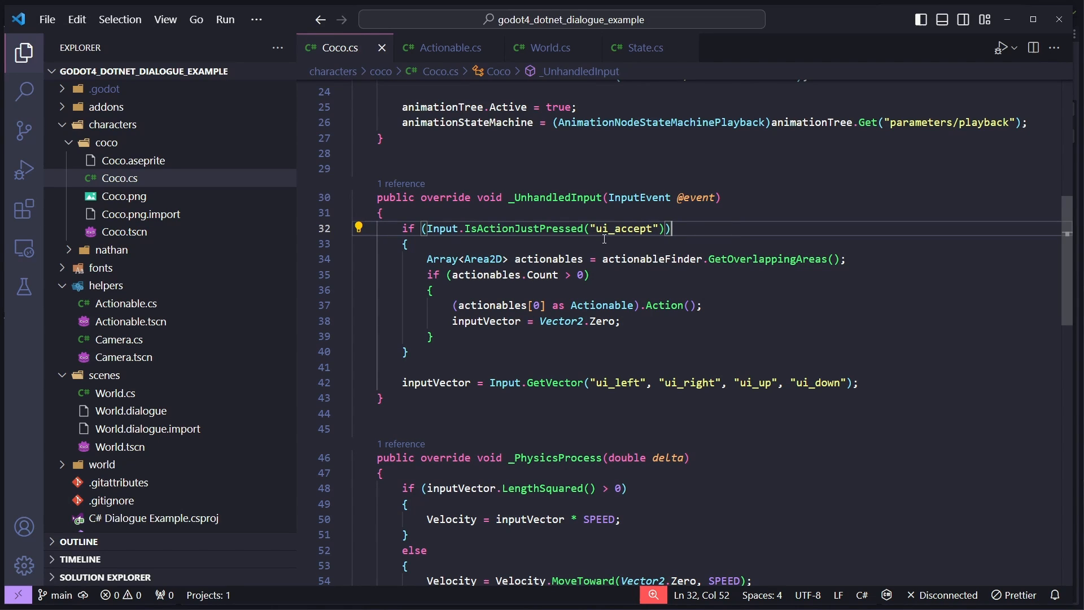
{"action": "mouse_move", "coordinate": [695, 223]}
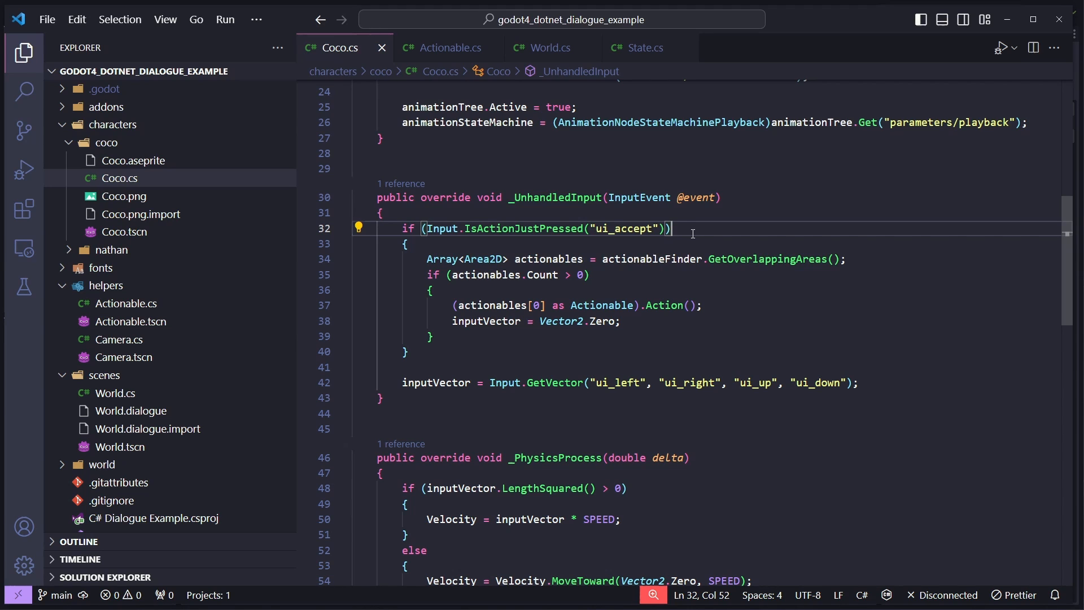
{"action": "mouse_move", "coordinate": [695, 225]}
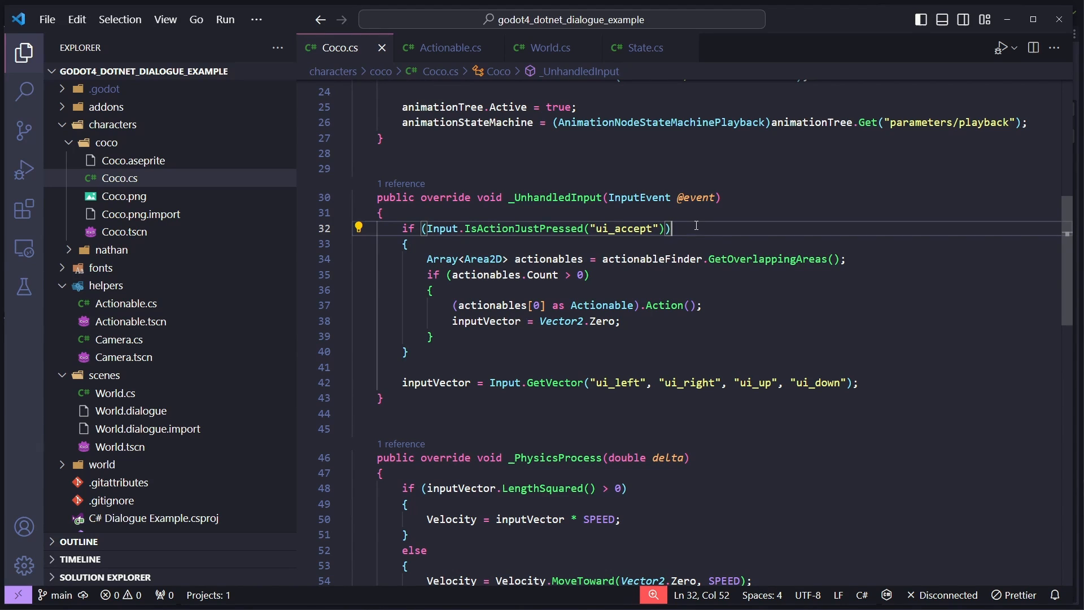
{"action": "left_click", "coordinate": [429, 336]}
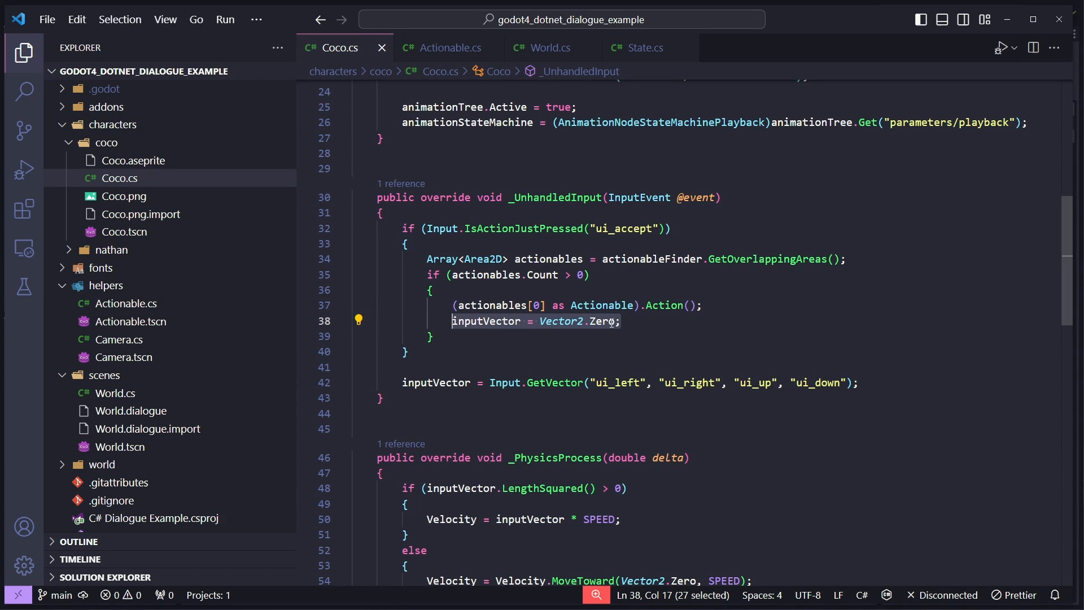
{"action": "left_click", "coordinate": [621, 321]}
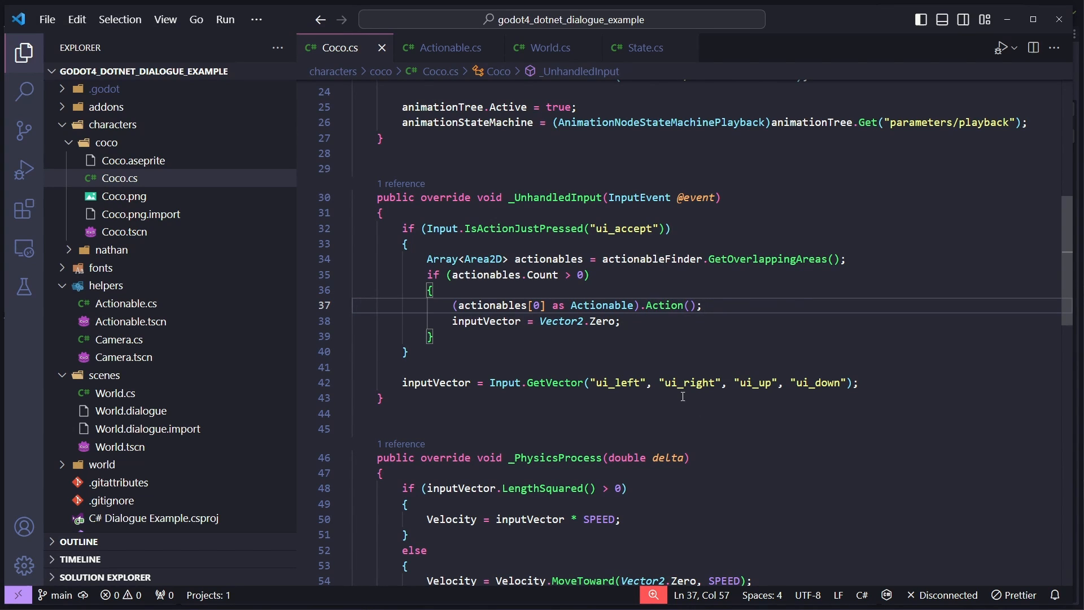
- Review the LookDown and async Task ReachUp methods at the end of Coco.cs
{"action": "scroll", "scroll_direction": "down", "scroll_amount": 3}
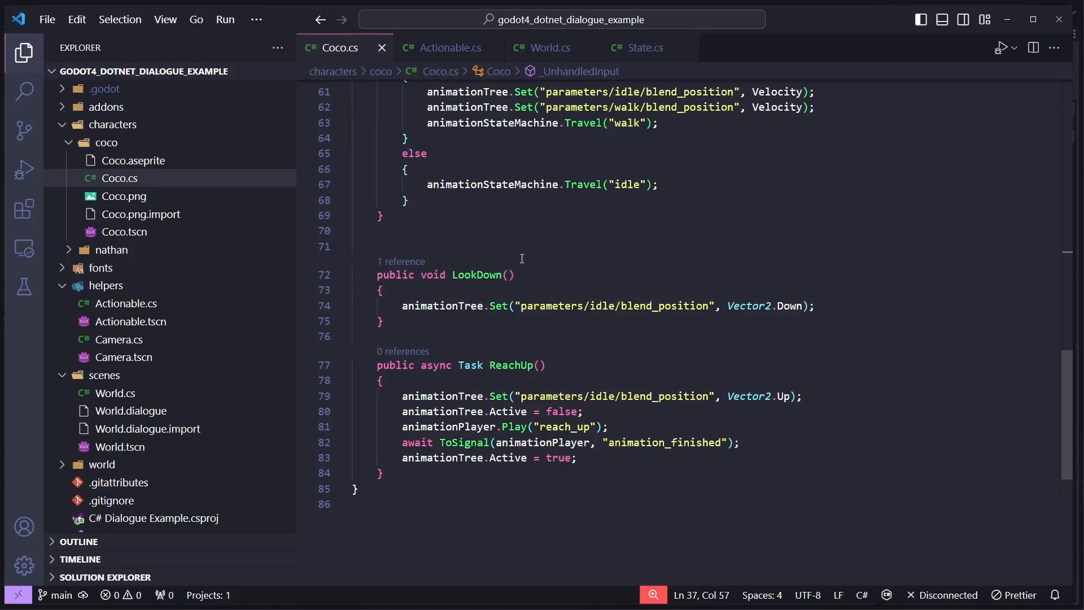
{"action": "mouse_move", "coordinate": [476, 274]}
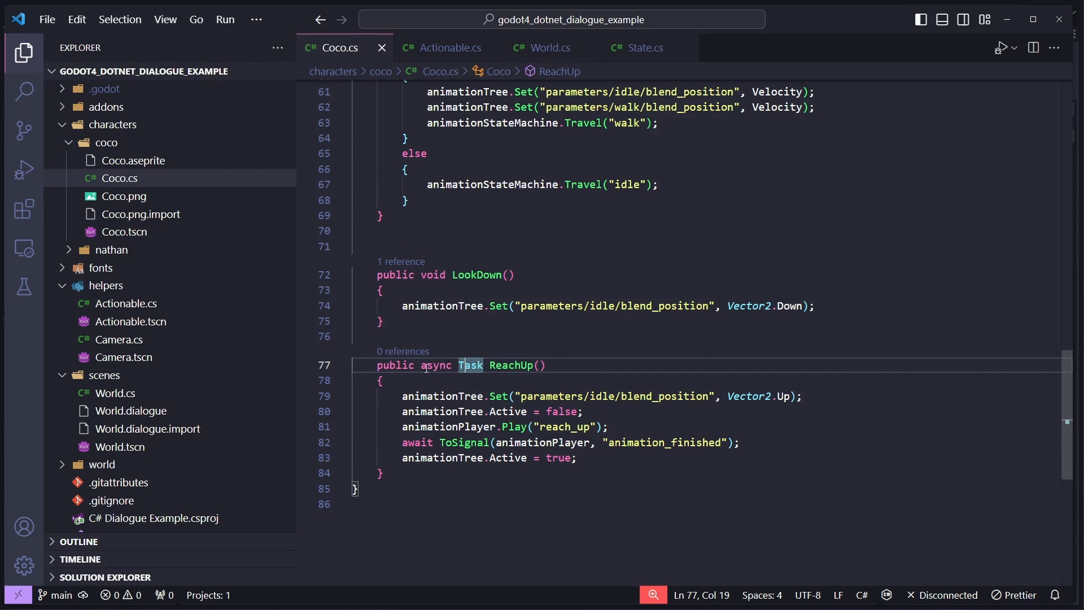
{"action": "double_click", "coordinate": [470, 365]}
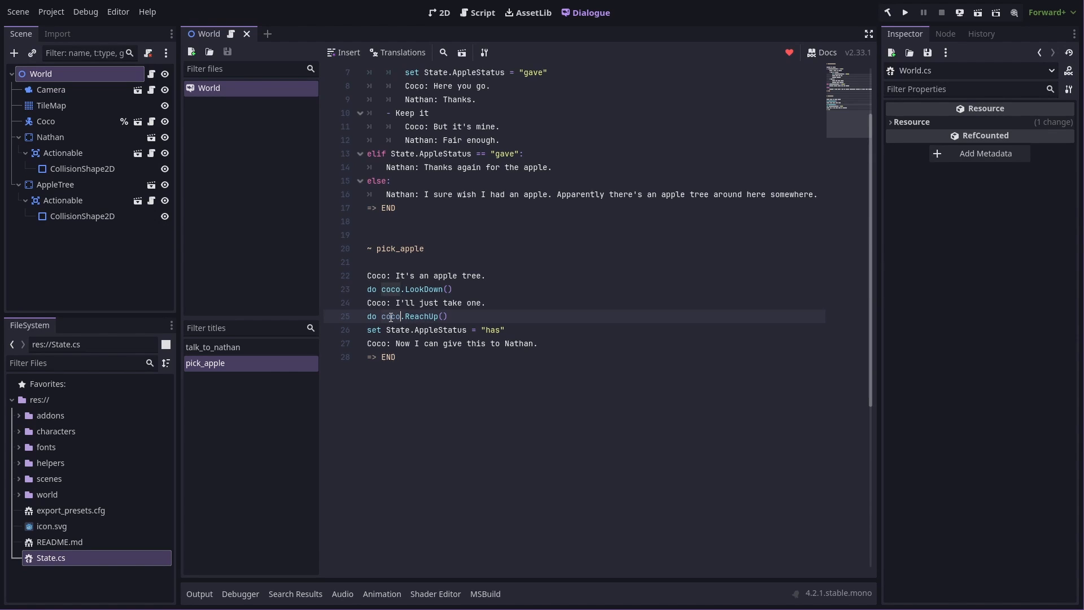
{"action": "mouse_move", "coordinate": [497, 218]}
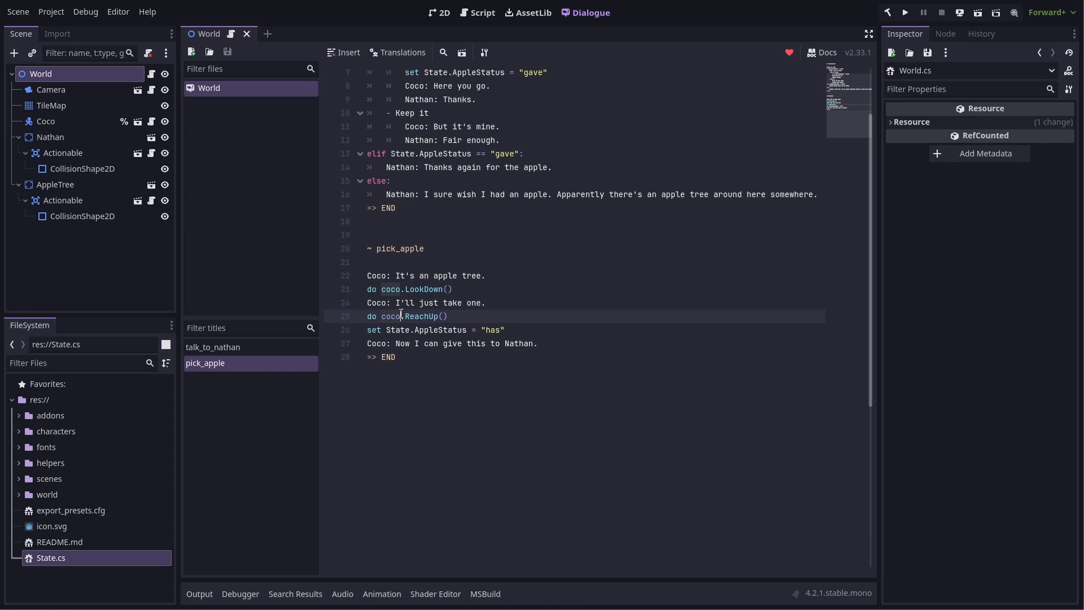
- Check the coco.LookDown() and coco.ReachUp() calls in the pick_apple dialogue
{"action": "left_click", "coordinate": [440, 13]}
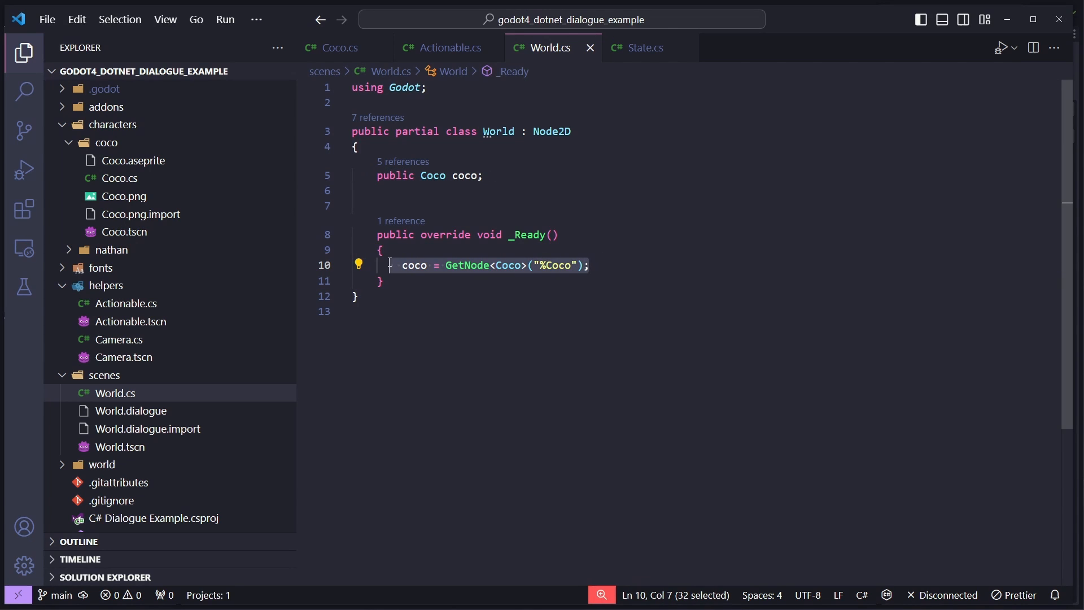
- Check the State object used by the dialogue conditions and view State.cs's AppleStatus string
{"action": "left_click", "coordinate": [604, 265]}
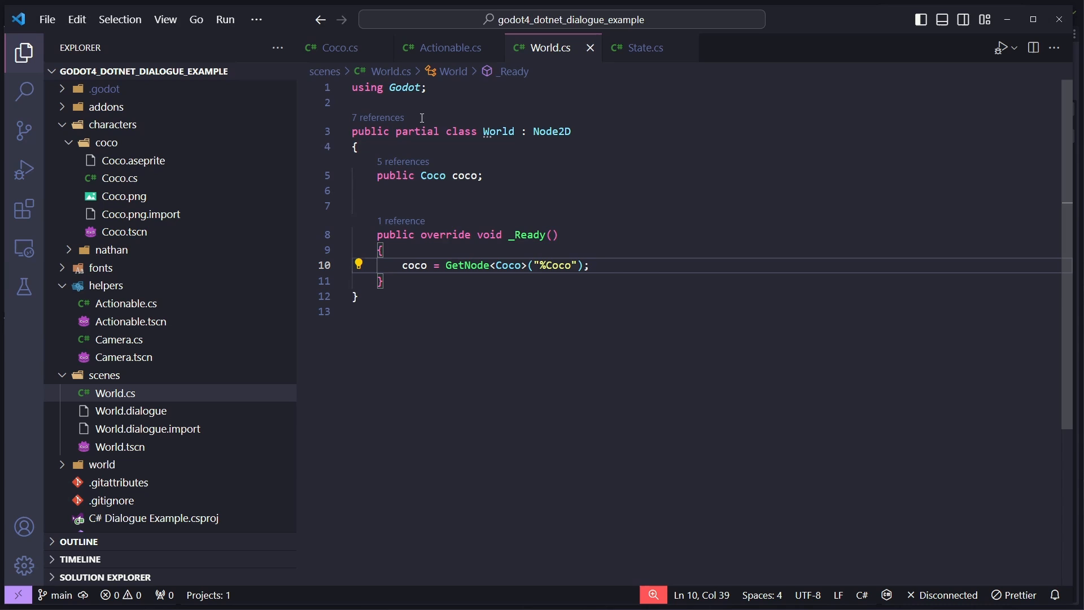
{"action": "mouse_move", "coordinate": [633, 146]}
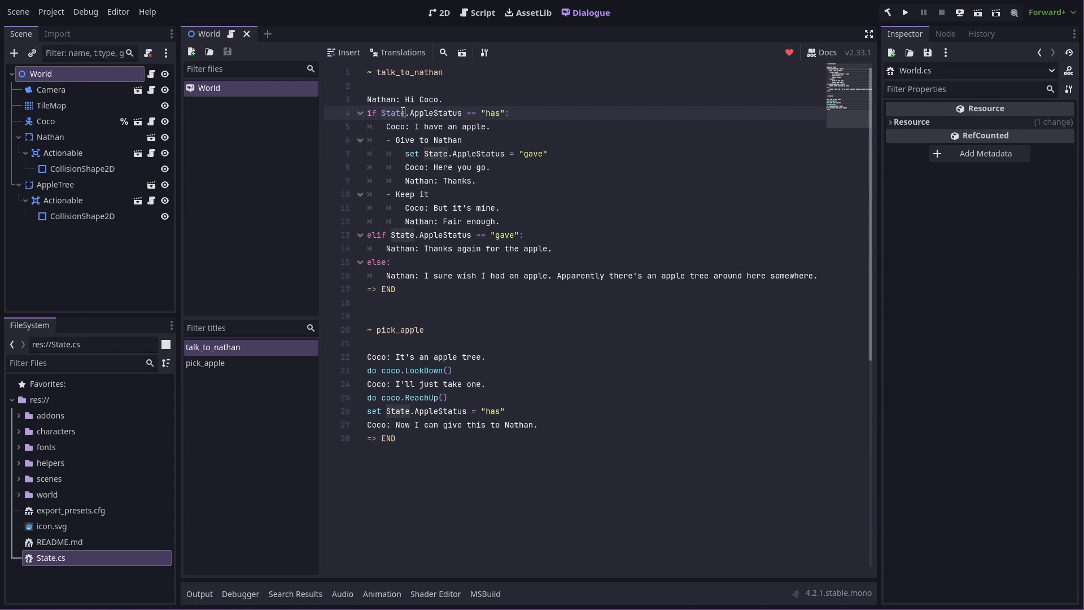
{"action": "left_click", "coordinate": [52, 12]}
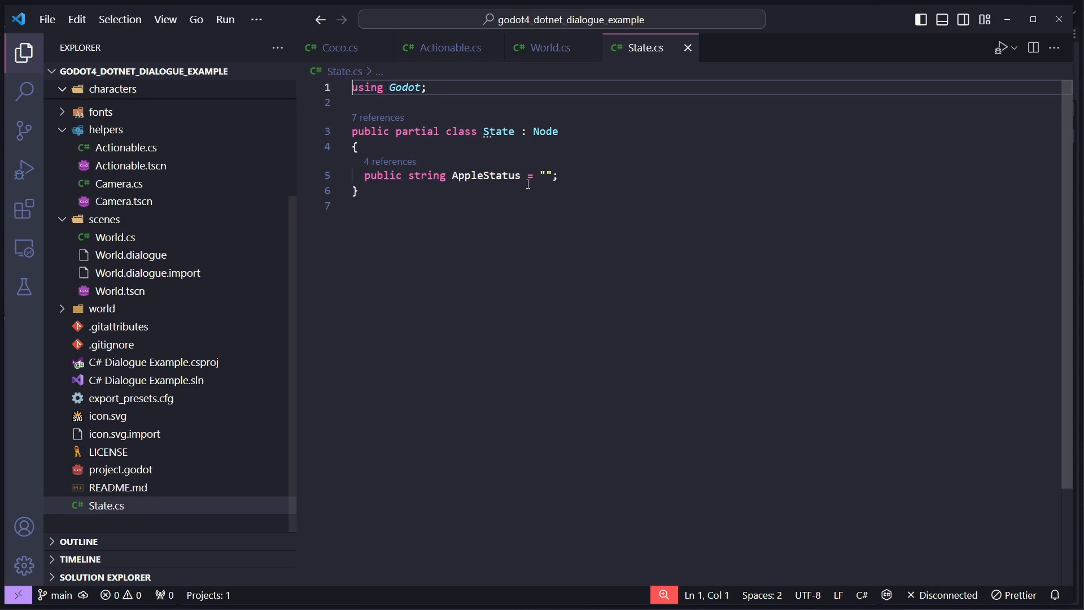
{"action": "double_click", "coordinate": [486, 175]}
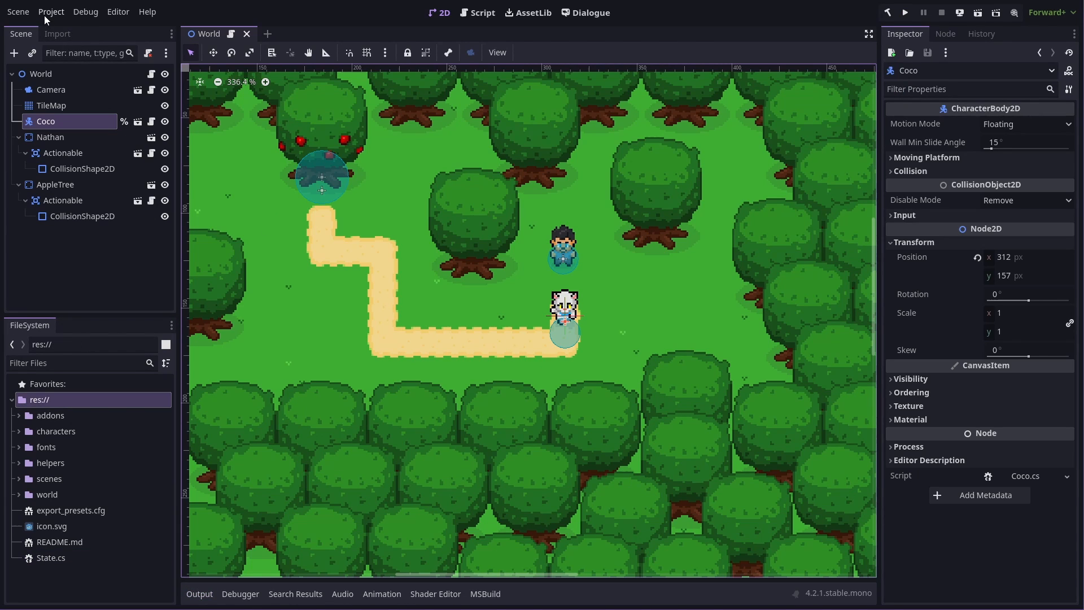
- Show the Project > Tools list with the dialogue example balloon commands
{"action": "left_click", "coordinate": [50, 11]}
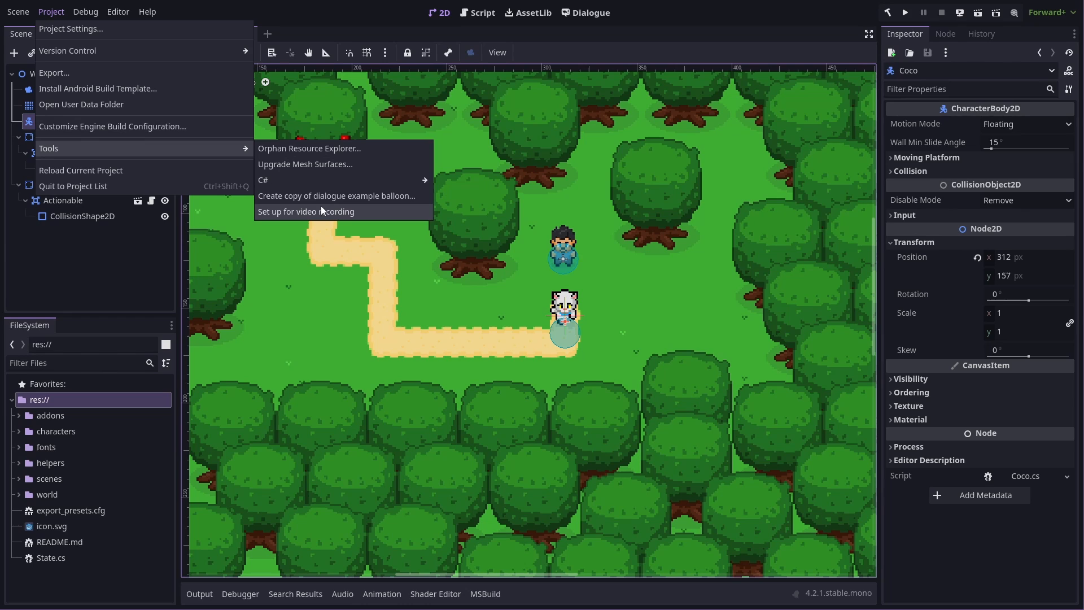
- Copy the example balloon into a new res://dialogue folder, yielding Balloon.tscn and DialogueBalloon.cs
{"action": "left_click", "coordinate": [336, 195]}
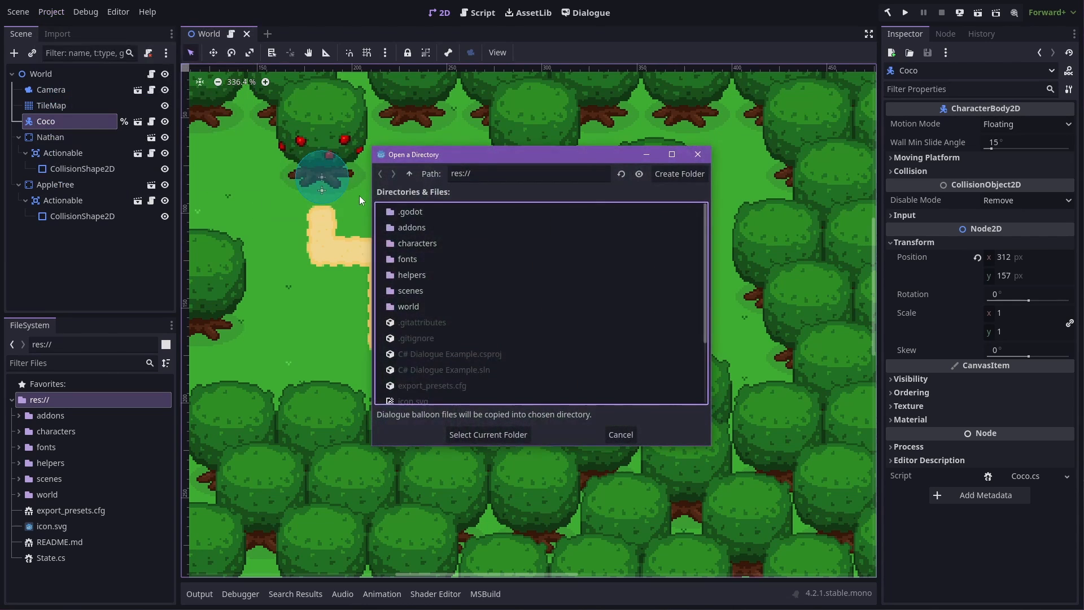
{"action": "left_click", "coordinate": [678, 174]}
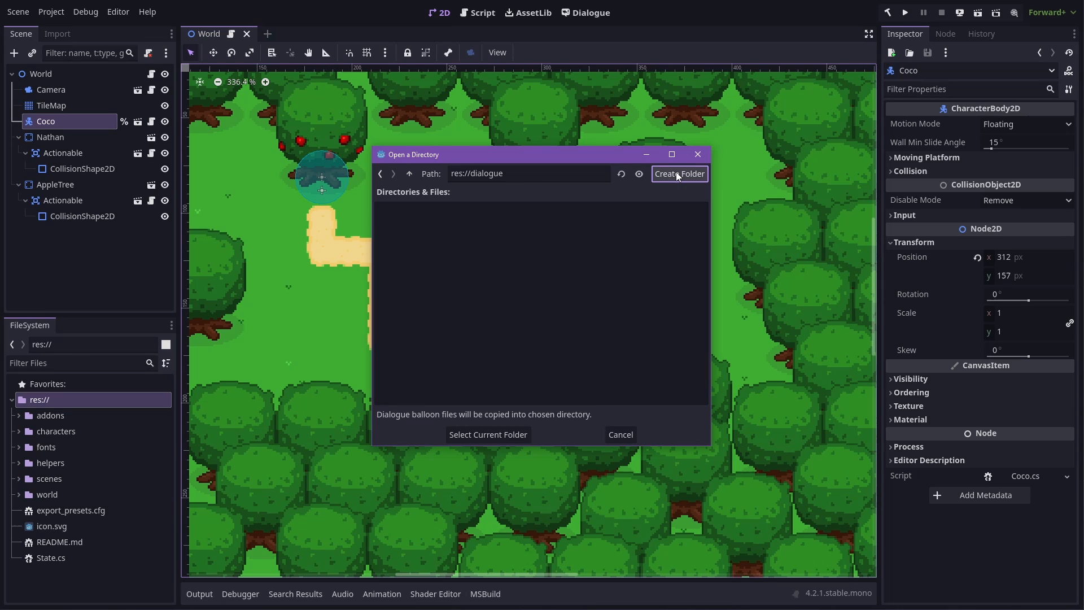
{"action": "left_click", "coordinate": [487, 434]}
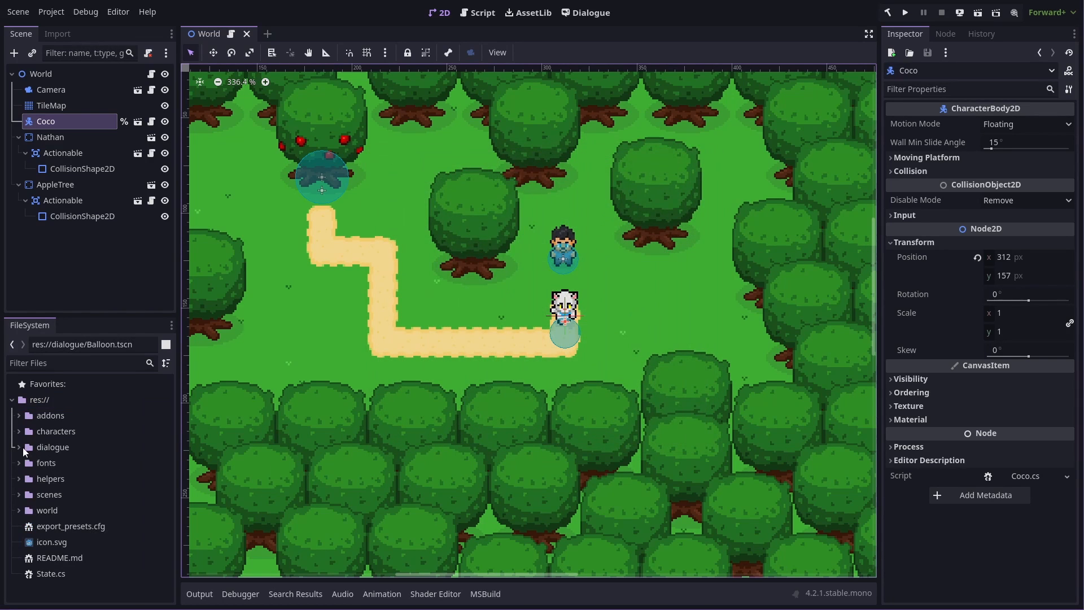
{"action": "left_click", "coordinate": [18, 447]}
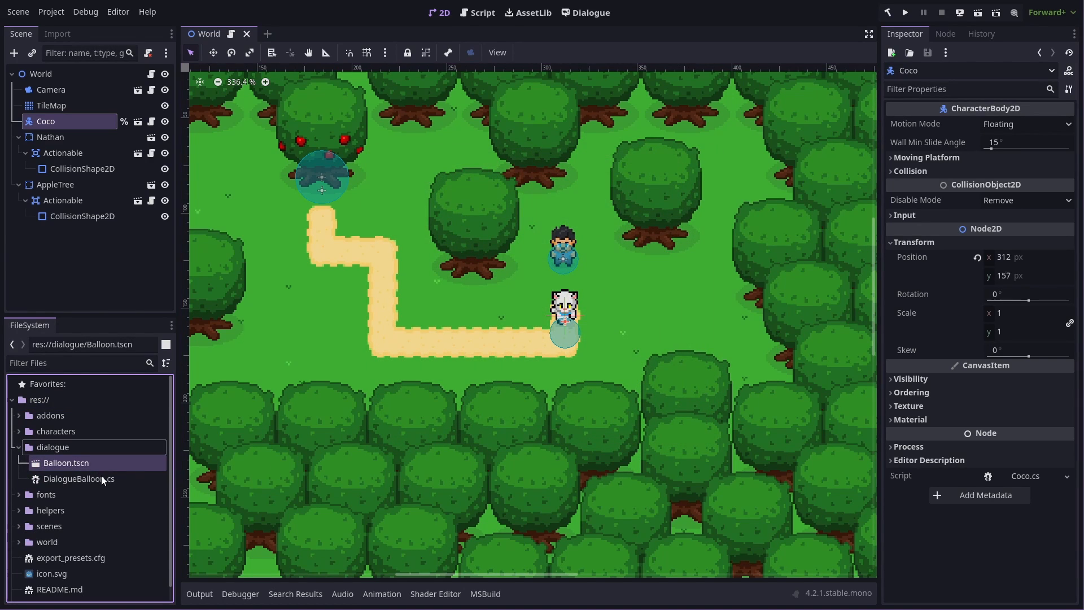
{"action": "mouse_move", "coordinate": [104, 480]}
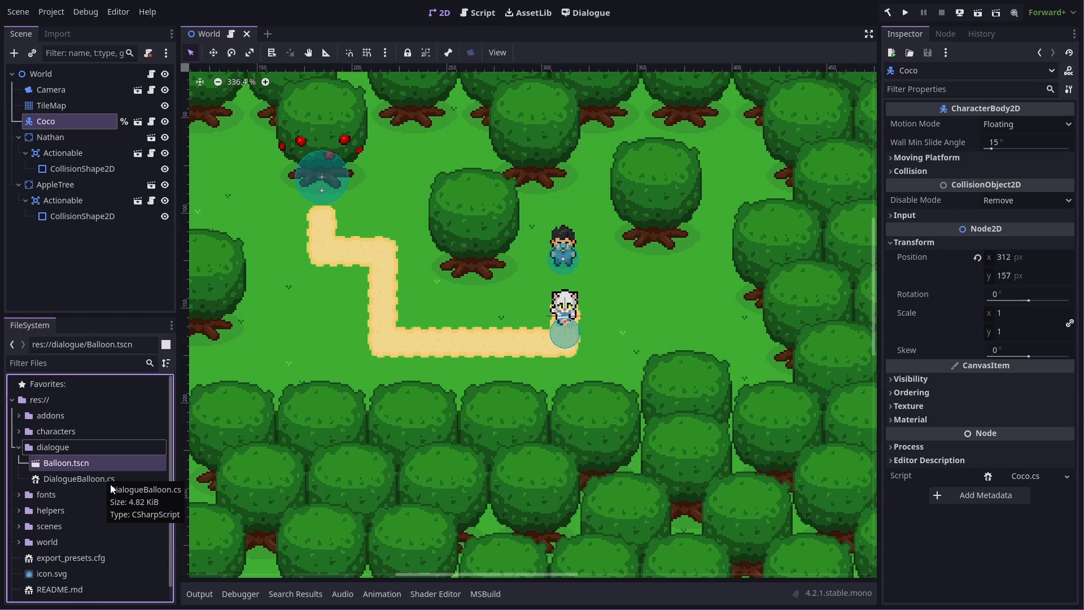
{"action": "left_click", "coordinate": [79, 478]}
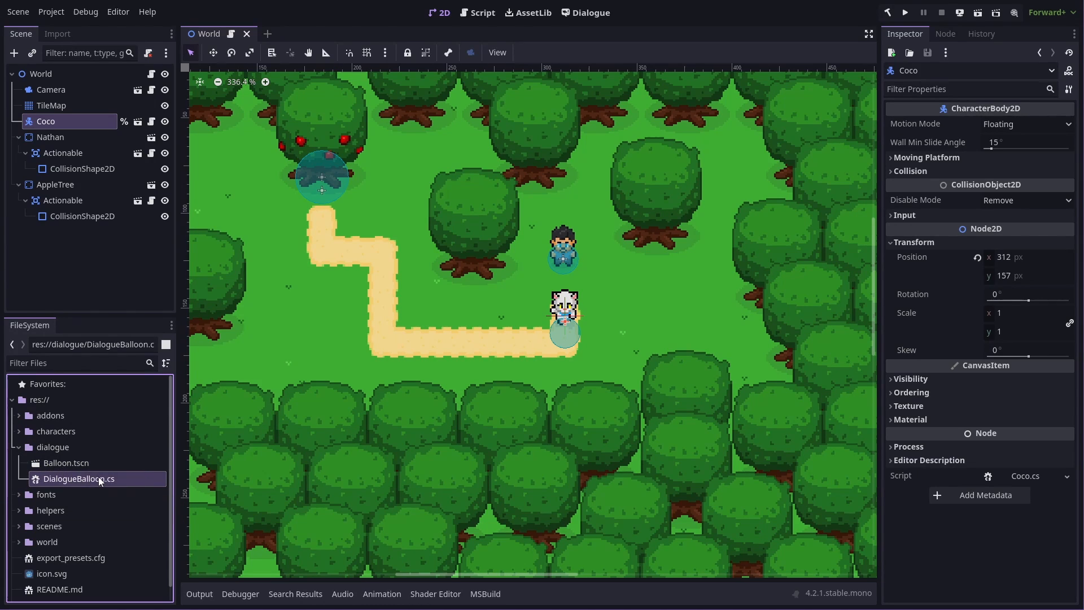
{"action": "mouse_move", "coordinate": [99, 478]}
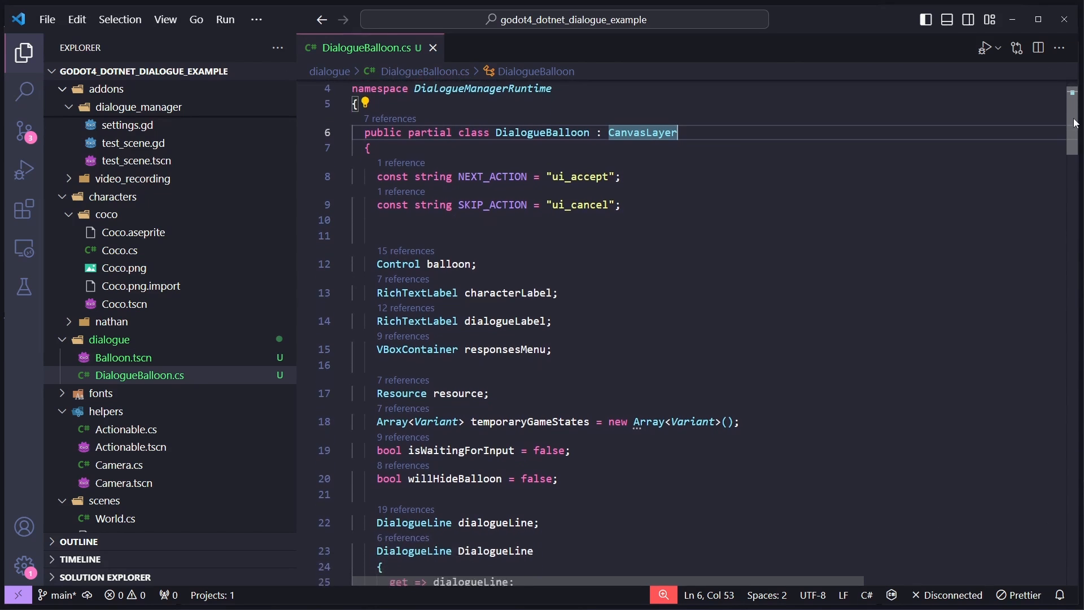
- Read through DialogueBalloon.cs's _Ready, _ExitTree and Mutated code
{"action": "scroll", "scroll_direction": "down", "scroll_amount": 3}
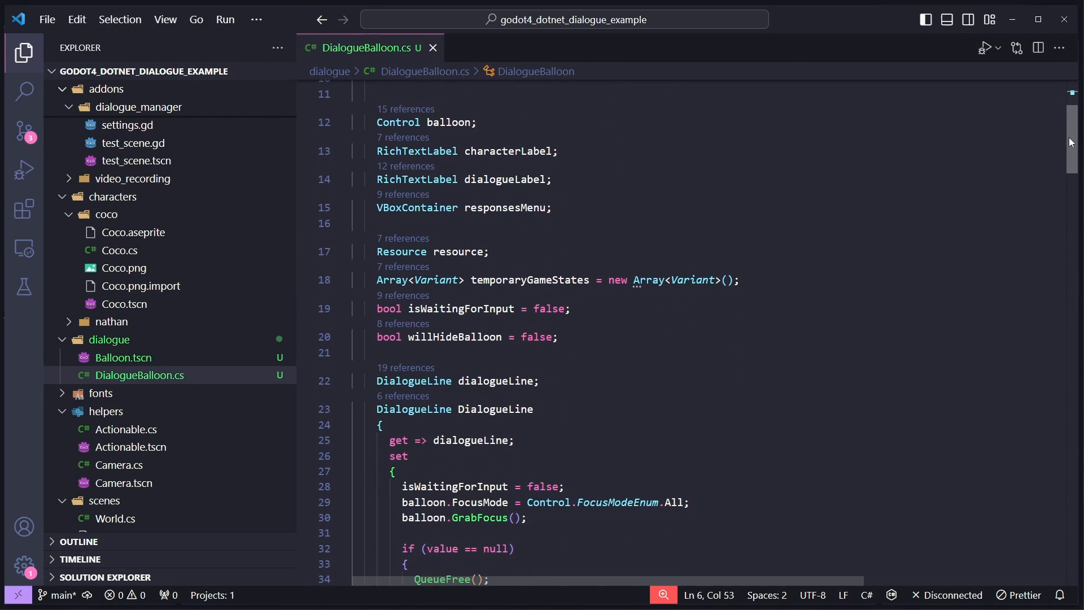
{"action": "scroll", "scroll_direction": "down", "scroll_amount": 3}
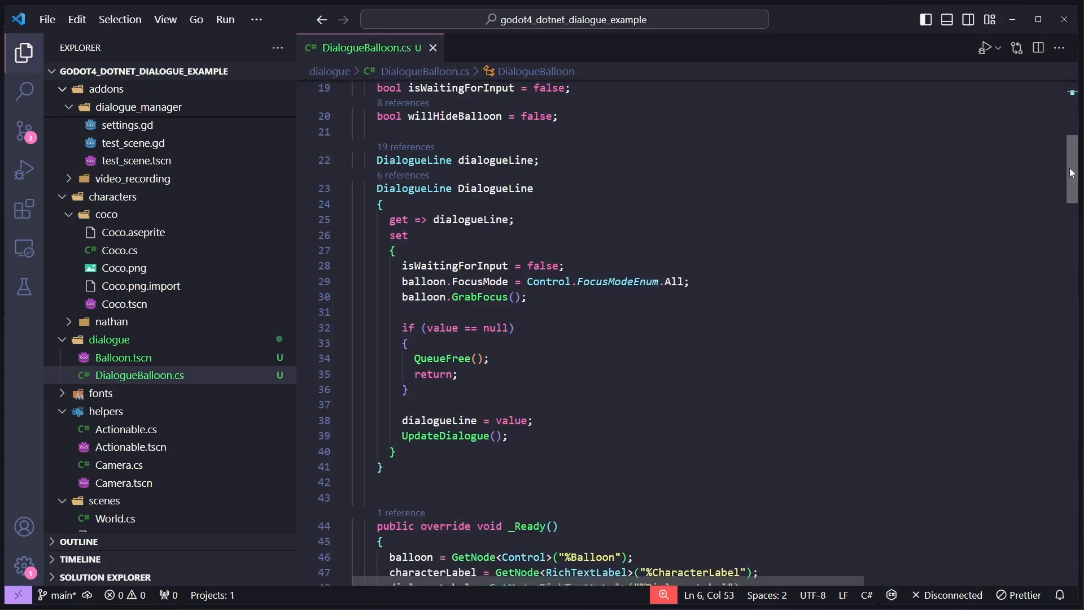
{"action": "scroll", "scroll_direction": "down", "scroll_amount": 3}
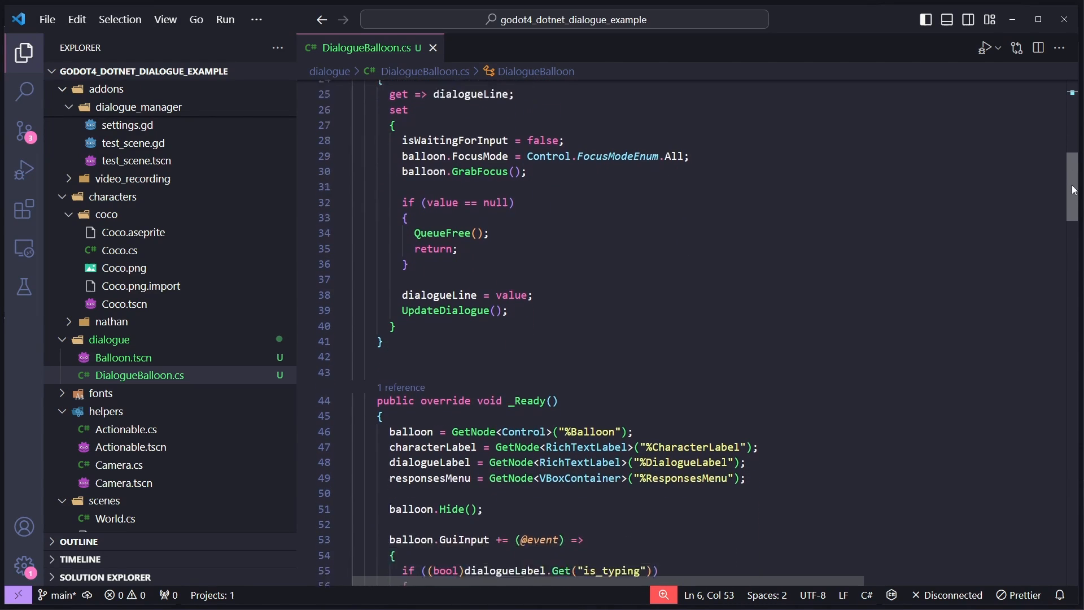
{"action": "scroll", "scroll_direction": "down", "scroll_amount": 3}
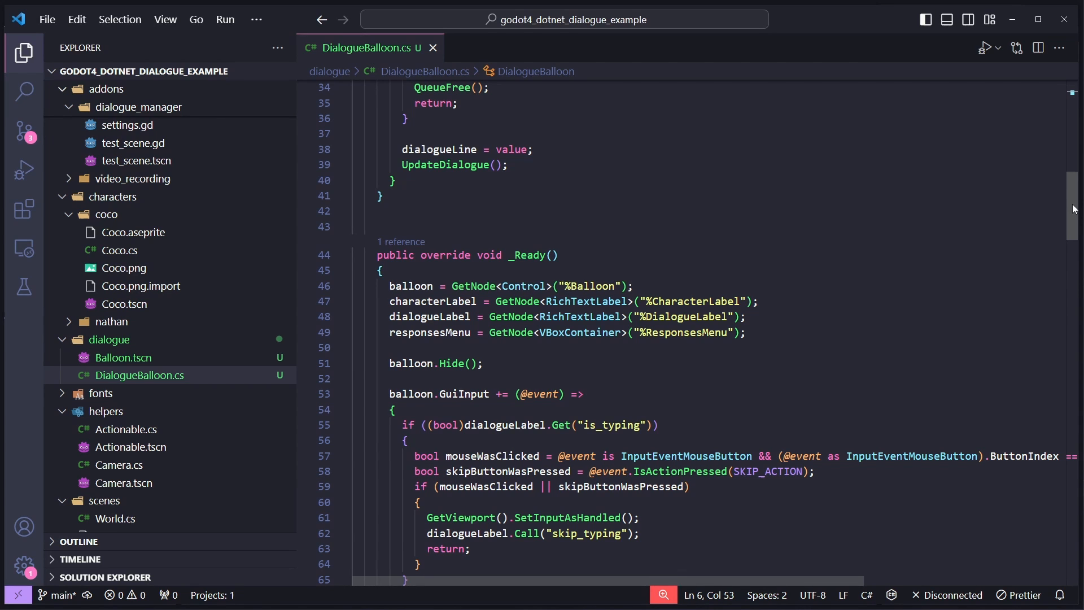
{"action": "scroll", "scroll_direction": "down", "scroll_amount": 3}
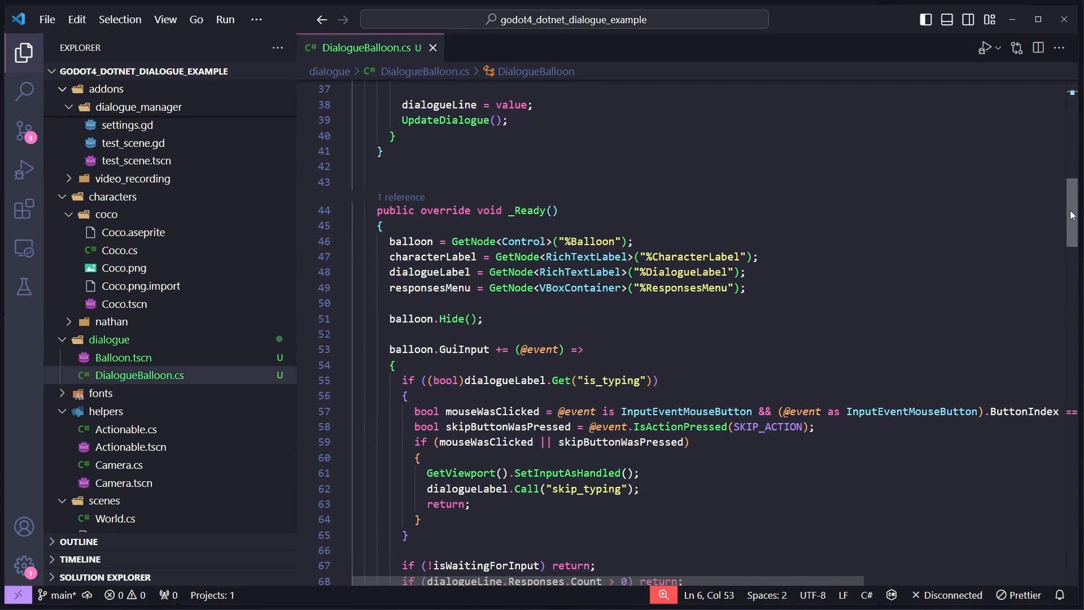
{"action": "scroll", "scroll_direction": "down", "scroll_amount": 3}
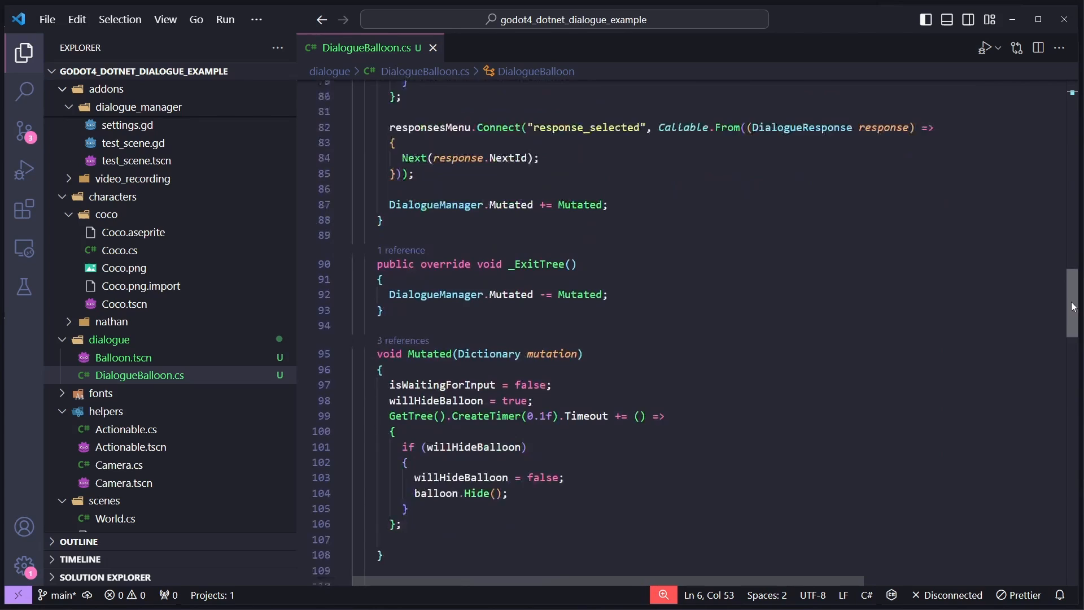
{"action": "scroll", "scroll_direction": "down", "scroll_amount": 3}
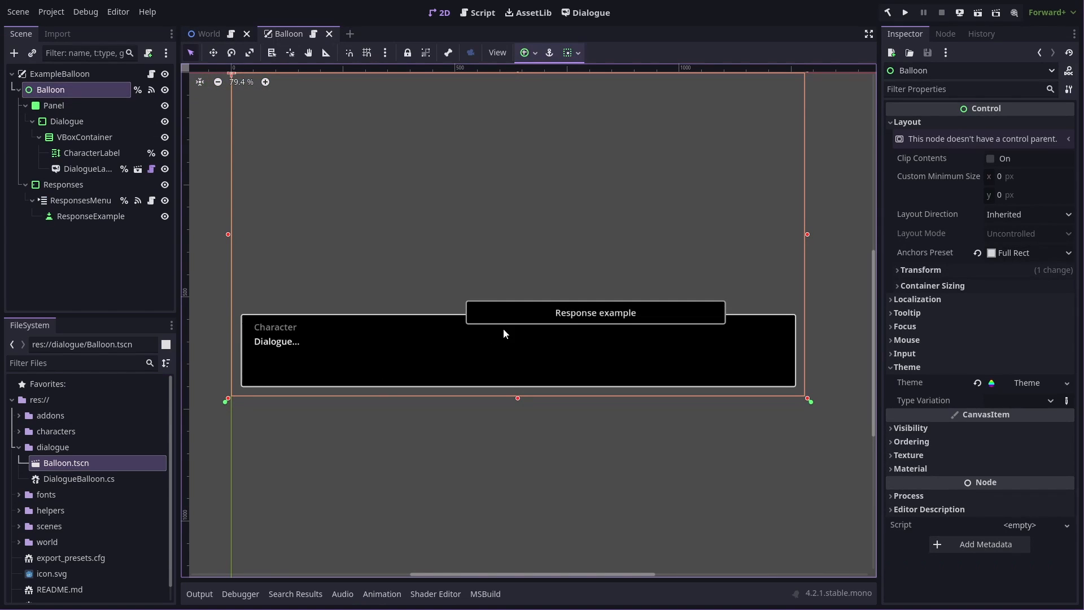
{"action": "mouse_move", "coordinate": [471, 203]}
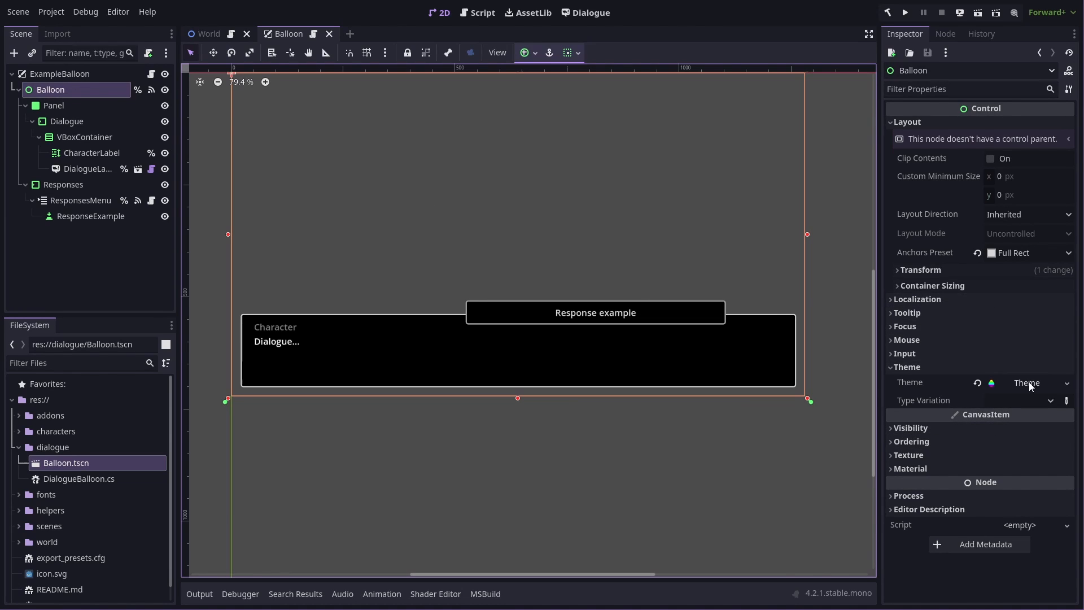
- Set the balloon theme's default font to Gaegu-Bold.ttf at size 30
{"action": "left_click", "coordinate": [1026, 382]}
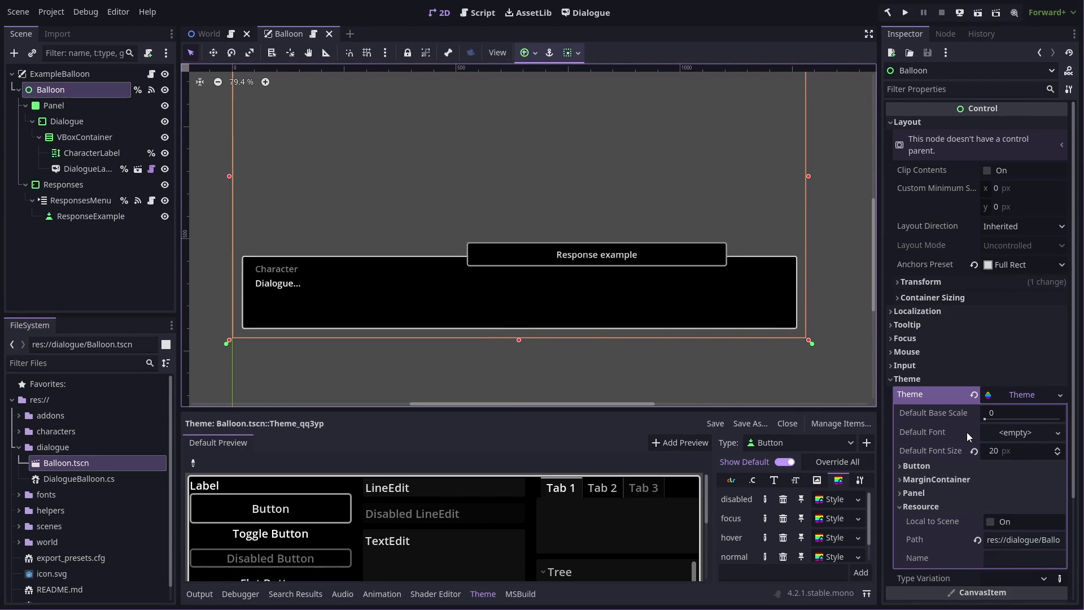
{"action": "mouse_move", "coordinate": [320, 278]}
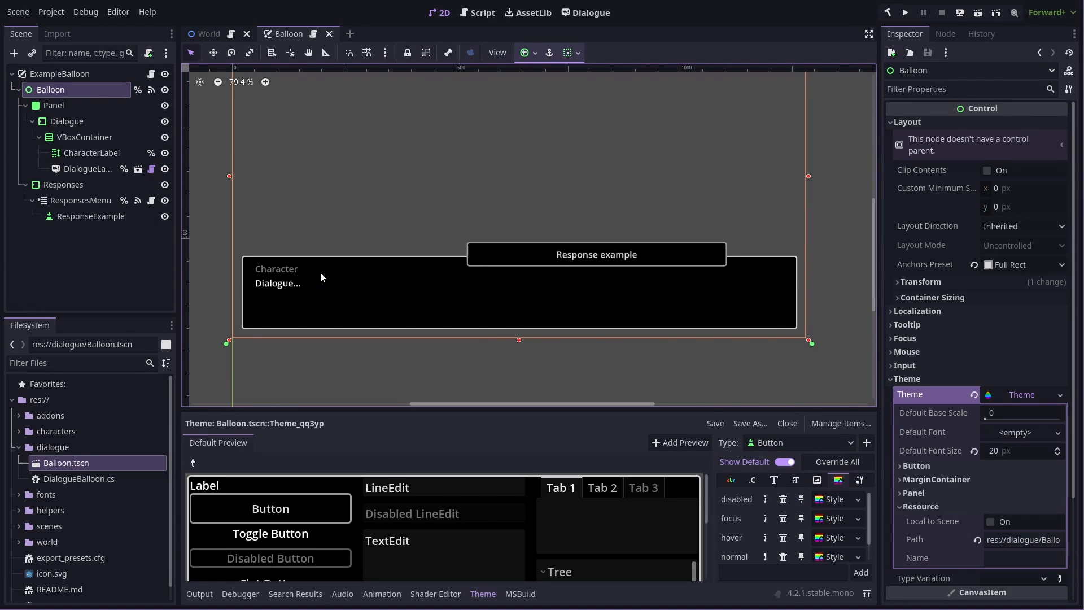
{"action": "left_click", "coordinate": [19, 494]}
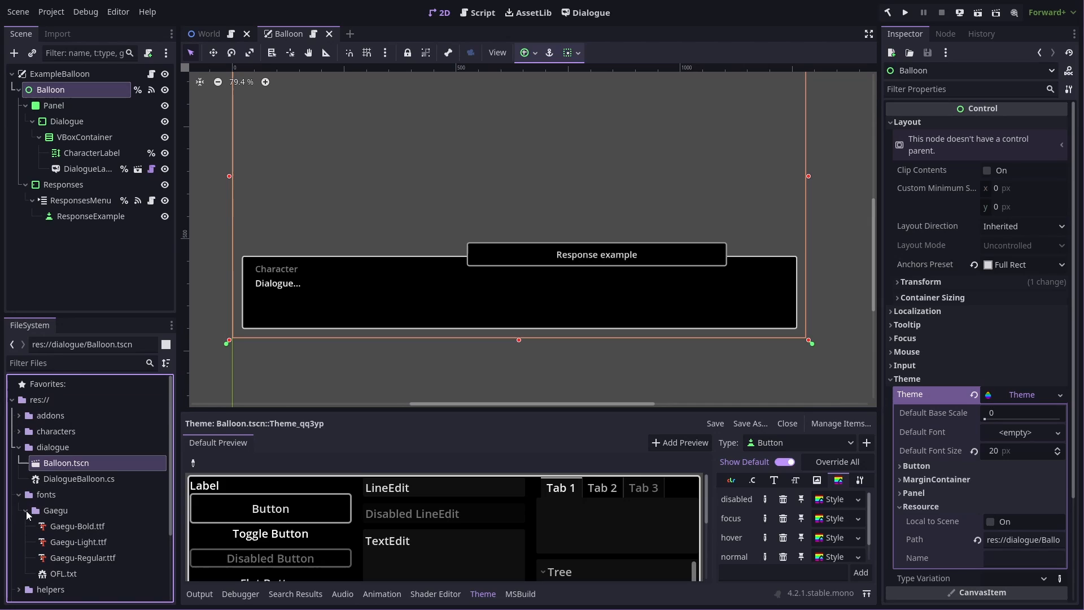
{"action": "mouse_move", "coordinate": [81, 533]}
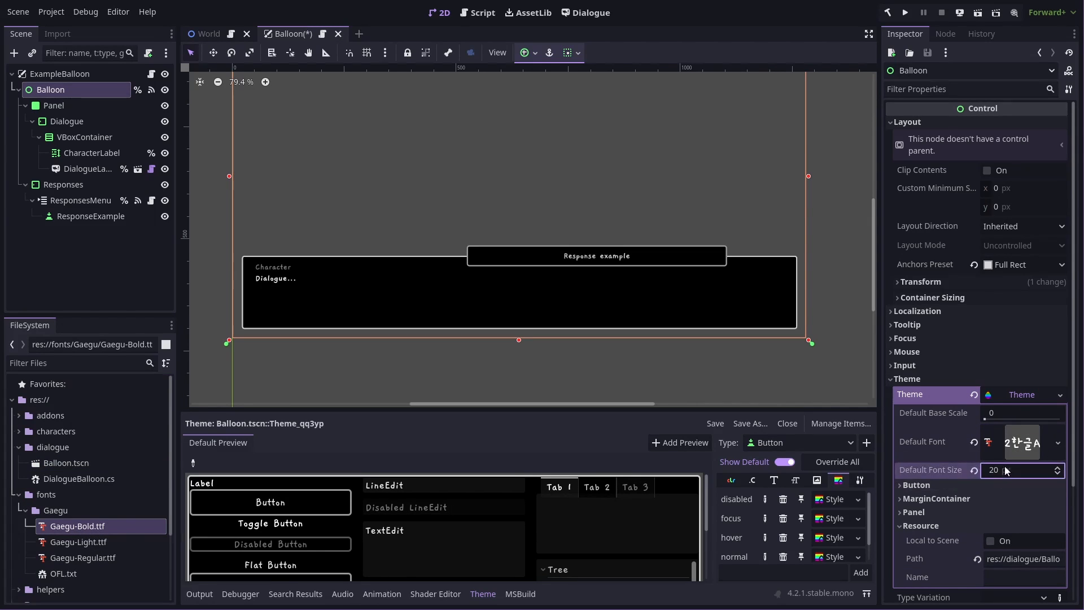
{"action": "type", "text": "30"}
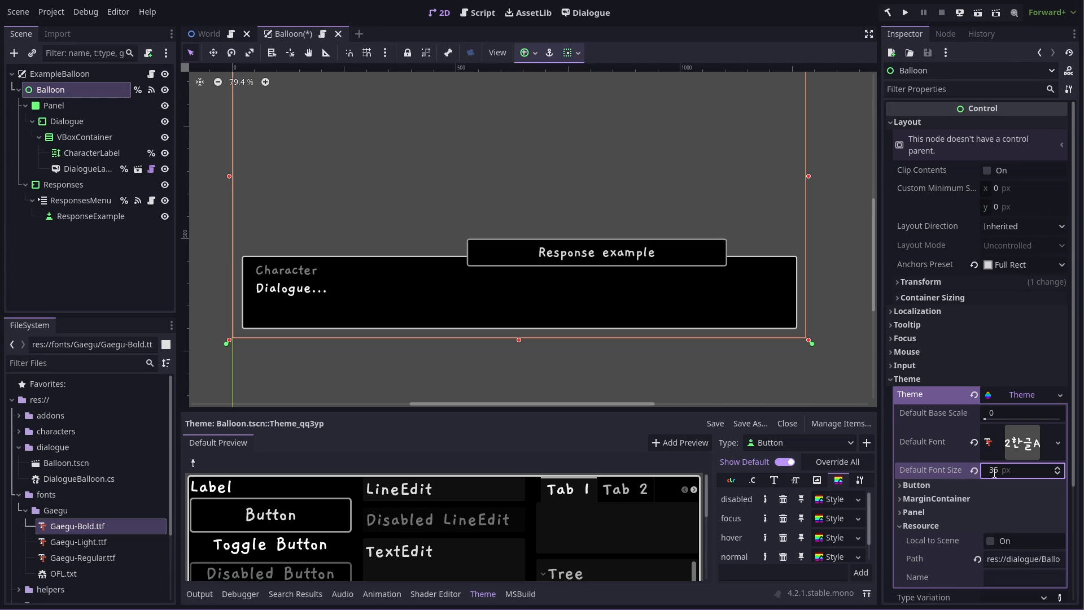
{"action": "left_click", "coordinate": [91, 154]}
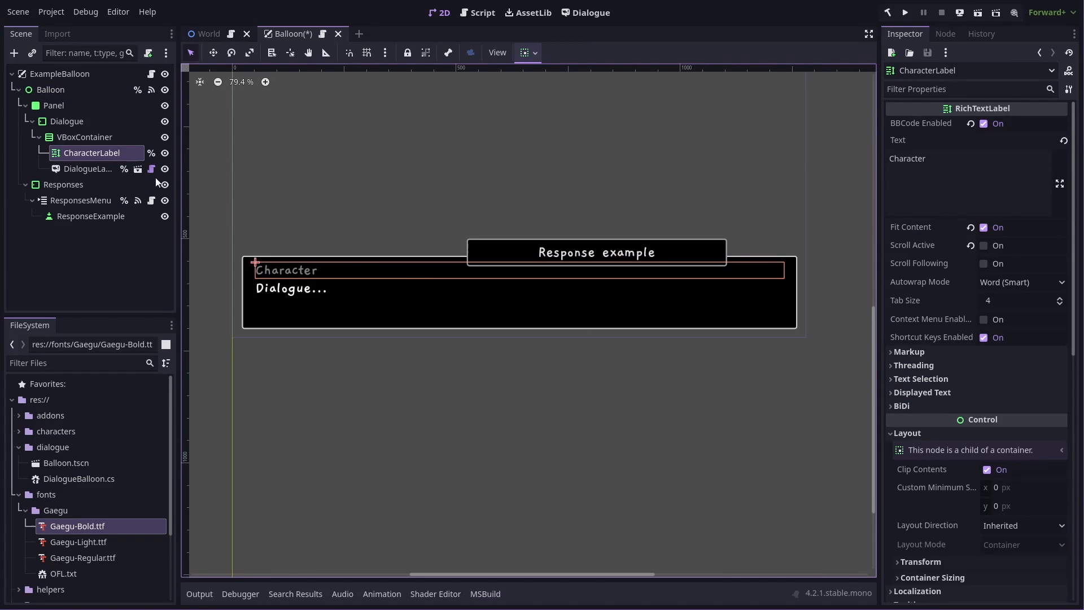
- Review the Responses, DialogueLabel and Panel nodes, then select Balloon and open its Theme resource
{"action": "left_click", "coordinate": [54, 106]}
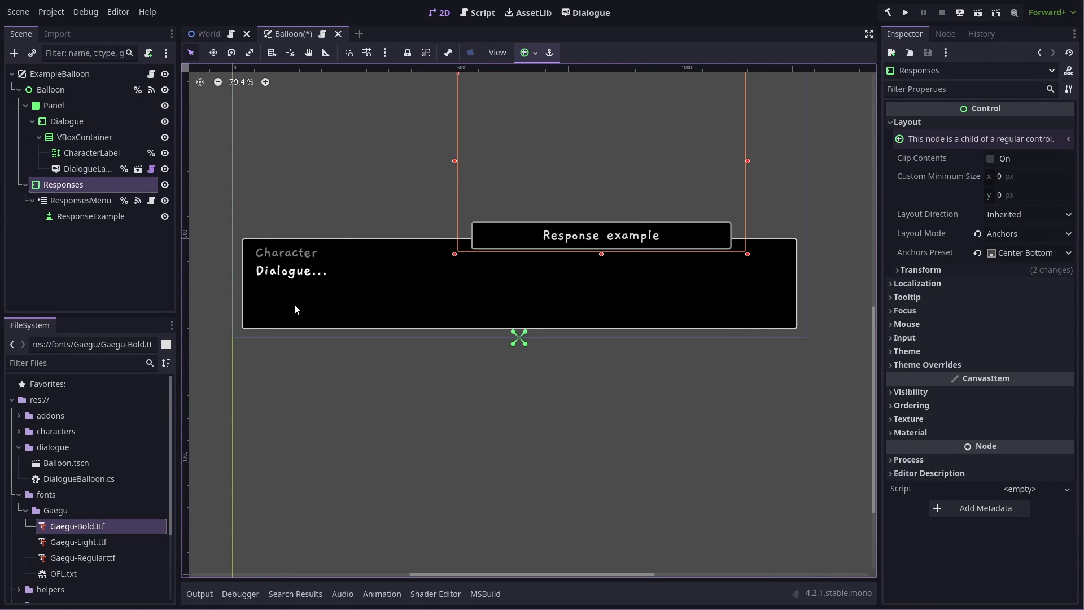
{"action": "left_click", "coordinate": [87, 169]}
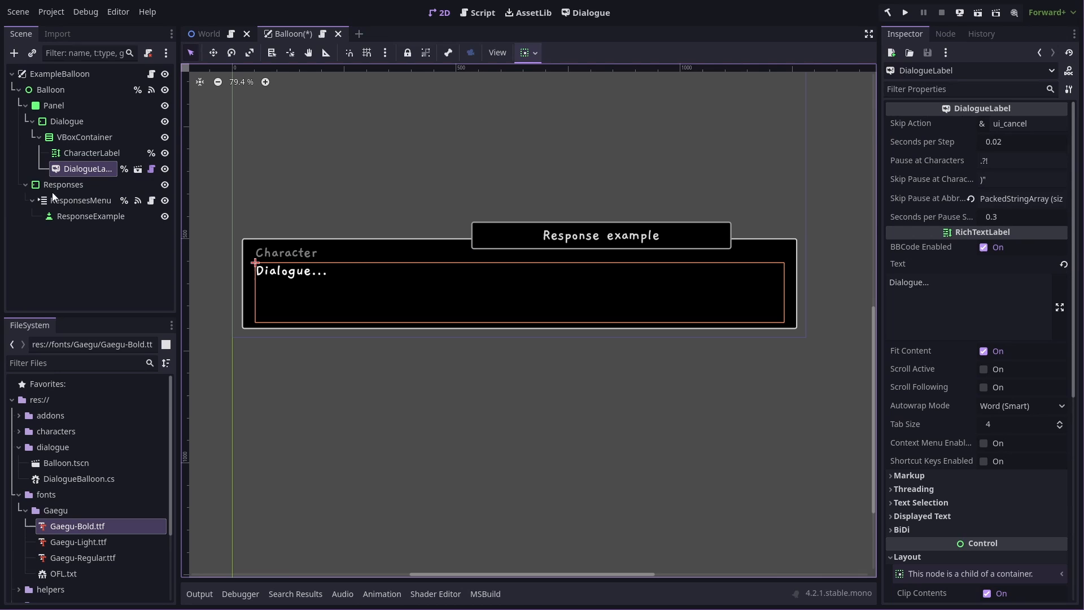
{"action": "left_click", "coordinate": [54, 106]}
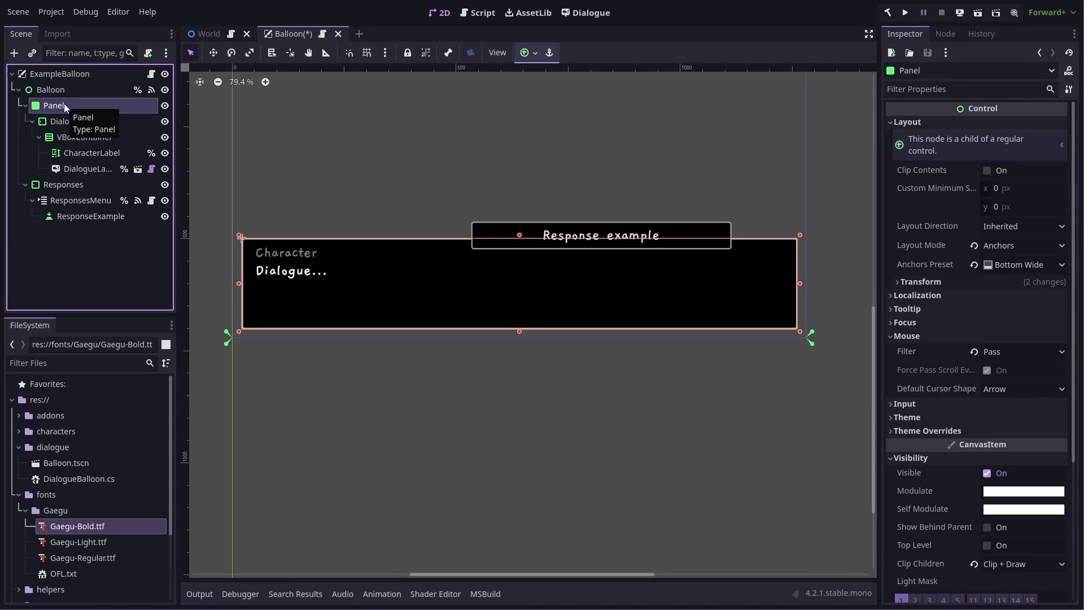
{"action": "left_click", "coordinate": [50, 89]}
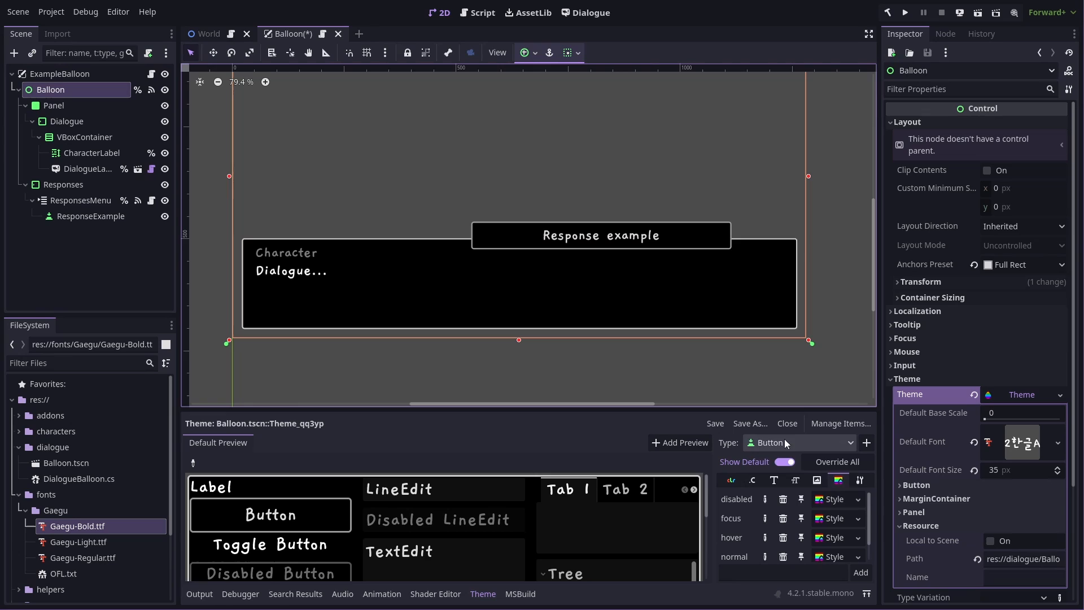
- Give the Panel type's StyleBoxFlat a cream #ffdec2 background colour
{"action": "left_click", "coordinate": [798, 443]}
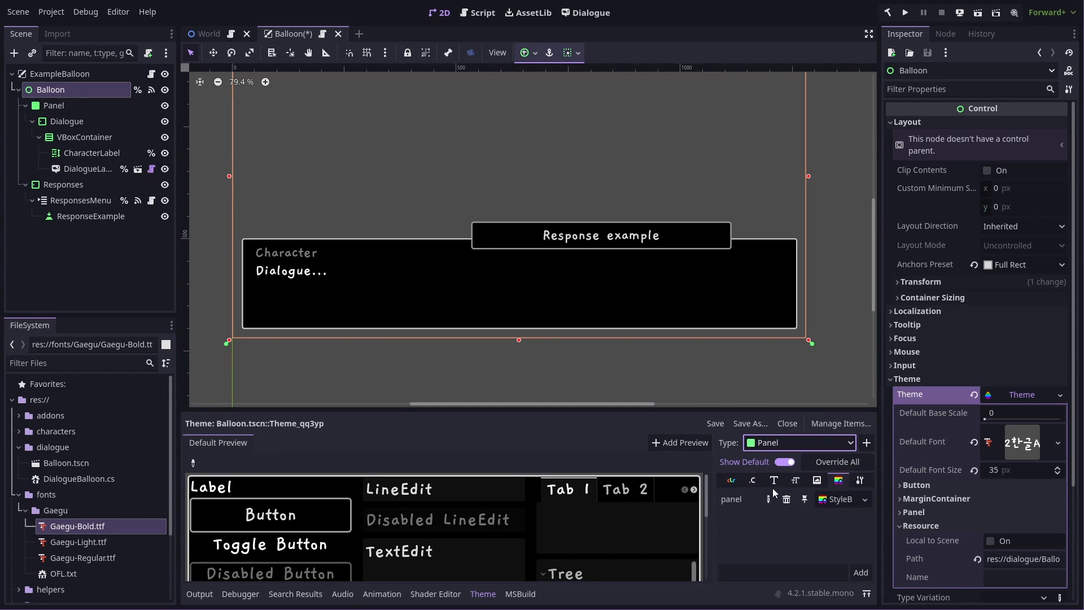
{"action": "left_click", "coordinate": [835, 499]}
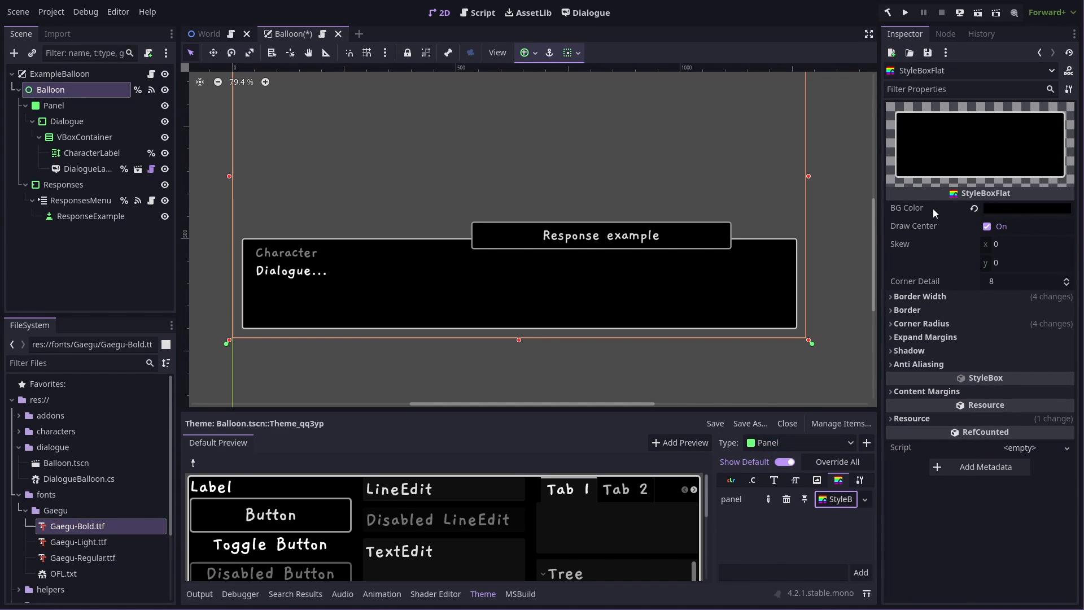
{"action": "left_click", "coordinate": [1026, 208]}
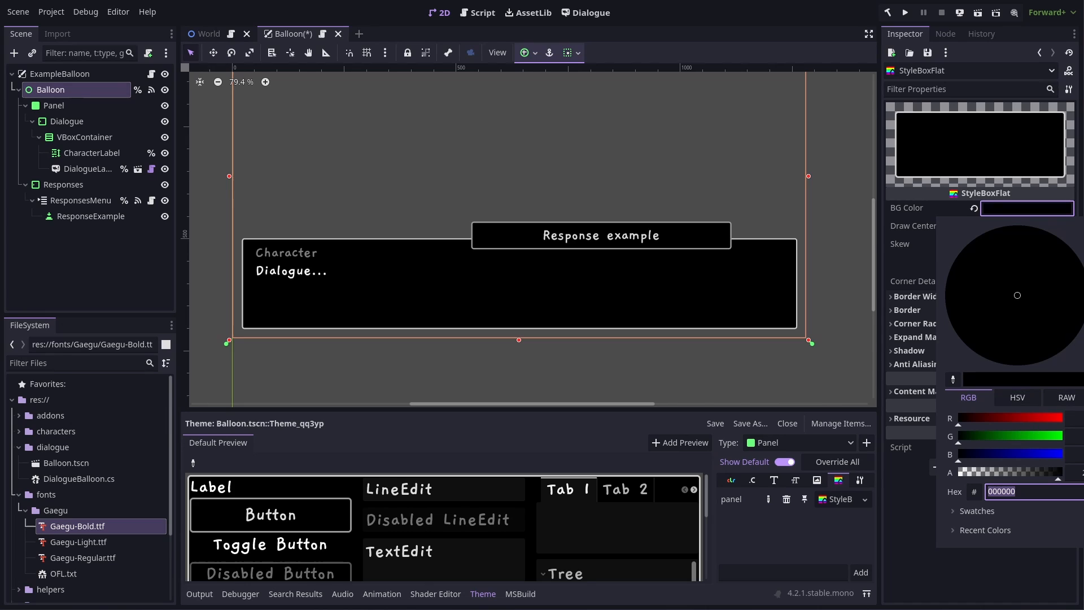
{"action": "left_click", "coordinate": [1037, 307]}
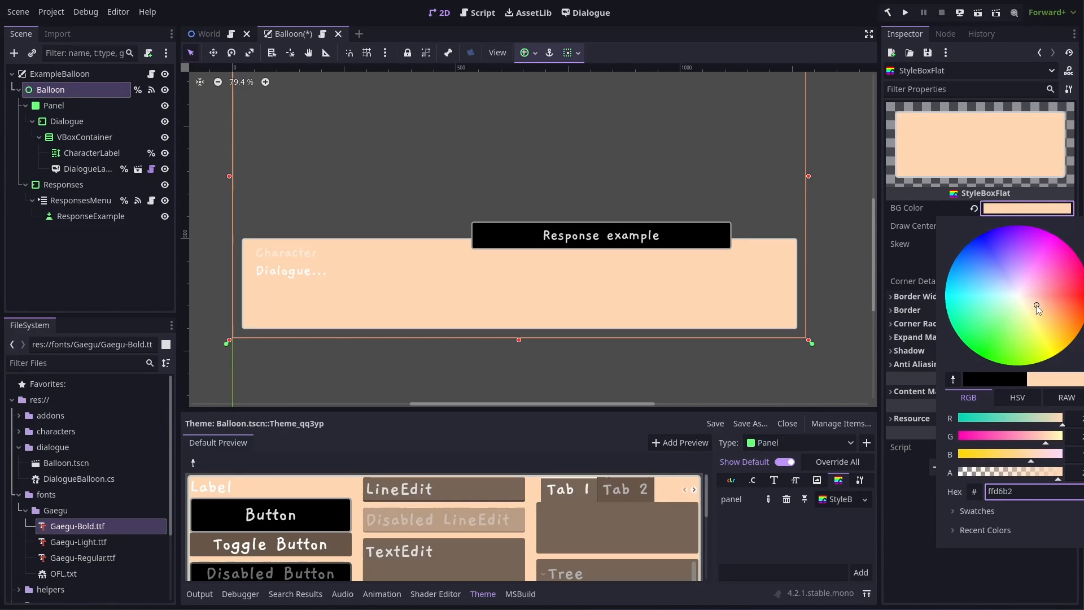
{"action": "left_click", "coordinate": [1033, 304]}
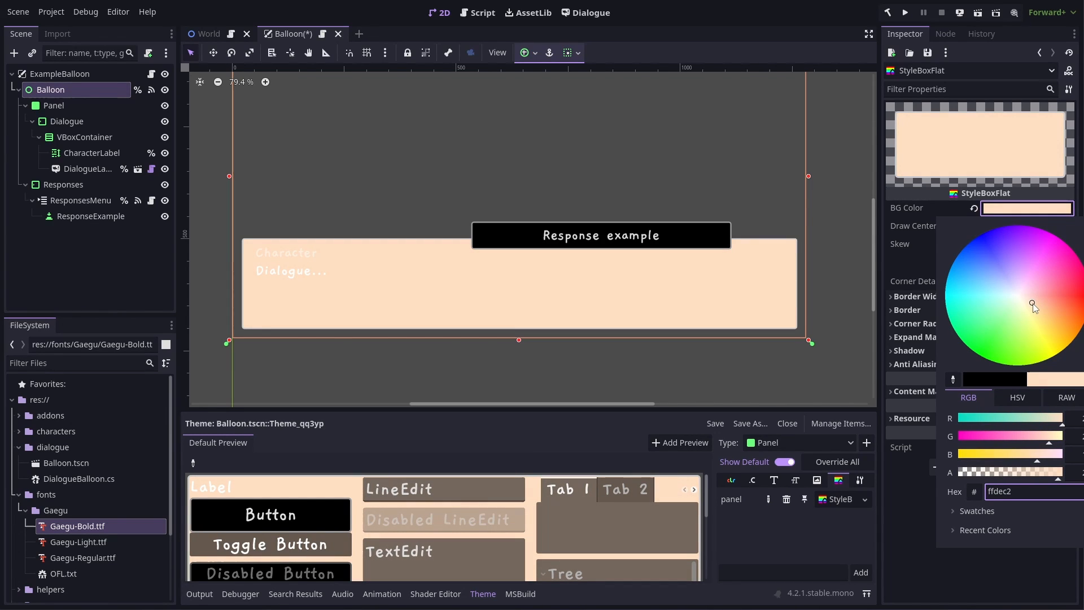
{"action": "left_click", "coordinate": [913, 302]}
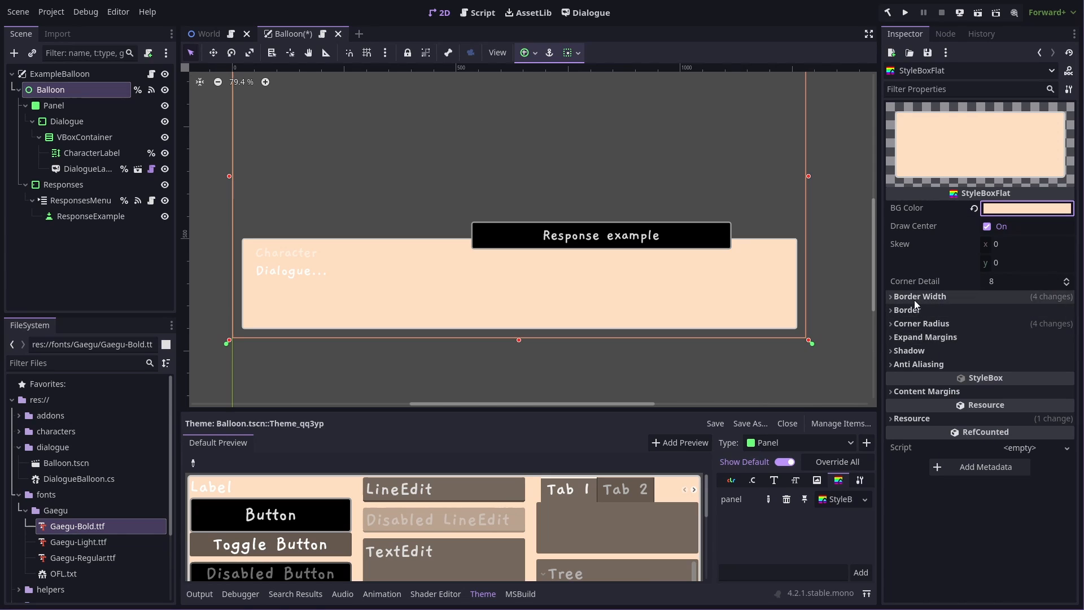
- Set the panel's reddish border to 5 px wide and its corner radii to 30 px
{"action": "left_click", "coordinate": [1028, 325]}
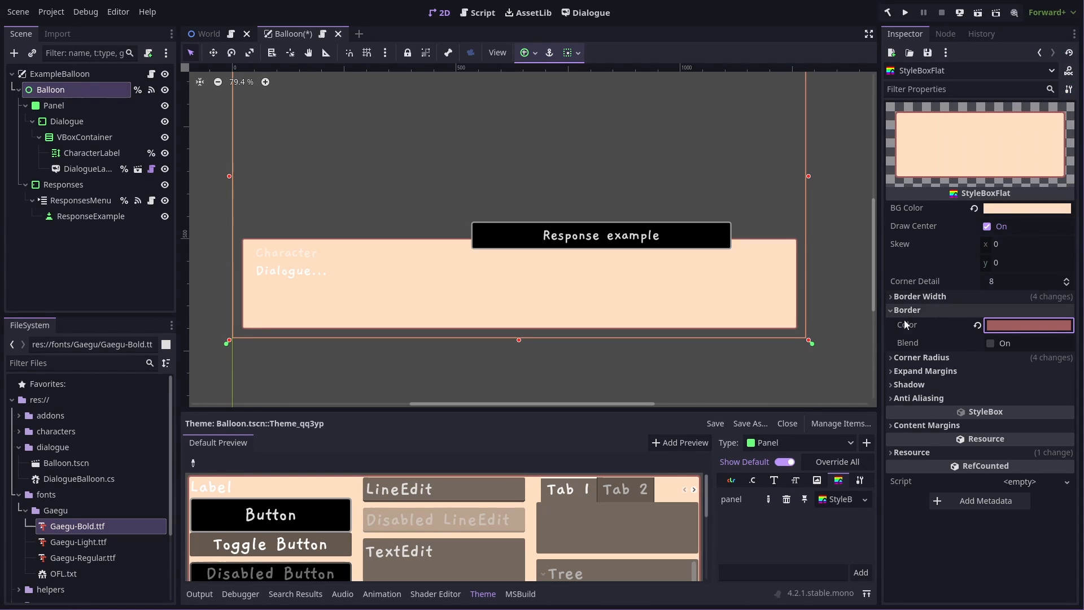
{"action": "left_click", "coordinate": [892, 296]}
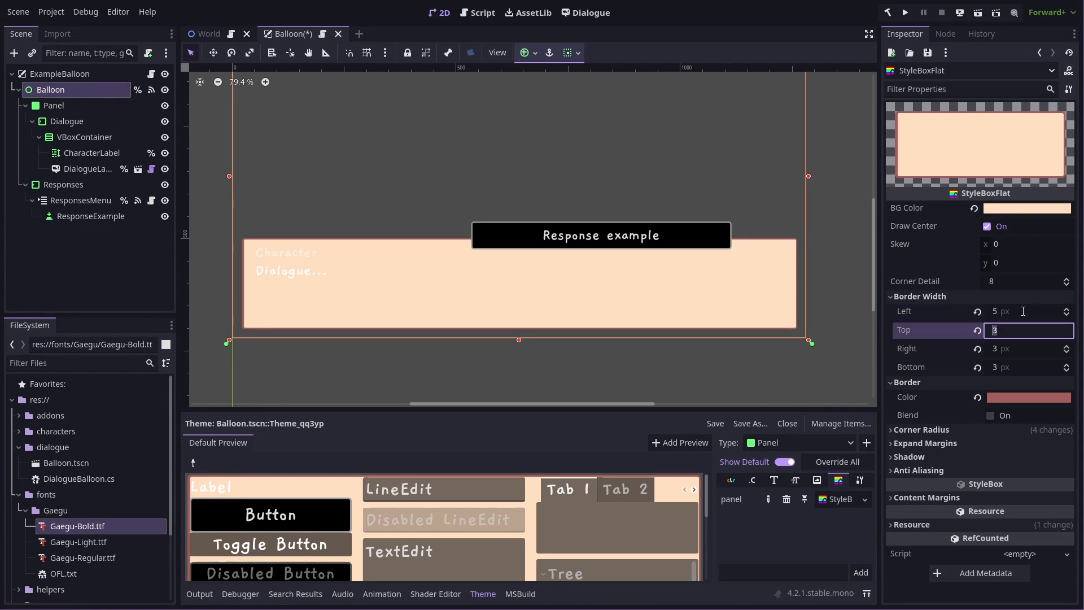
{"action": "type", "text": "5 px"}
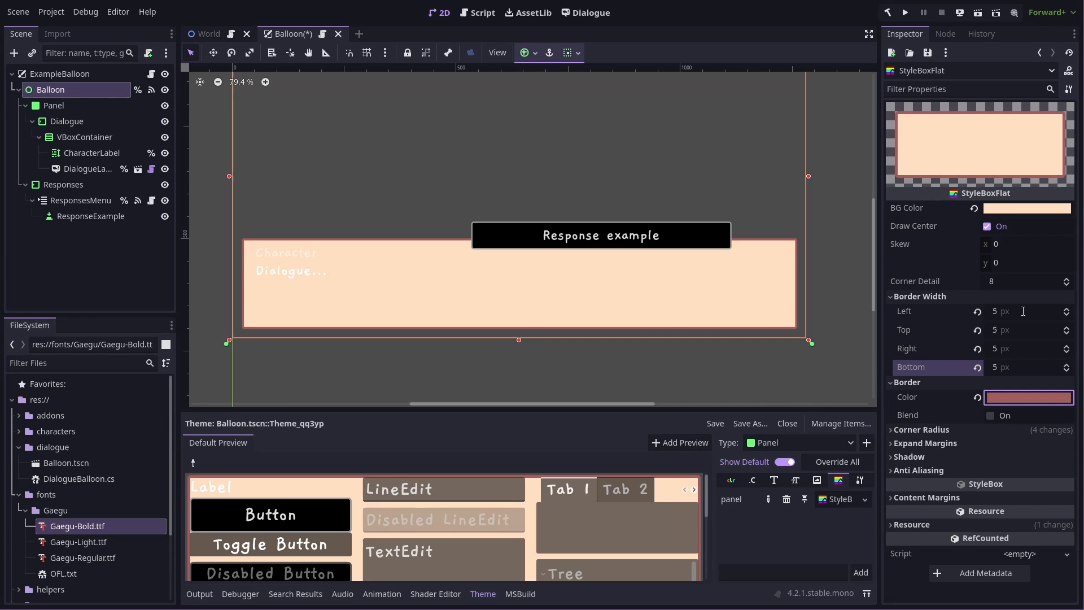
{"action": "left_click", "coordinate": [921, 429]}
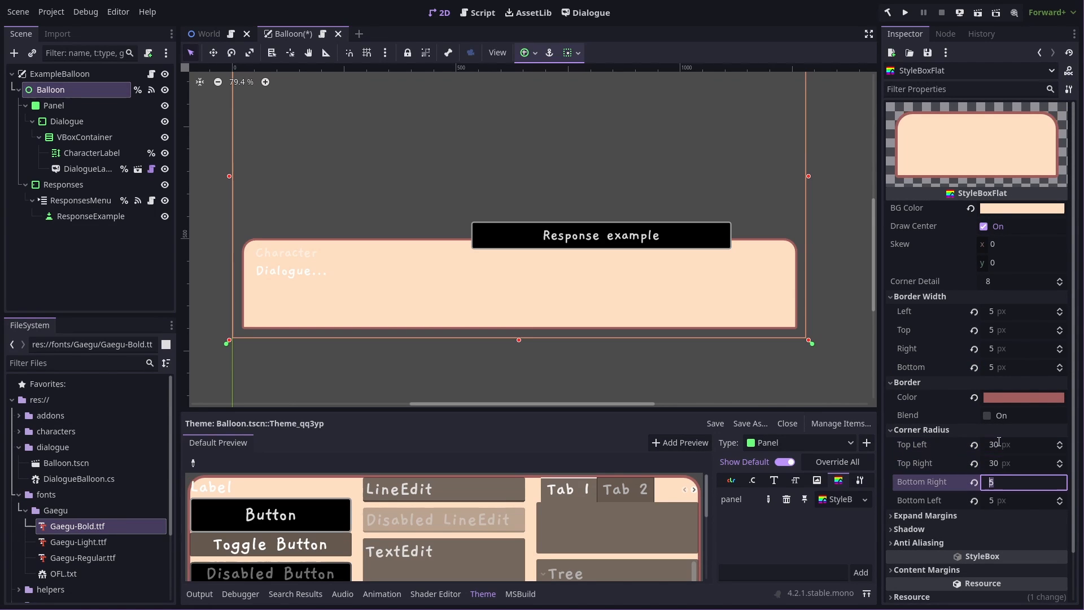
{"action": "type", "text": "30"}
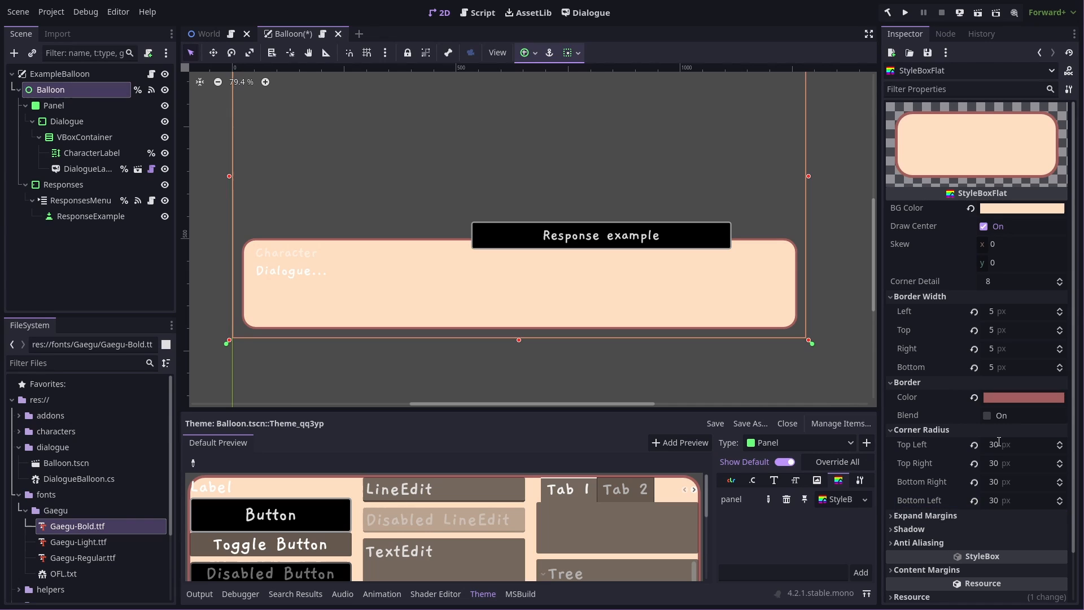
{"action": "left_click", "coordinate": [865, 442]}
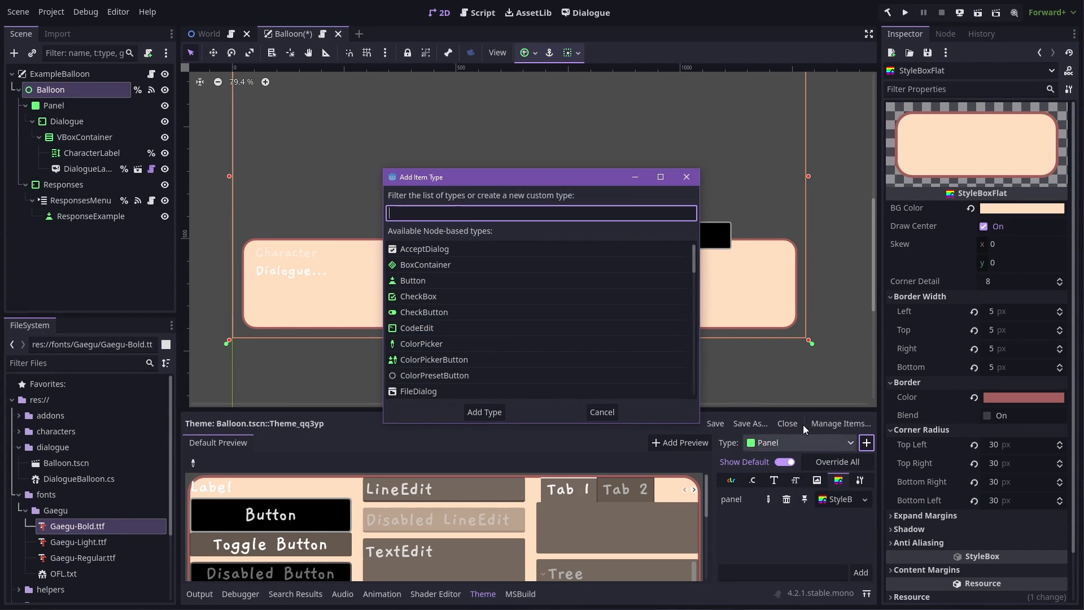
- Add a RichTextLabel type and override its default_color with a dark red
{"action": "type", "text": "rich"}
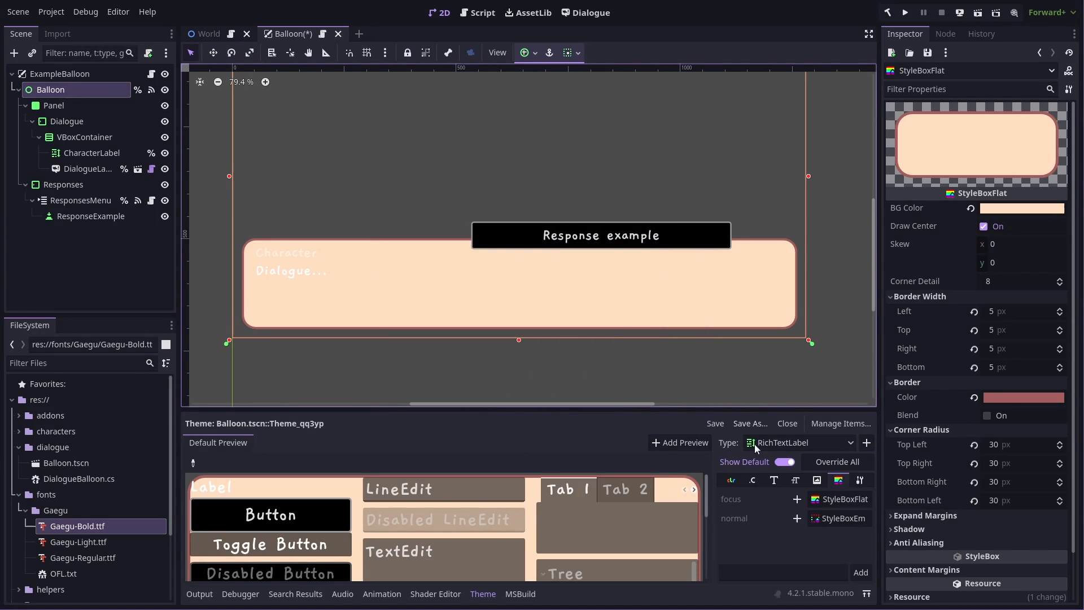
{"action": "left_click", "coordinate": [730, 480]}
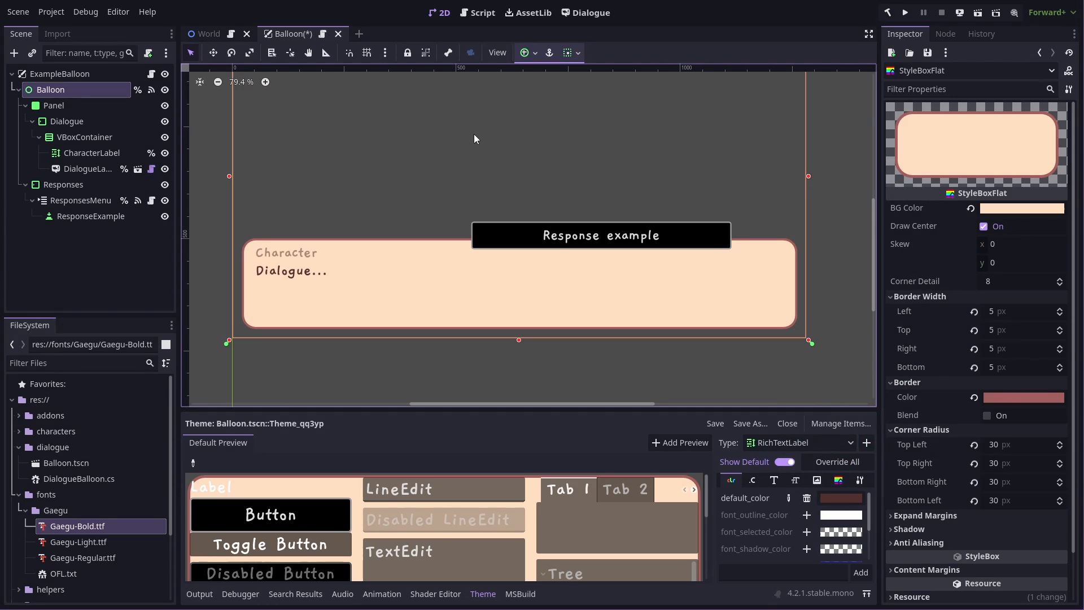
{"action": "mouse_move", "coordinate": [519, 246]}
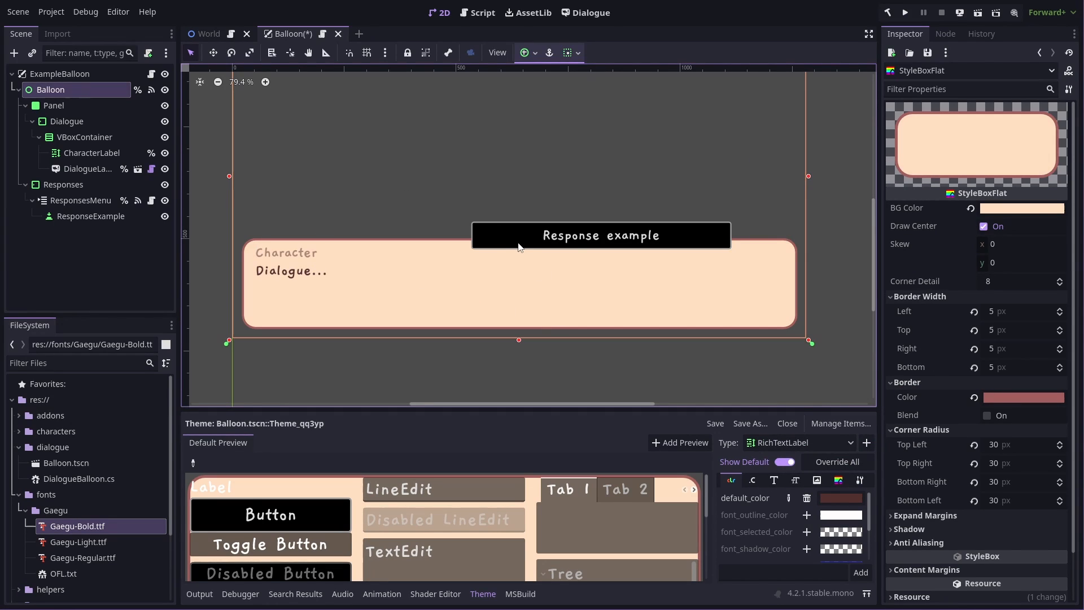
{"action": "mouse_move", "coordinate": [537, 243]}
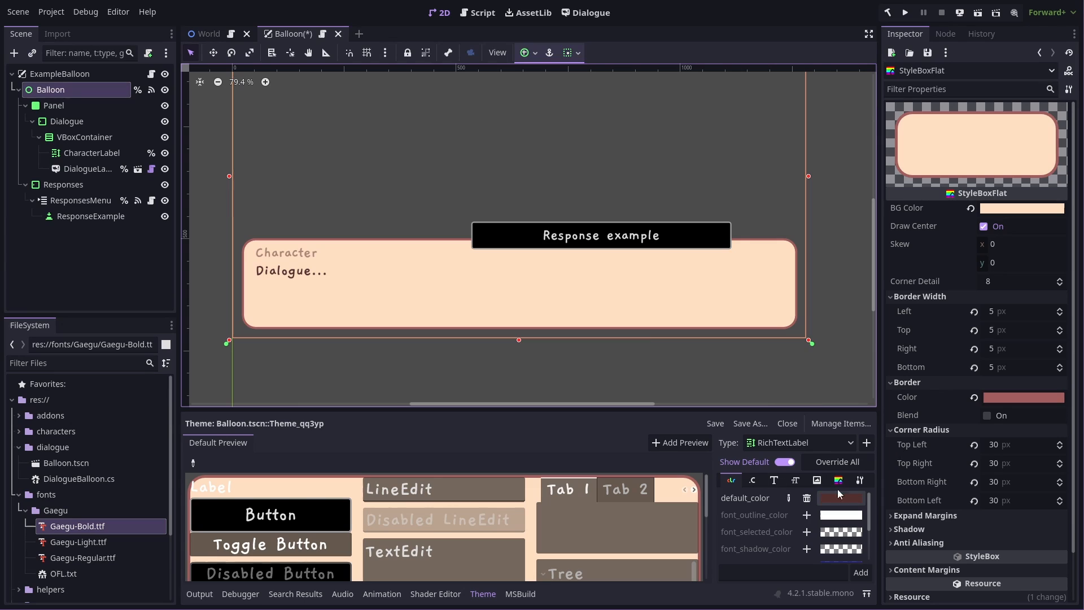
- Style the Button normal StyleBoxFlat: cream background, reddish 5 px border, 30 px rounded corners
{"action": "left_click", "coordinate": [798, 443]}
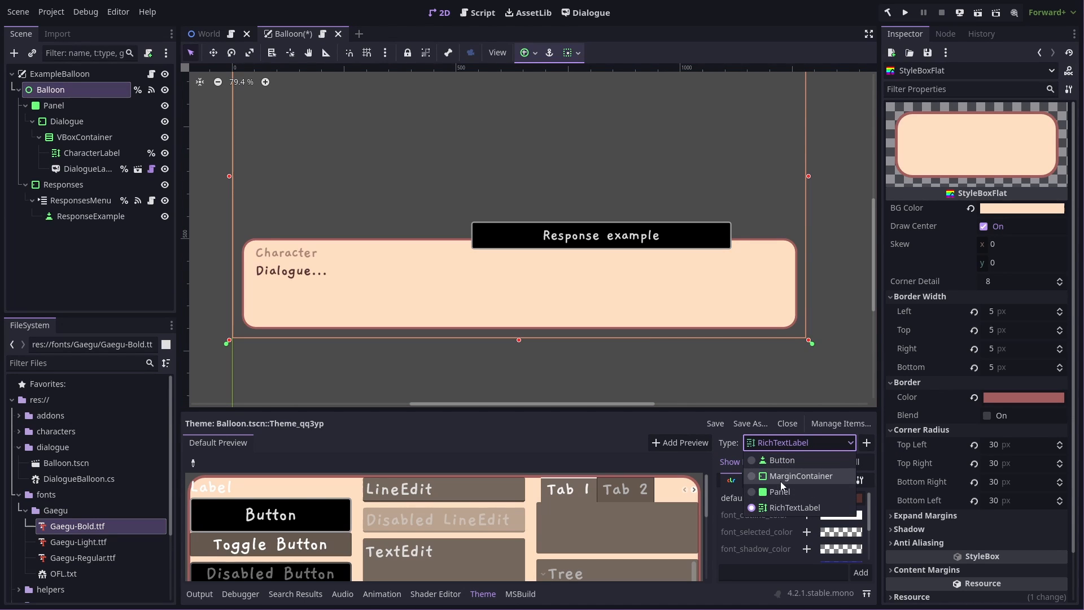
{"action": "left_click", "coordinate": [781, 460]}
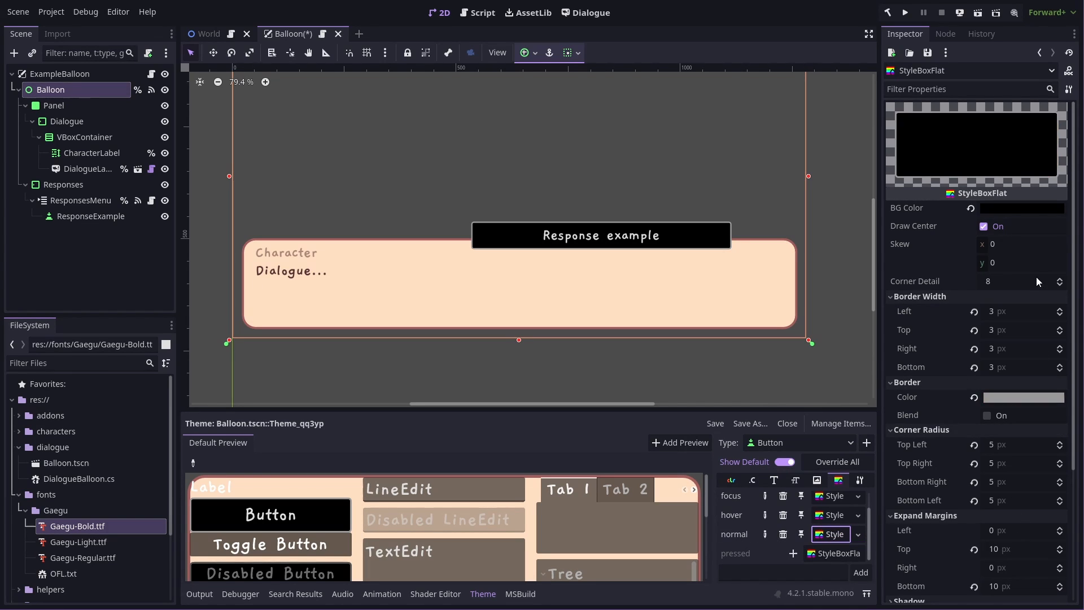
{"action": "left_click", "coordinate": [1021, 207]}
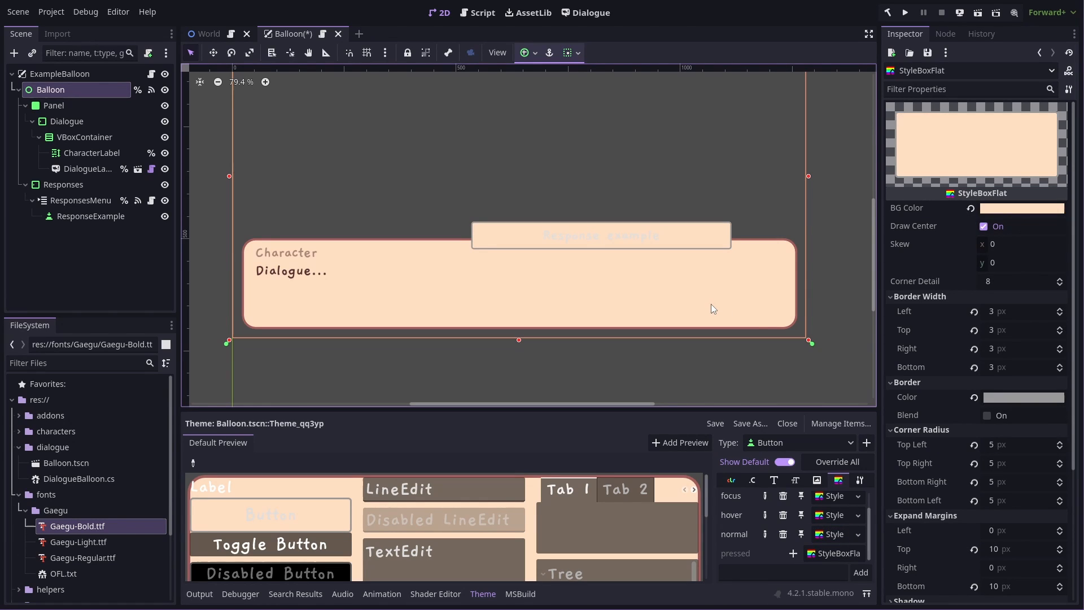
{"action": "left_click", "coordinate": [1023, 397]}
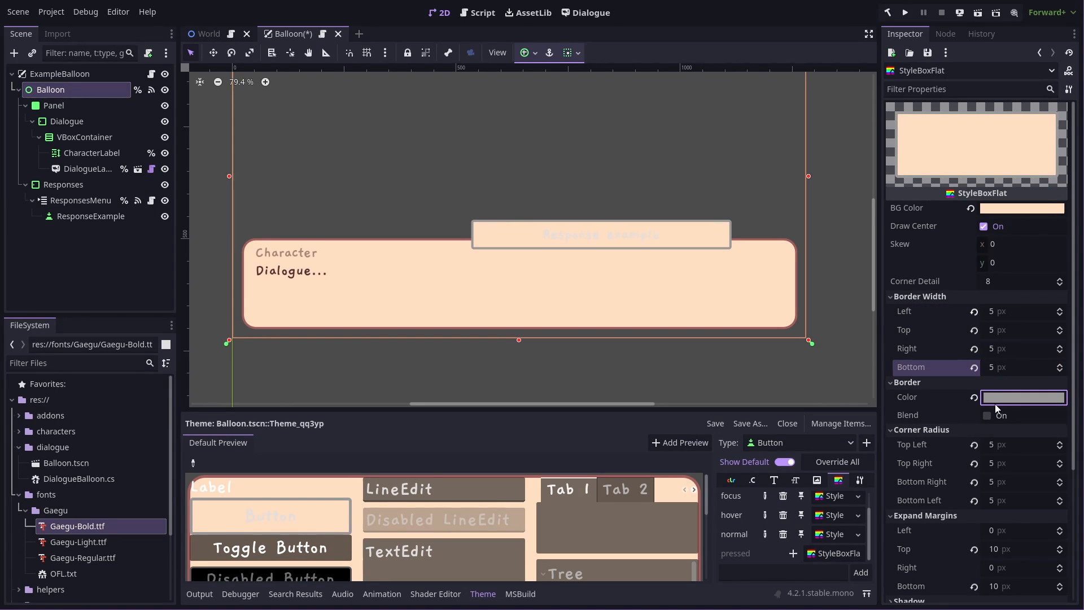
{"action": "left_click", "coordinate": [1023, 397]}
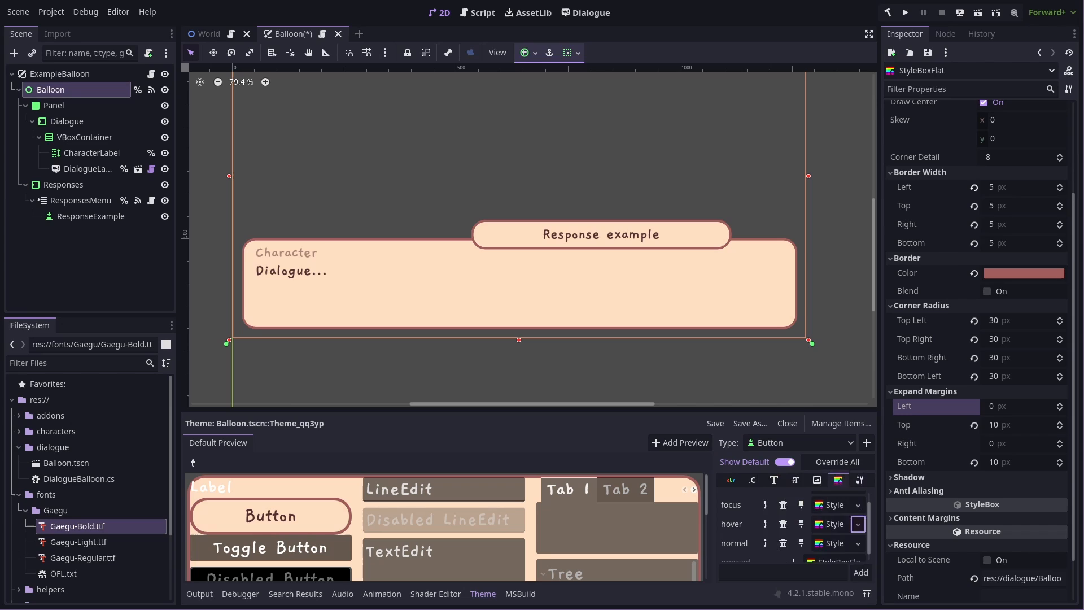
- Give the Button hover style a darker tan background and show its font colour overrides
{"action": "left_click", "coordinate": [857, 524]}
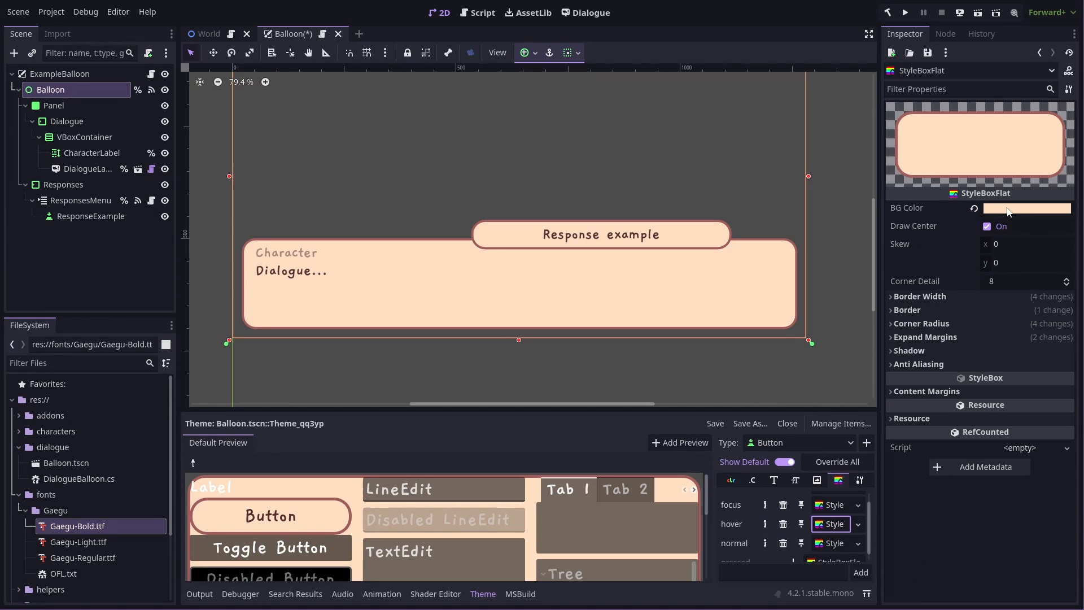
{"action": "left_click", "coordinate": [1026, 208]}
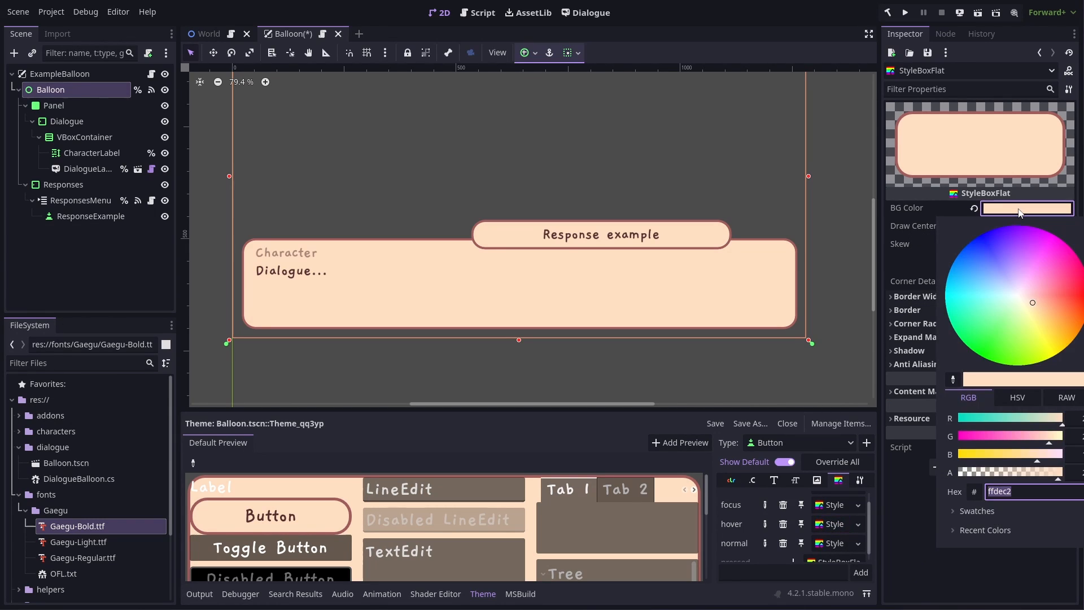
{"action": "left_click", "coordinate": [1017, 398]}
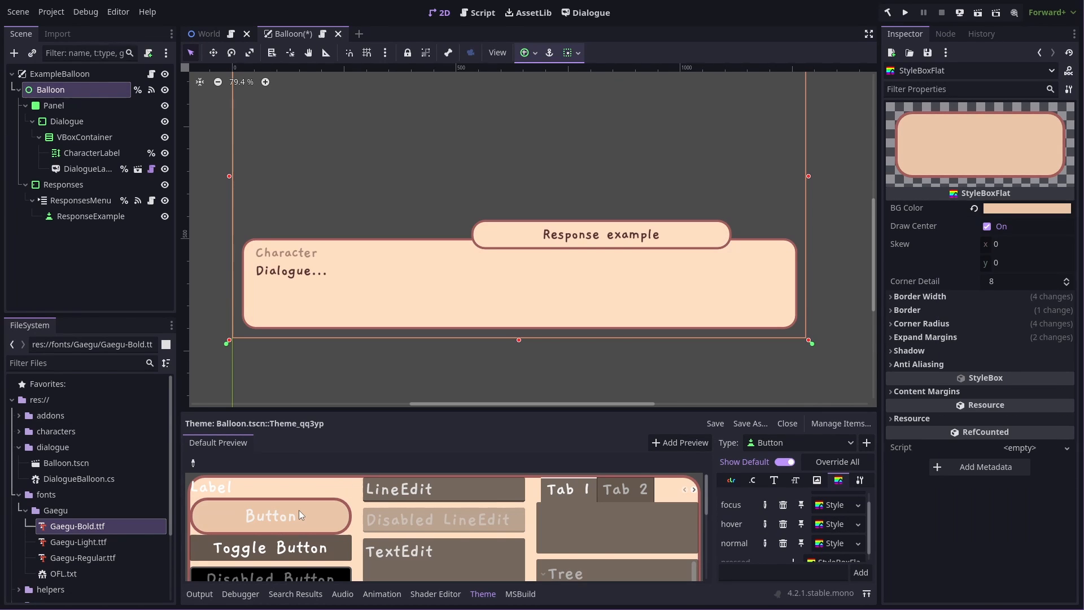
{"action": "mouse_move", "coordinate": [277, 534]}
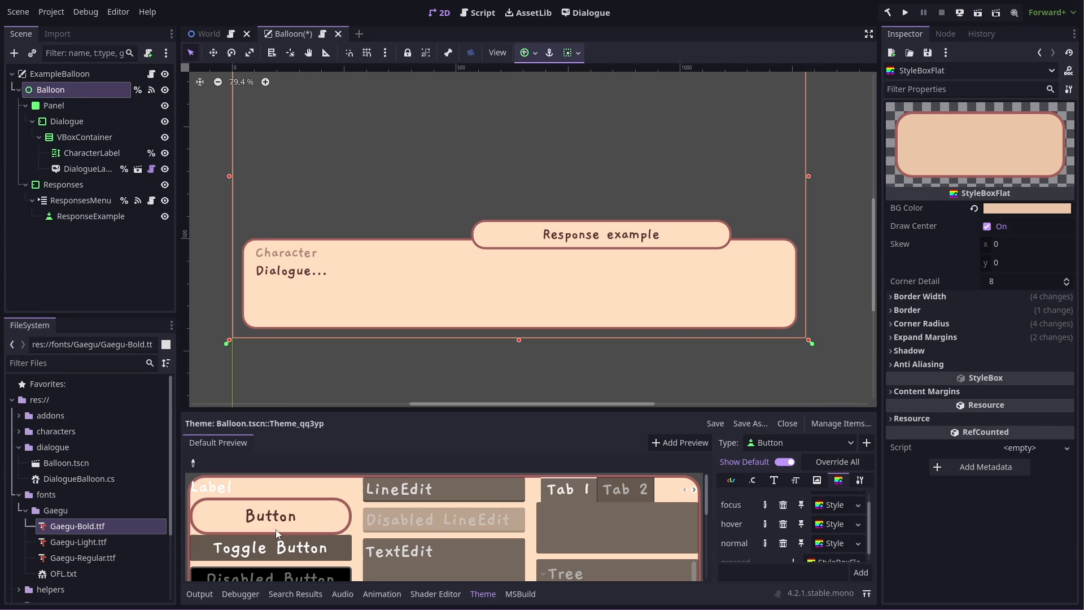
{"action": "left_click", "coordinate": [730, 480]}
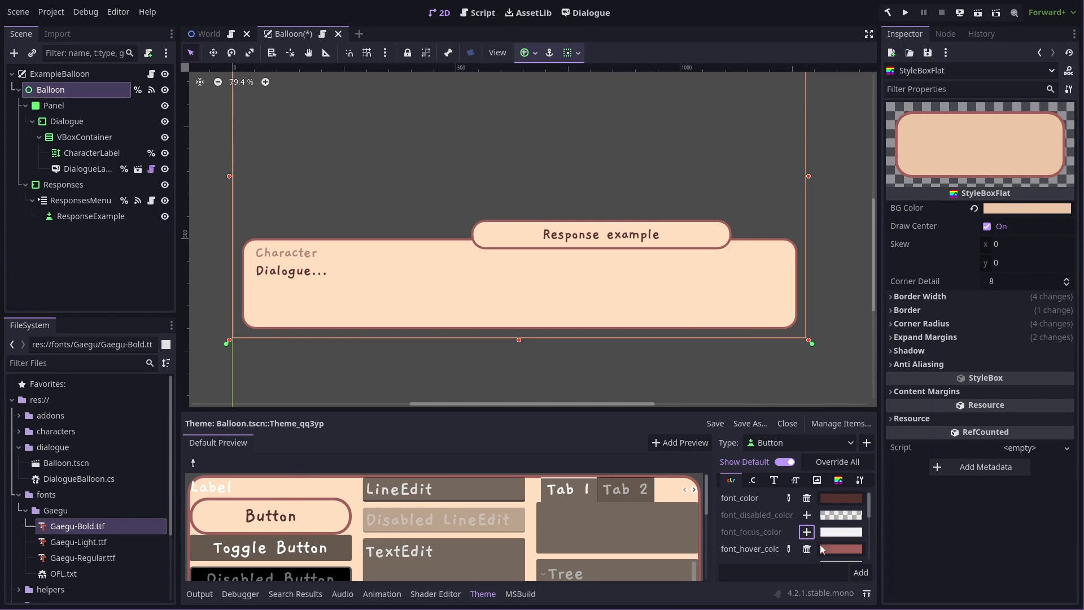
- Set the focused button text colour to reddish and list the Button stylebox overrides
{"action": "left_click", "coordinate": [840, 531]}
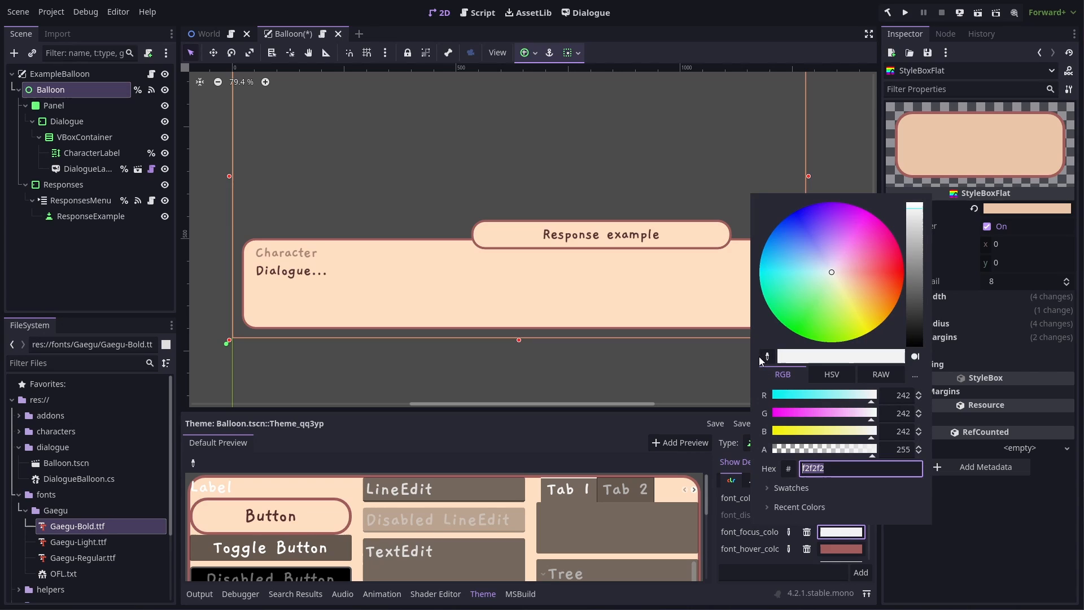
{"action": "left_click", "coordinate": [862, 273]}
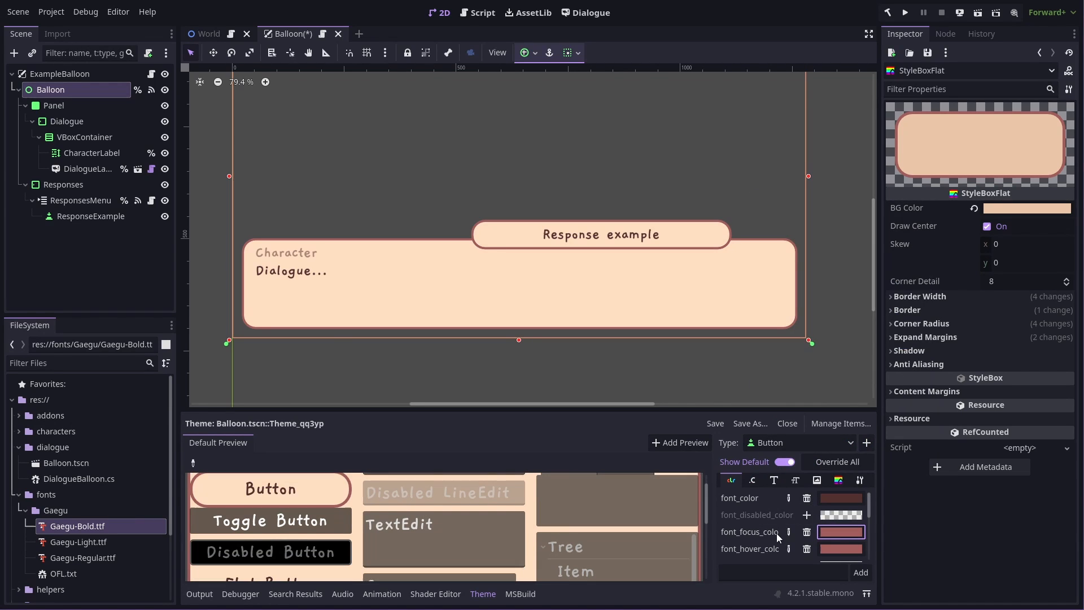
{"action": "mouse_move", "coordinate": [799, 509]}
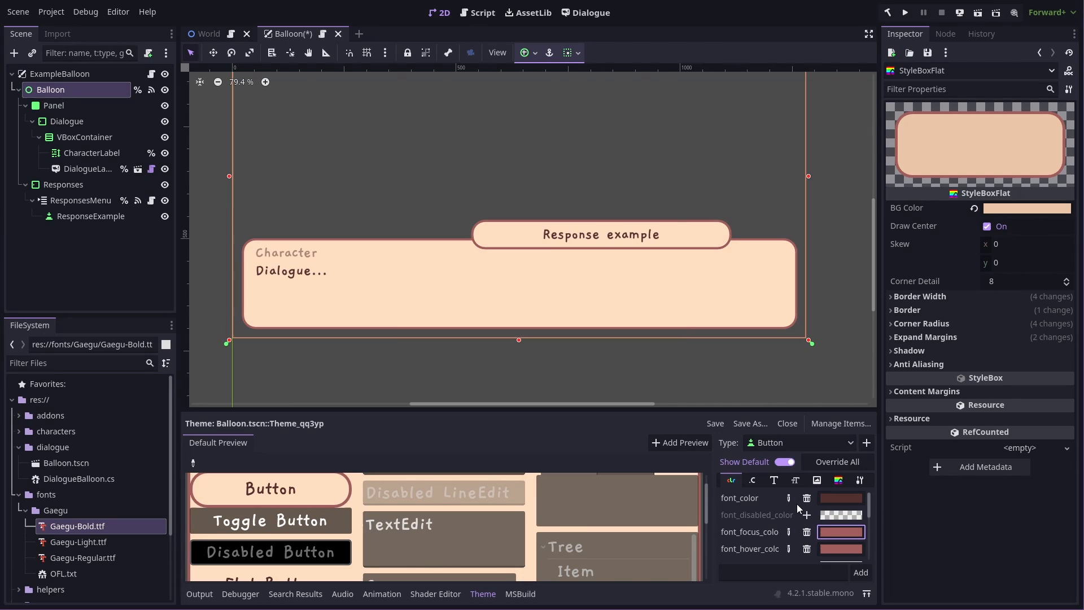
{"action": "left_click", "coordinate": [838, 480]}
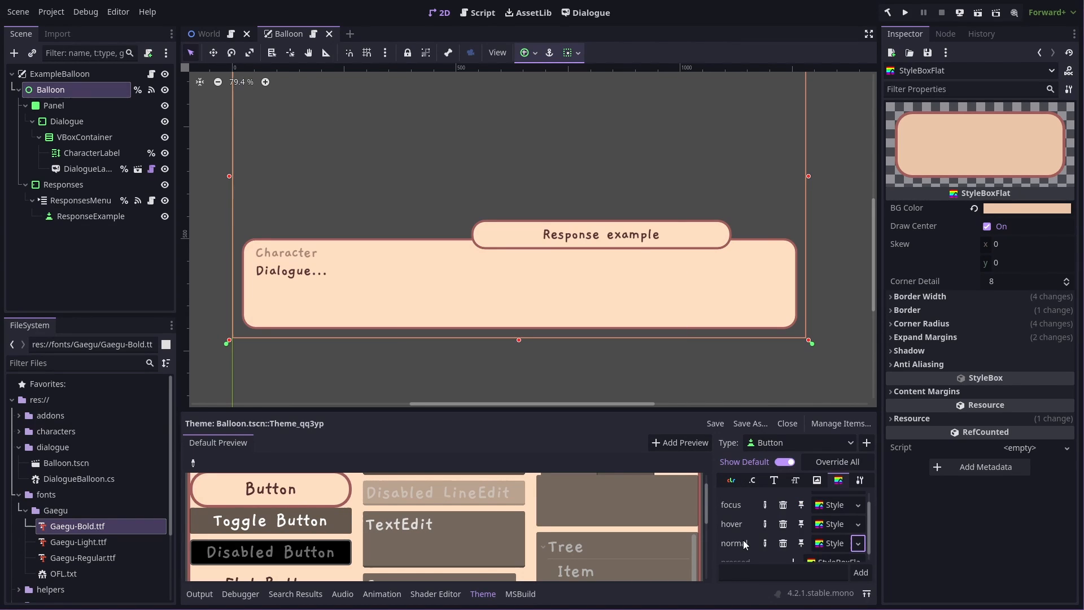
- Choose stylebox options for the Button normal and focus states
{"action": "left_click", "coordinate": [858, 543]}
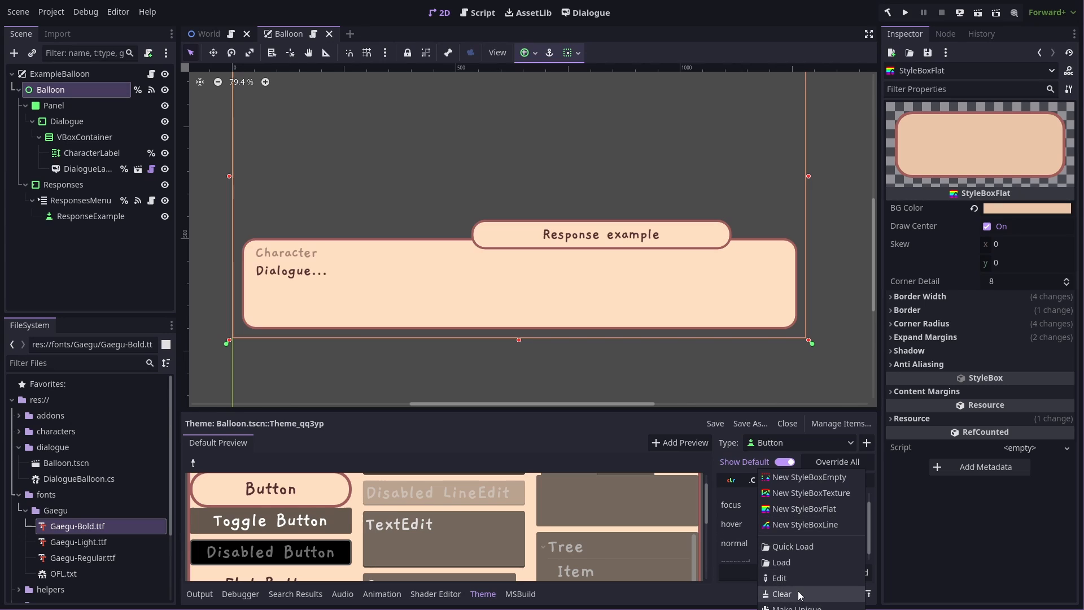
{"action": "left_click", "coordinate": [780, 594]}
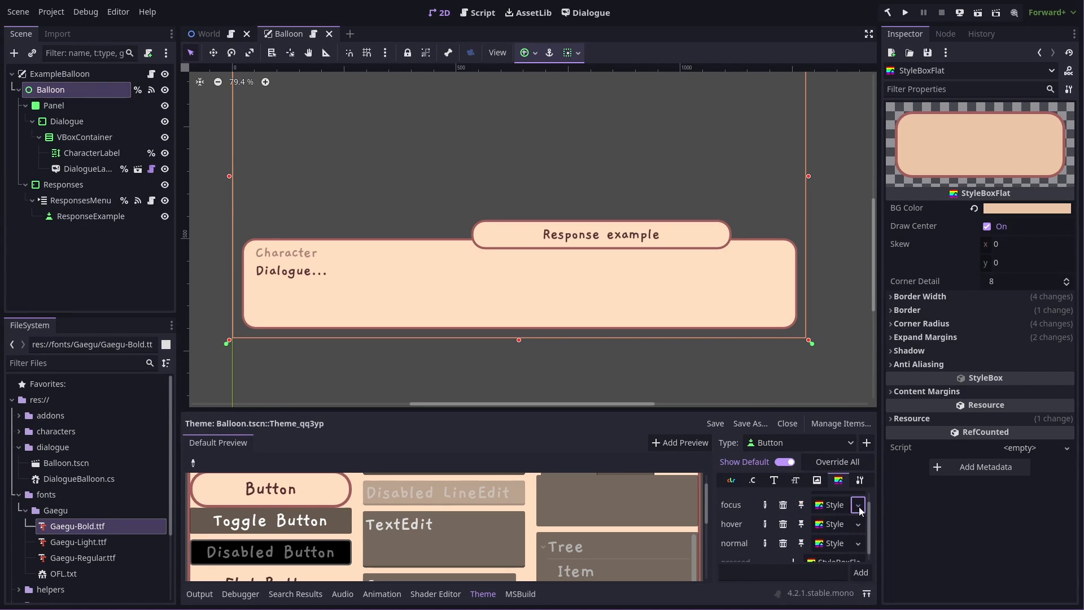
{"action": "left_click", "coordinate": [858, 503]}
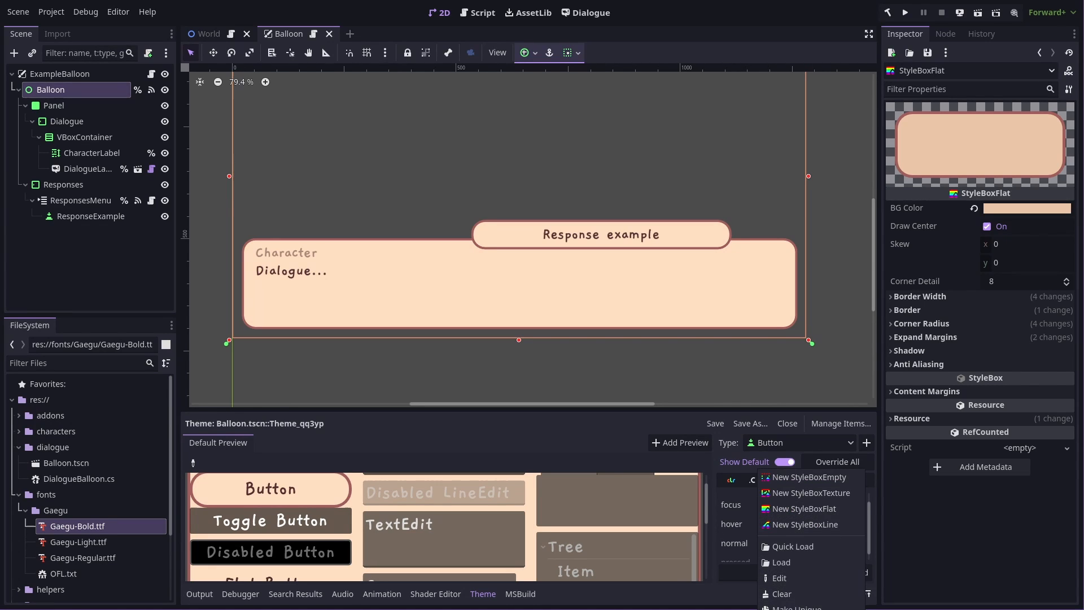
{"action": "left_click", "coordinate": [804, 508]}
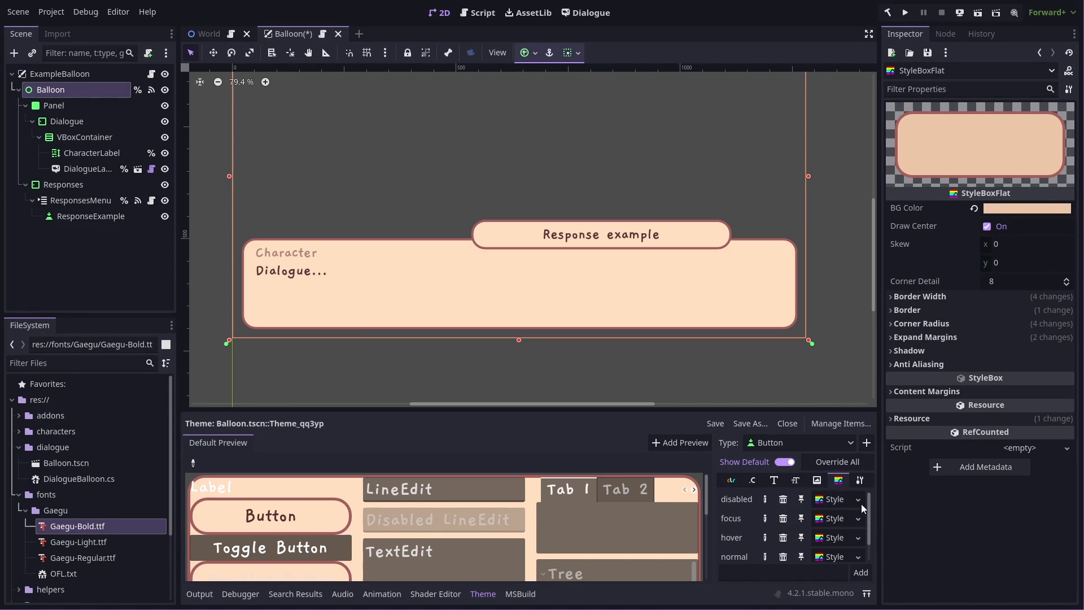
- Lower the disabled Button stylebox's saturation in HSV to a paler cream background
{"action": "scroll", "scroll_direction": "down", "scroll_amount": 3}
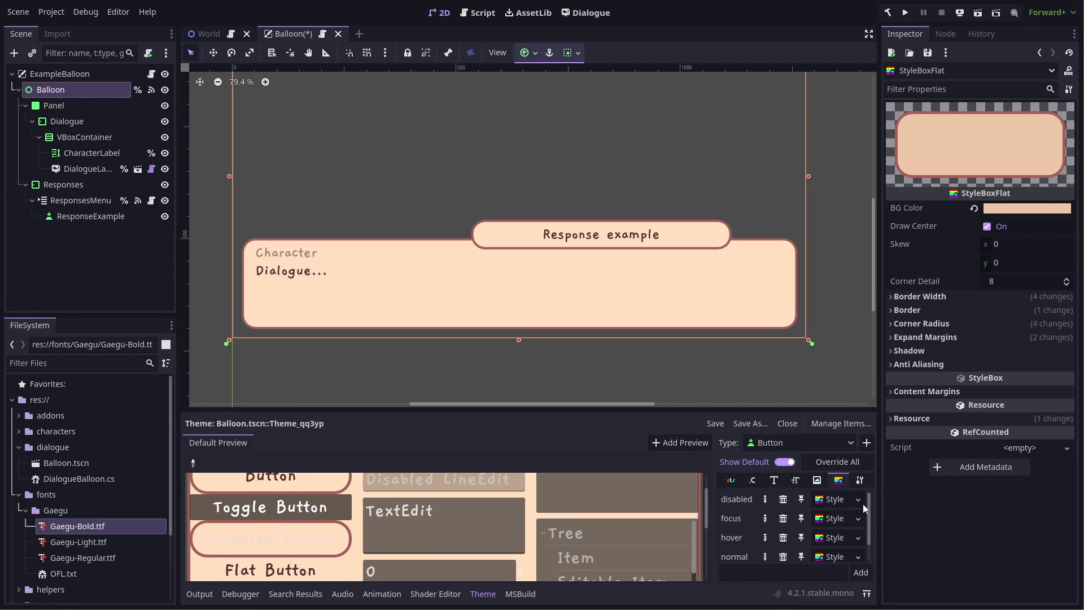
{"action": "left_click", "coordinate": [857, 499]}
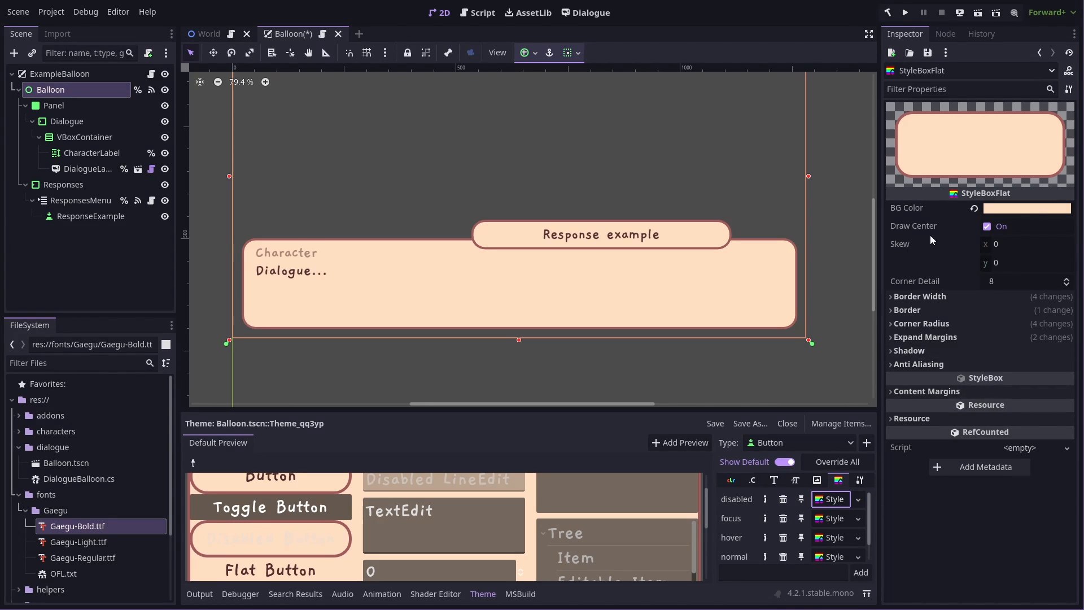
{"action": "left_click", "coordinate": [1026, 208]}
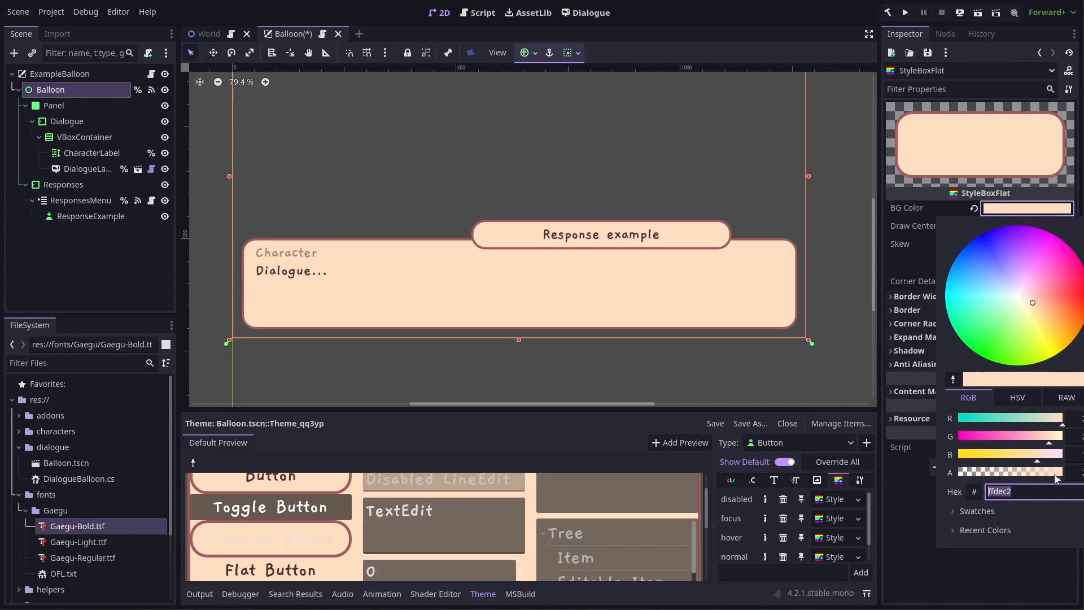
{"action": "left_click", "coordinate": [1017, 398]}
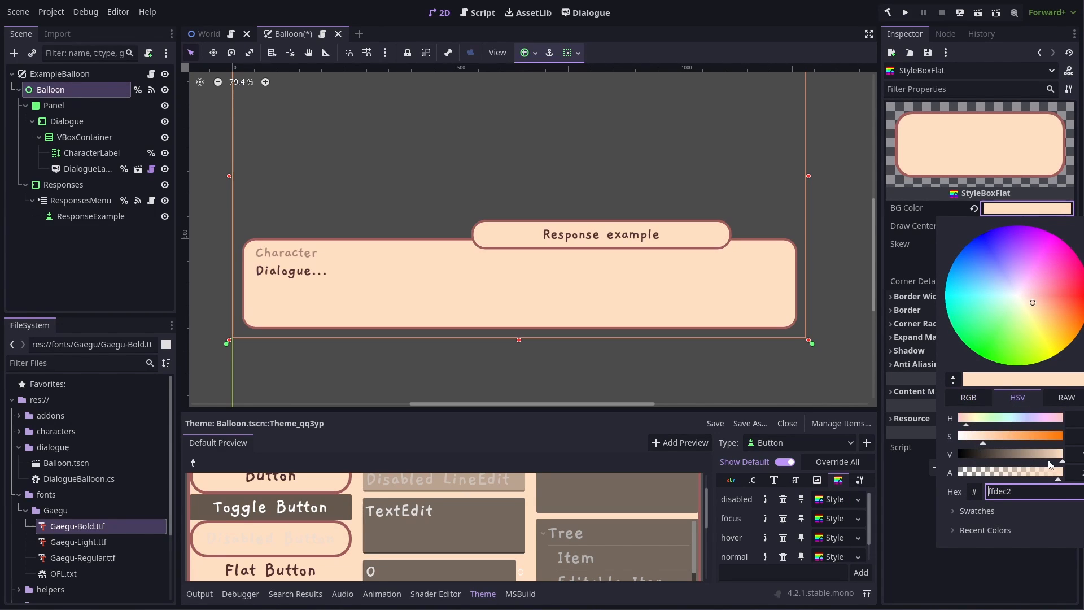
{"action": "mouse_move", "coordinate": [1058, 463]}
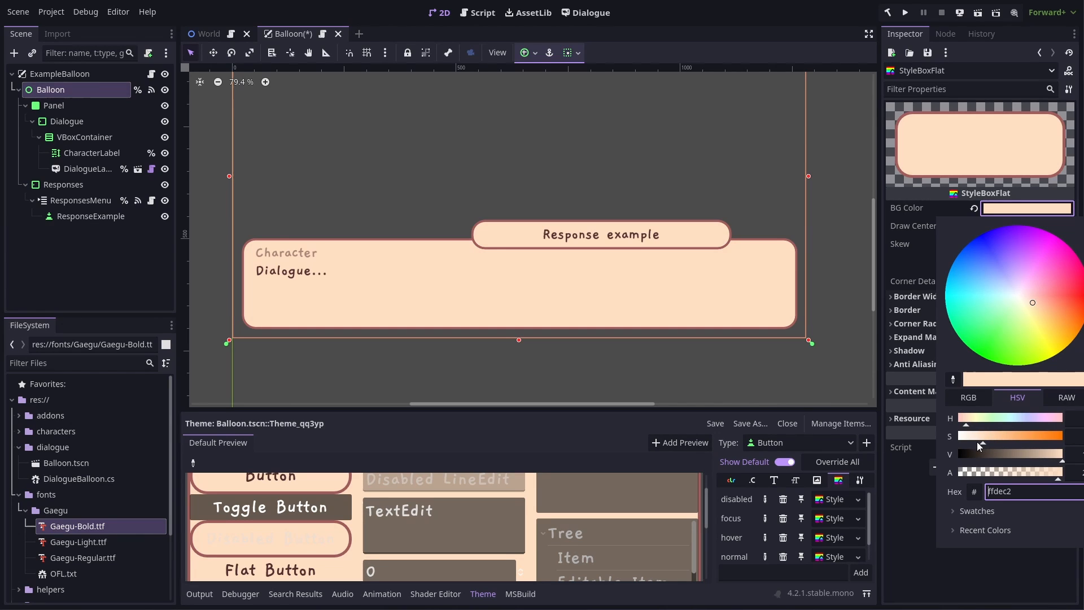
{"action": "left_click_drag", "start_coordinate": [1032, 303], "coordinate": [1026, 299]}
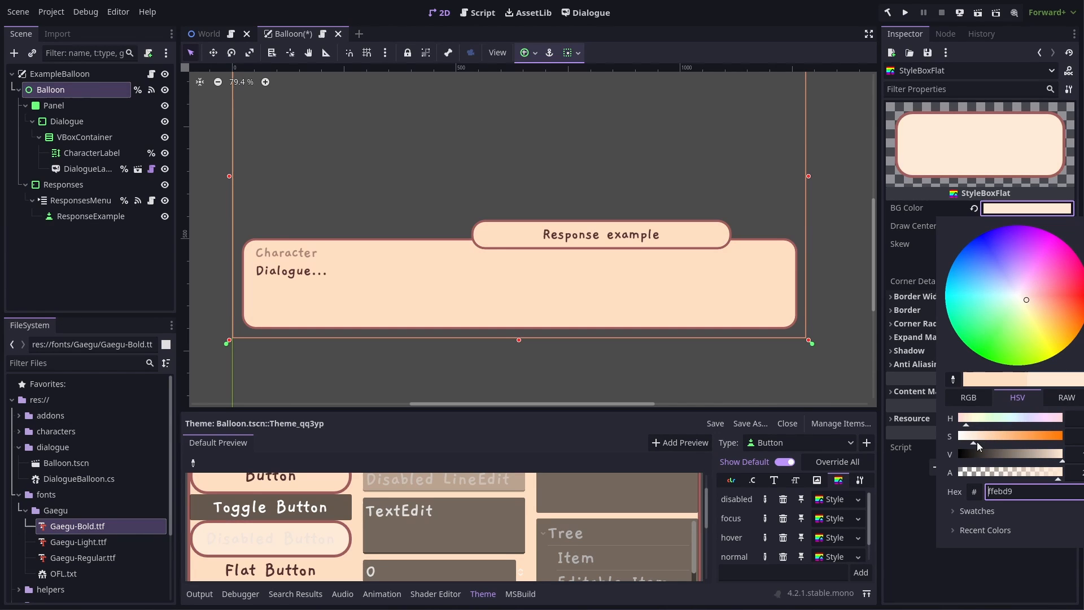
{"action": "mouse_move", "coordinate": [1028, 461]}
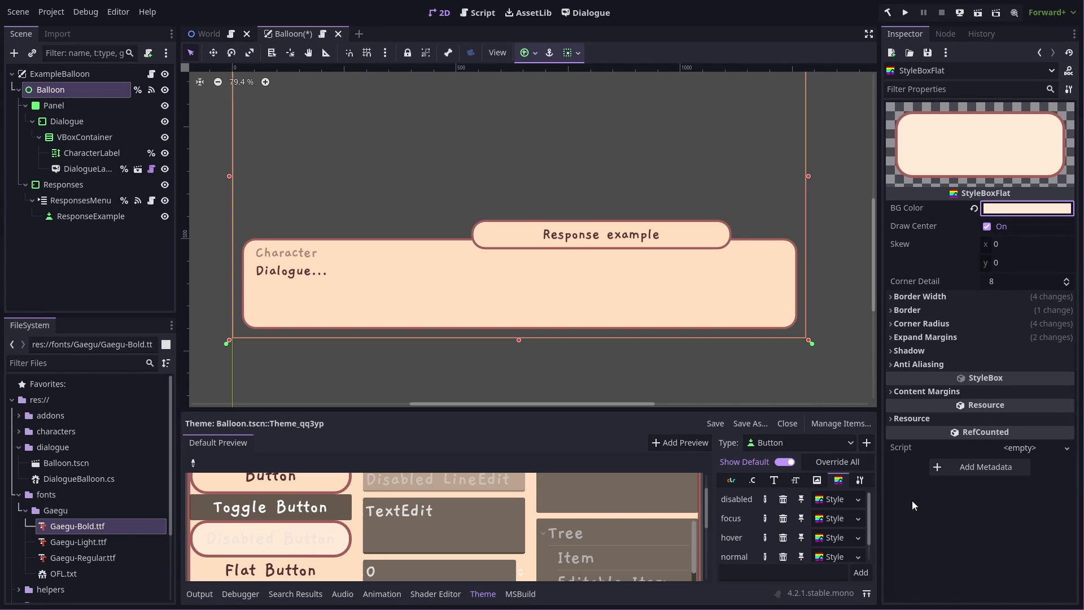
{"action": "left_click", "coordinate": [731, 479]}
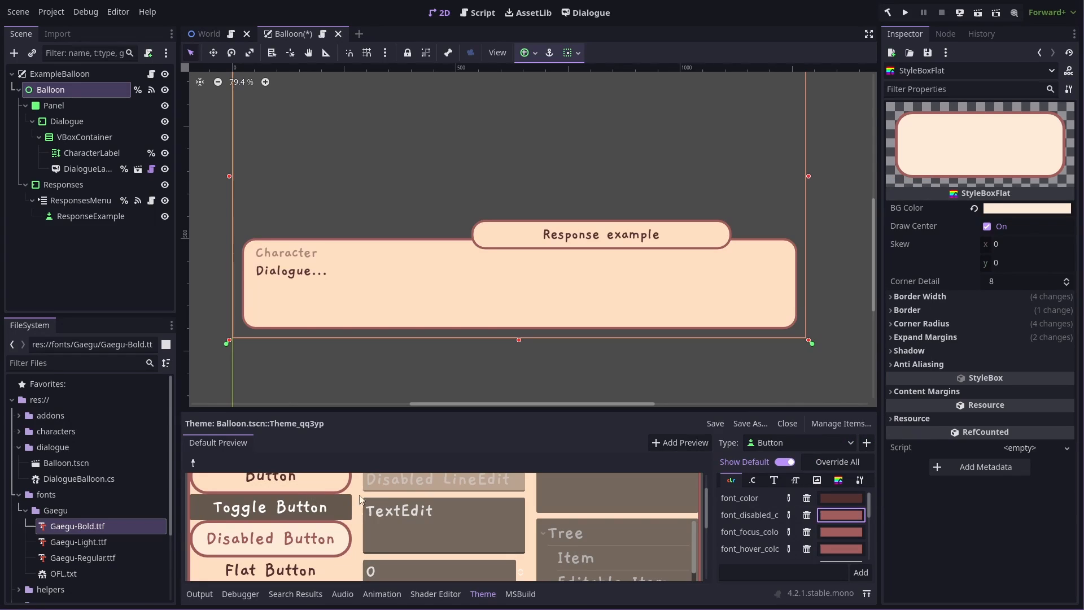
- Fade font_disabled_color by dragging its alpha down to about 119 in HSV
{"action": "left_click", "coordinate": [839, 515]}
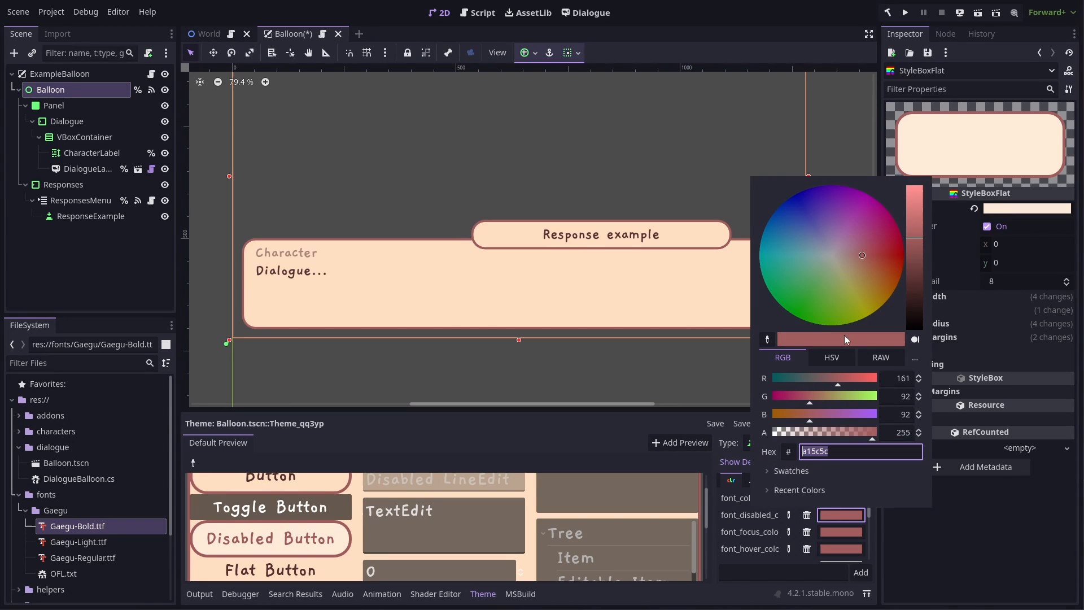
{"action": "left_click", "coordinate": [831, 356]}
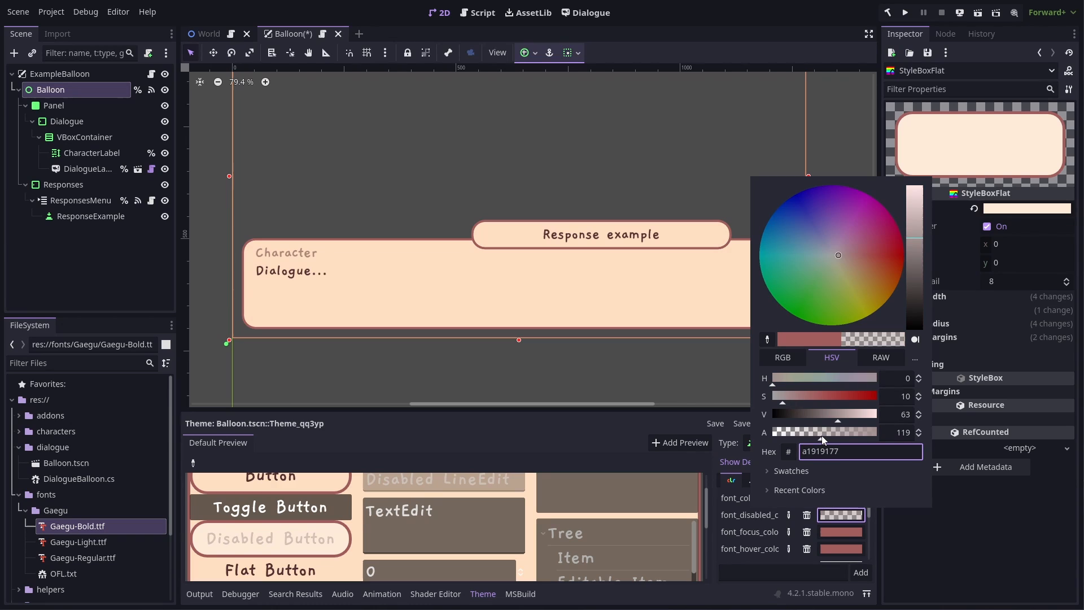
{"action": "left_click_drag", "start_coordinate": [822, 432], "coordinate": [857, 432]}
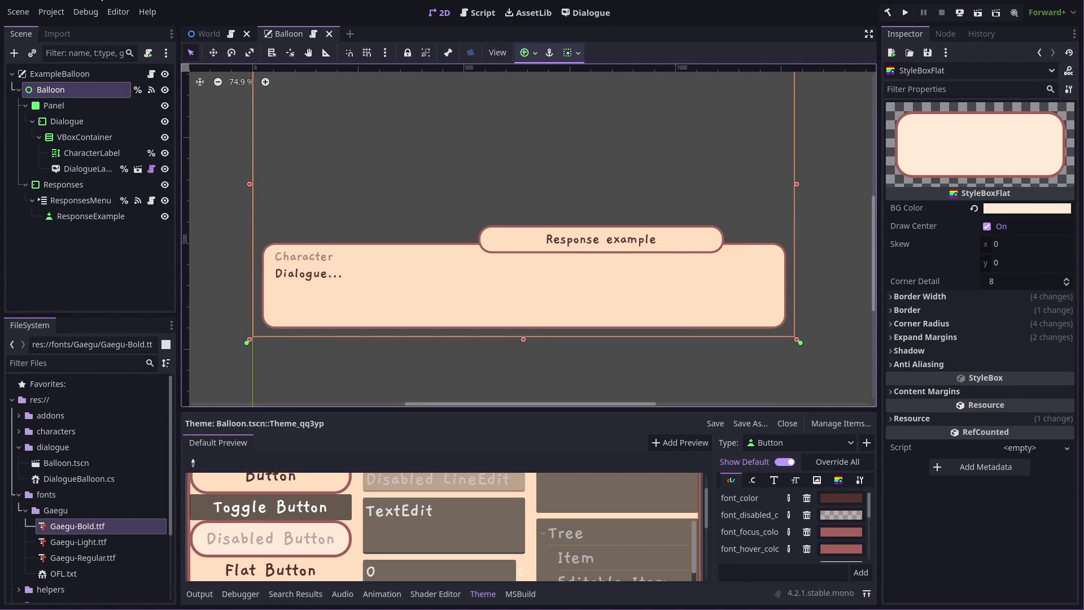
- Confirm Dialogue Manager's custom balloon is res://dialogue/Balloon.tscn and run the project to test
{"action": "left_click", "coordinate": [590, 13]}
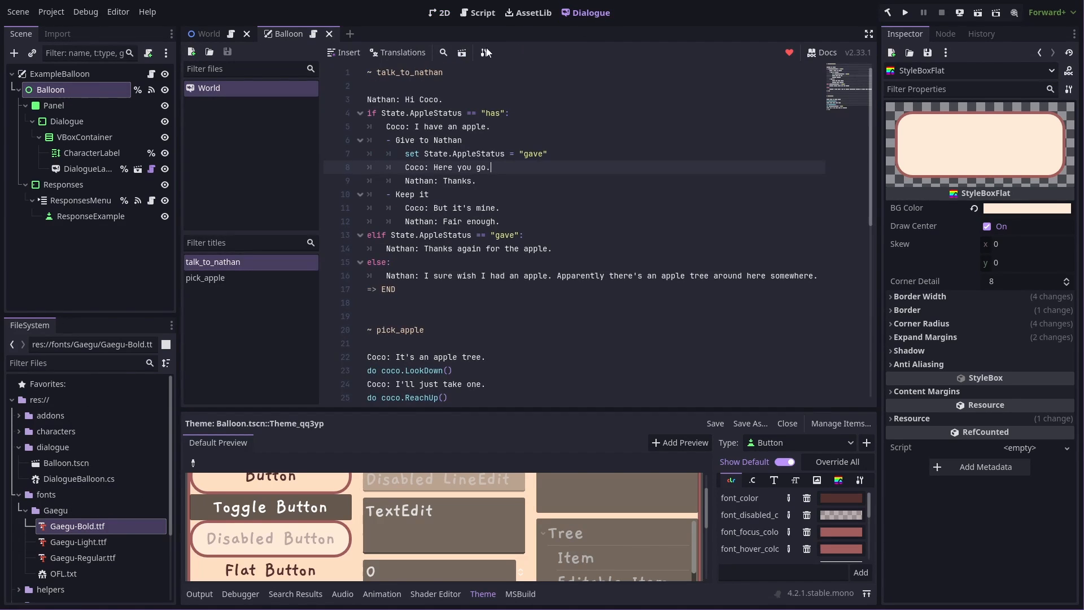
{"action": "left_click", "coordinate": [483, 52]}
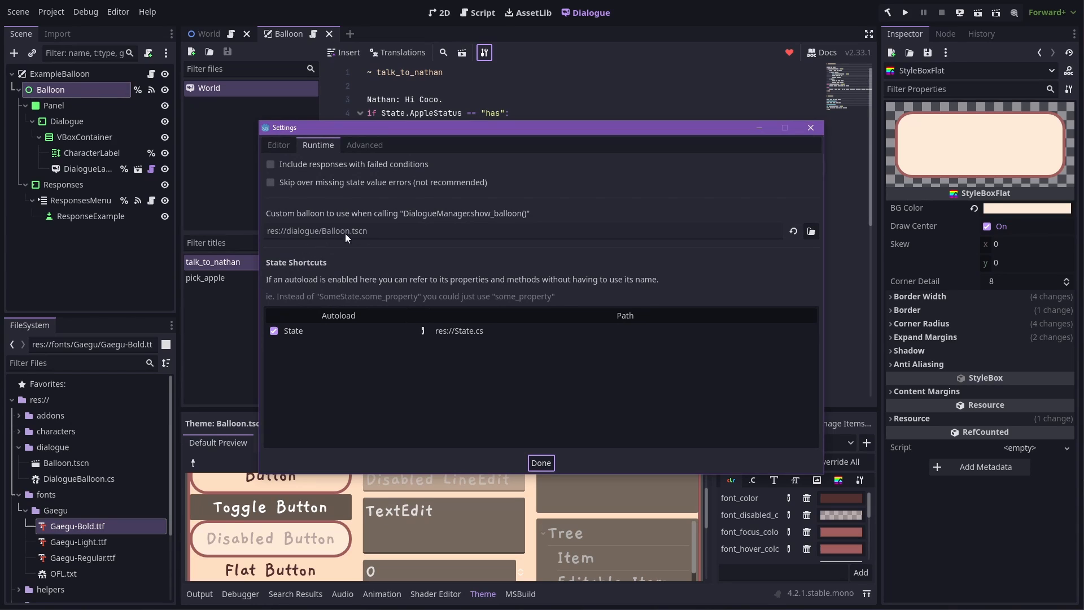
{"action": "left_click", "coordinate": [541, 463]}
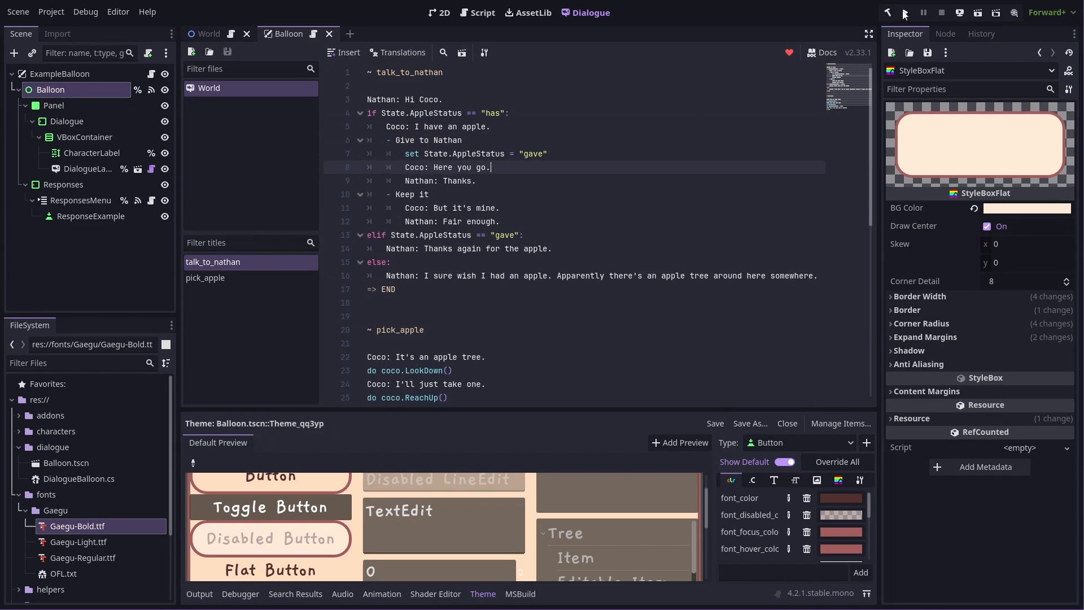
{"action": "left_click", "coordinate": [905, 11]}
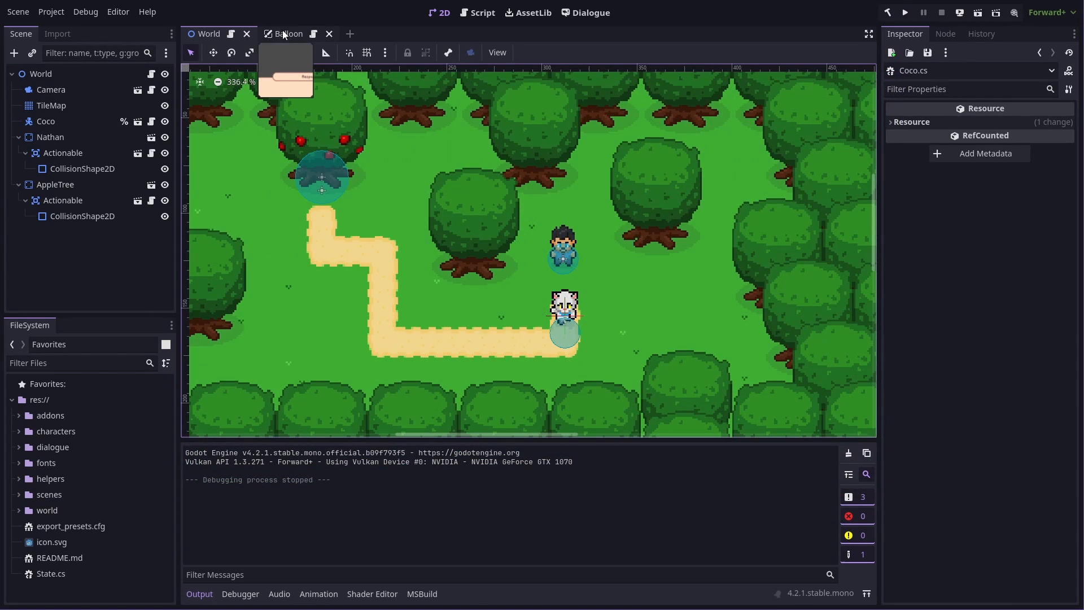
{"action": "left_click", "coordinate": [287, 34]}
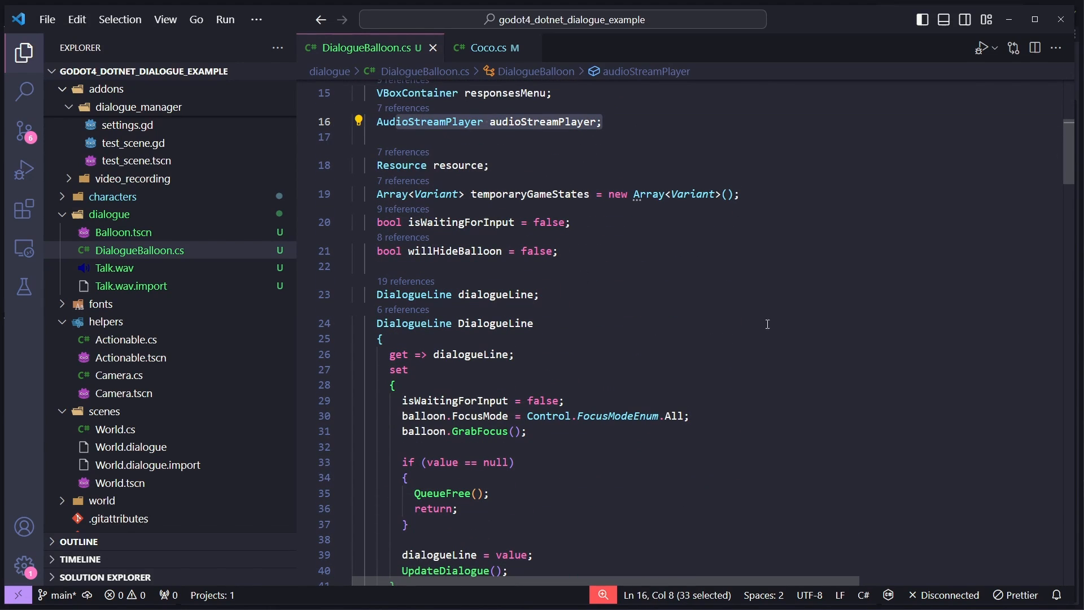
{"action": "scroll", "scroll_direction": "down", "scroll_amount": 3}
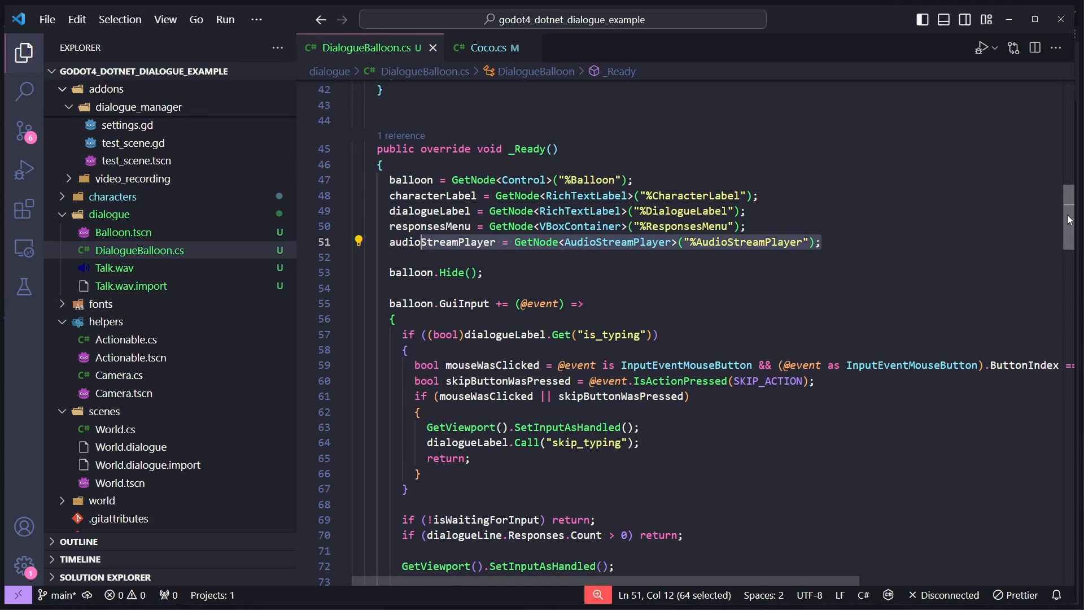
{"action": "scroll", "scroll_direction": "down", "scroll_amount": 3}
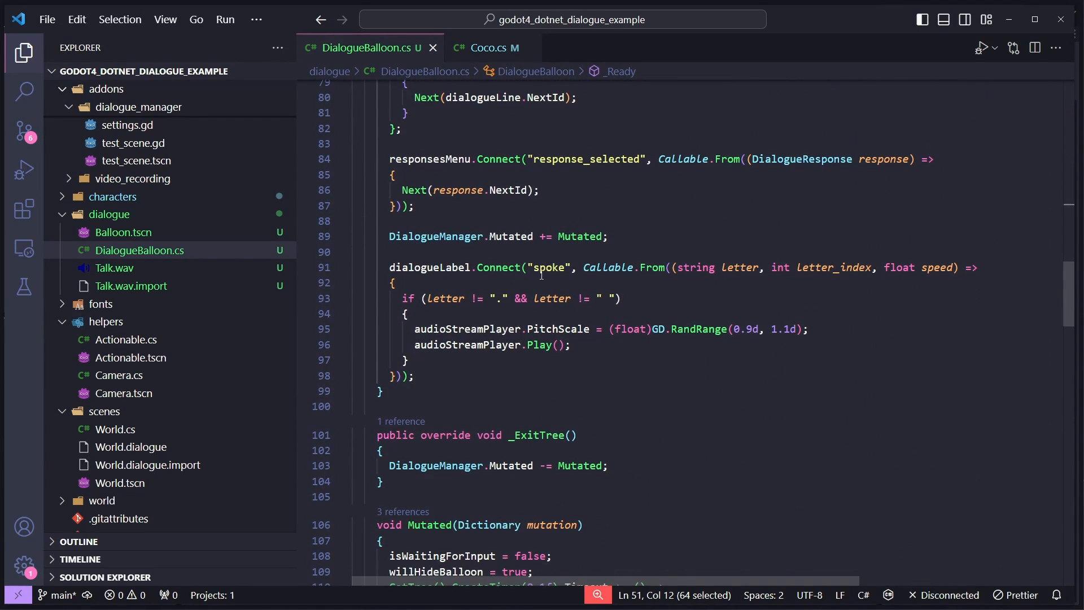
{"action": "double_click", "coordinate": [550, 266]}
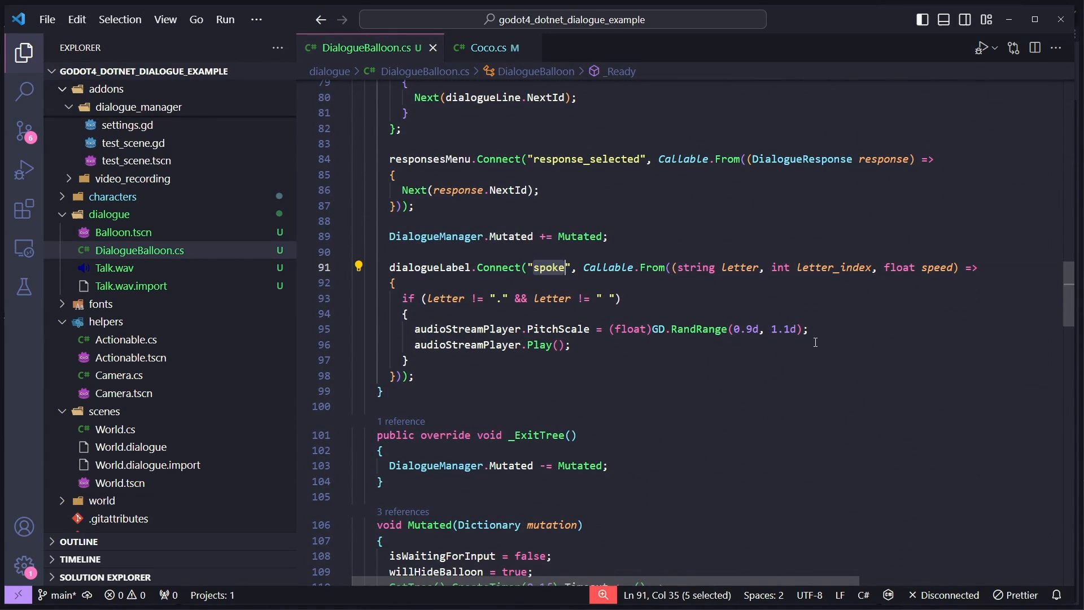
{"action": "double_click", "coordinate": [833, 267]}
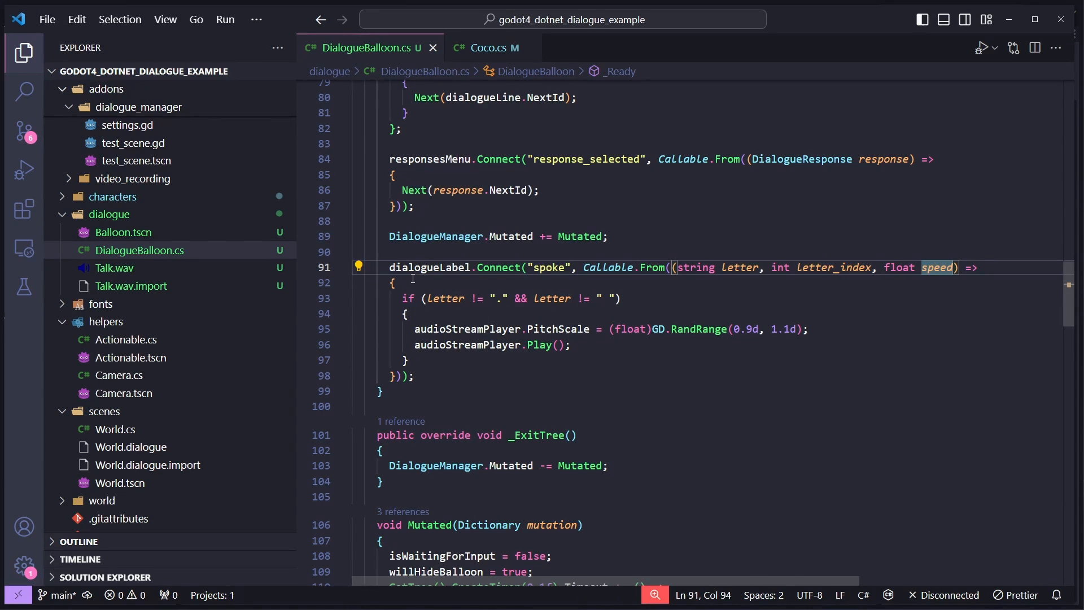
{"action": "mouse_move", "coordinate": [428, 357]}
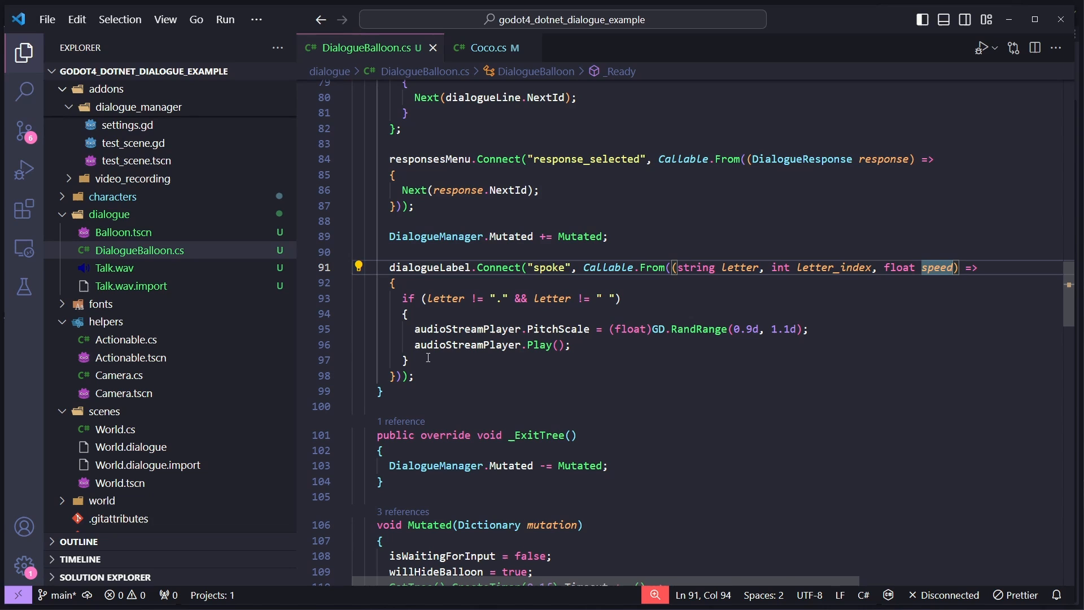
{"action": "mouse_move", "coordinate": [547, 320]}
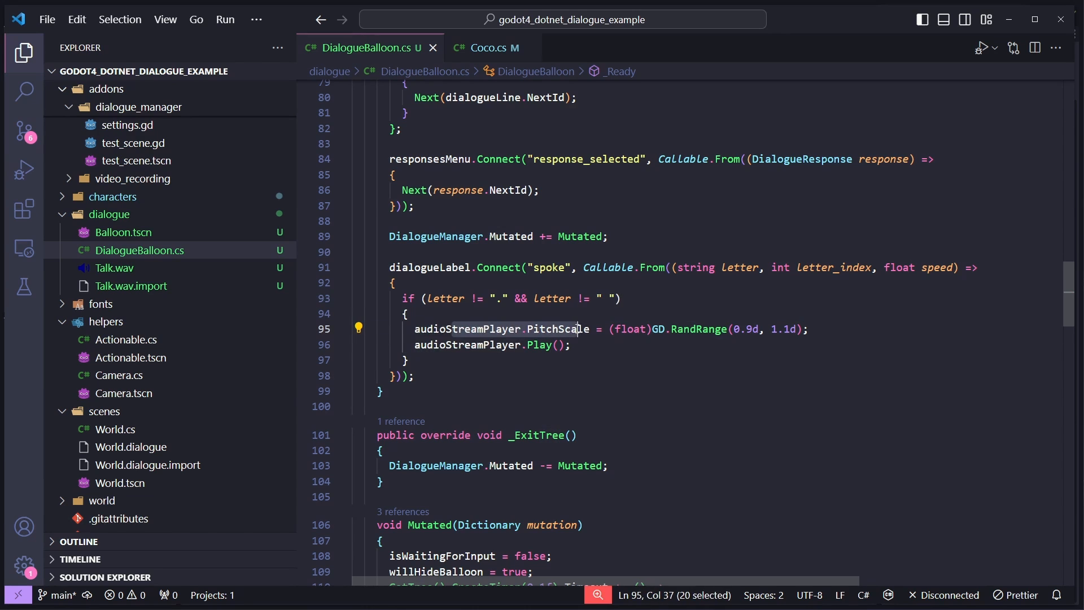
{"action": "mouse_move", "coordinate": [467, 328]}
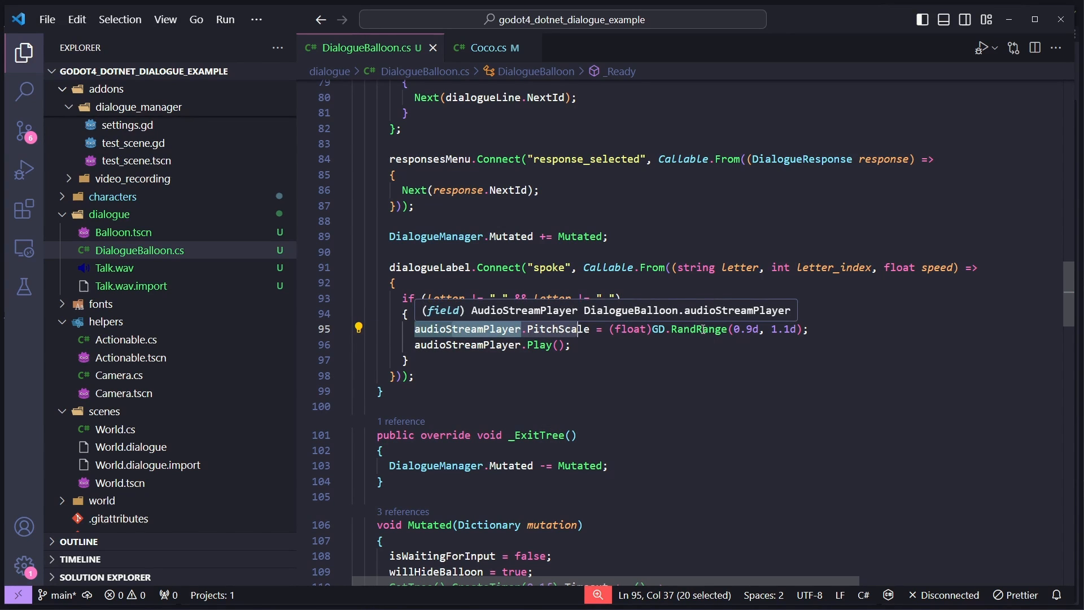